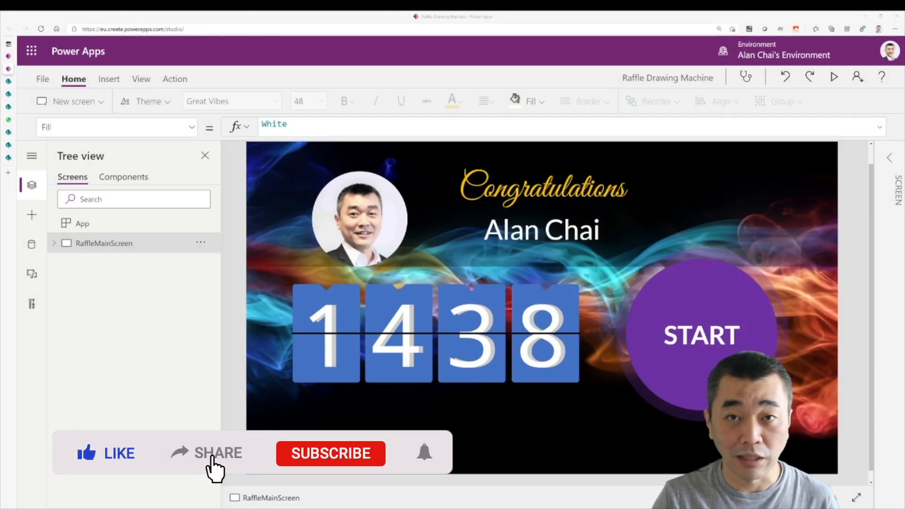
- Launch the finished Raffle Drawing Machine app in preview from Power Apps Studio
{"action": "left_click", "coordinate": [330, 453]}
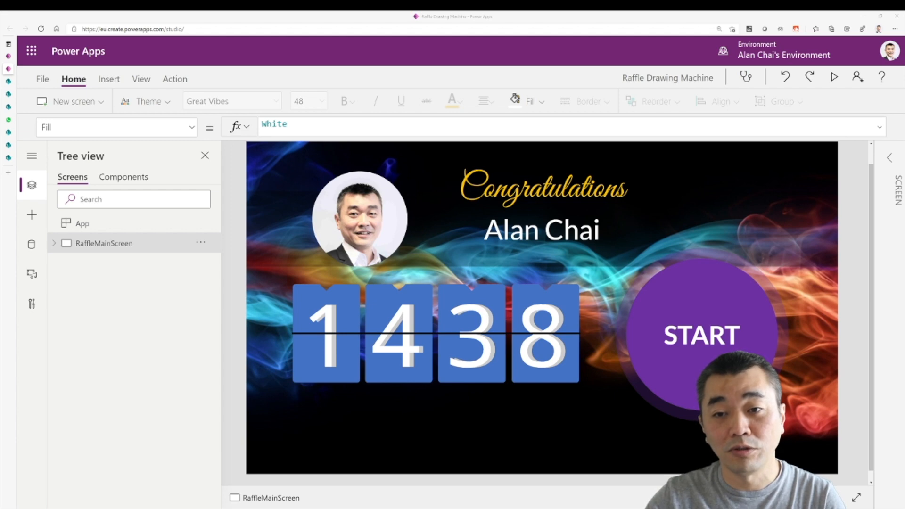
{"action": "left_click", "coordinate": [833, 77]}
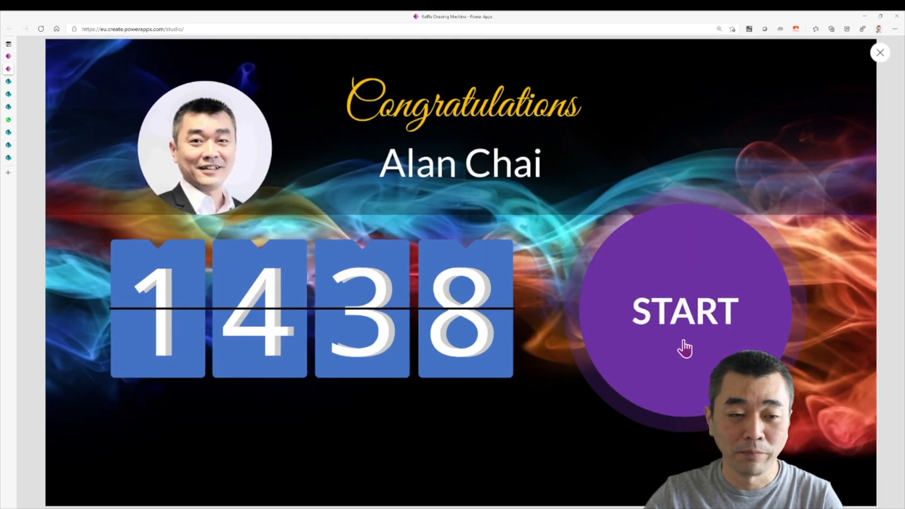
- Run a raffle draw with the START button, then leave preview for the Create page
{"action": "left_click", "coordinate": [685, 311]}
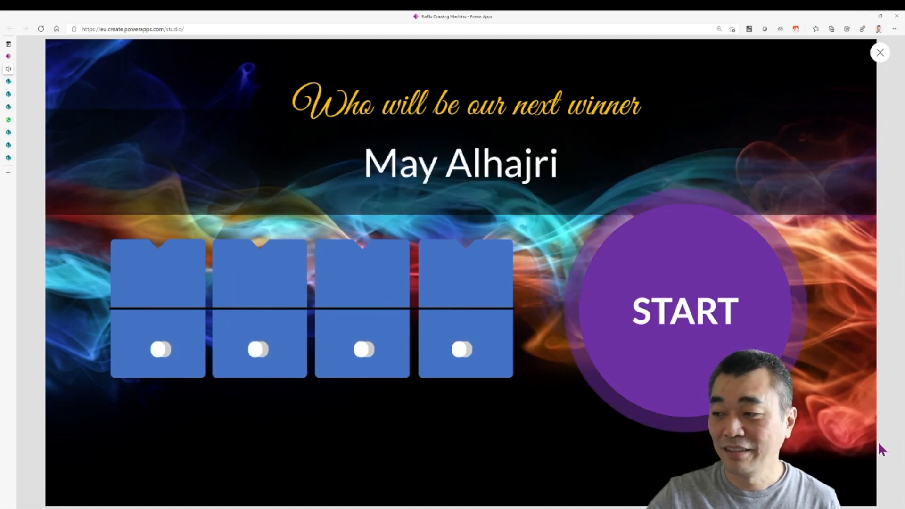
{"action": "left_click", "coordinate": [879, 52]}
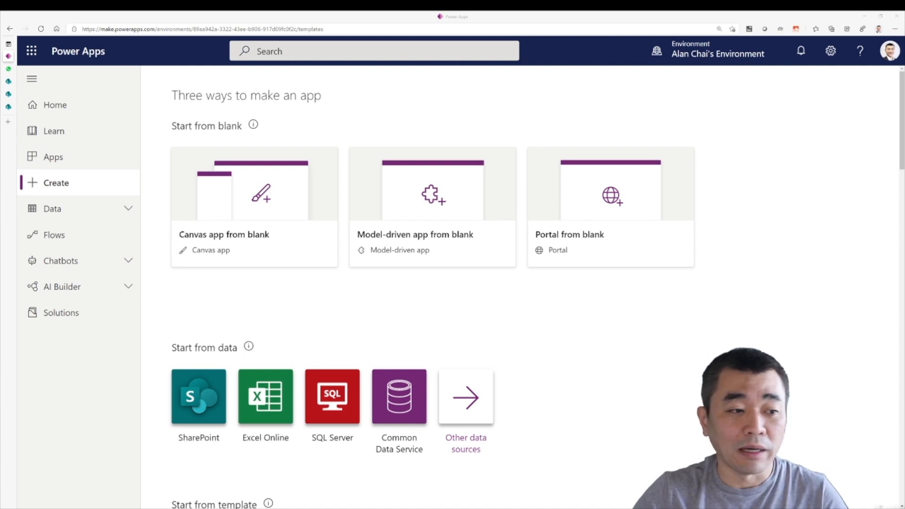
- Create a blank tablet-format canvas app named 'Raffle Drawing Machine'
{"action": "left_click", "coordinate": [254, 208]}
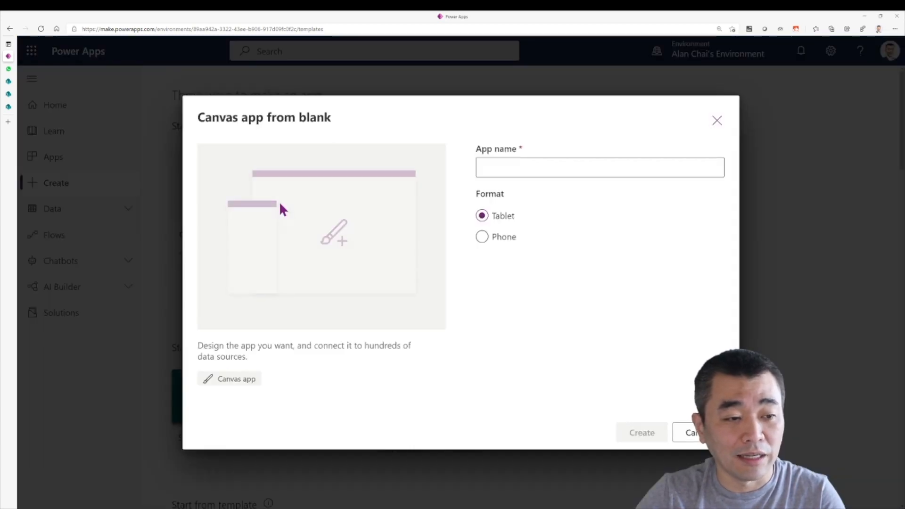
{"action": "left_click", "coordinate": [599, 167]}
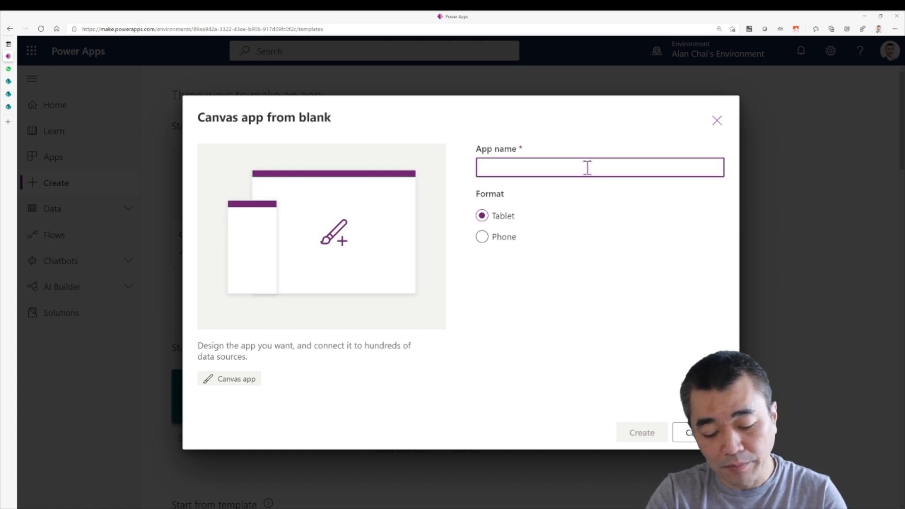
{"action": "type", "text": "Raffle Drawing Machine"}
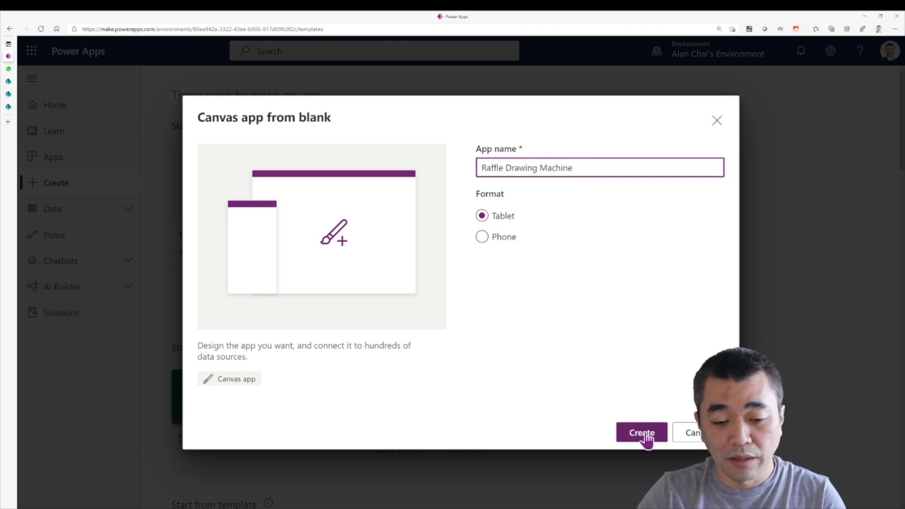
{"action": "left_click", "coordinate": [640, 433]}
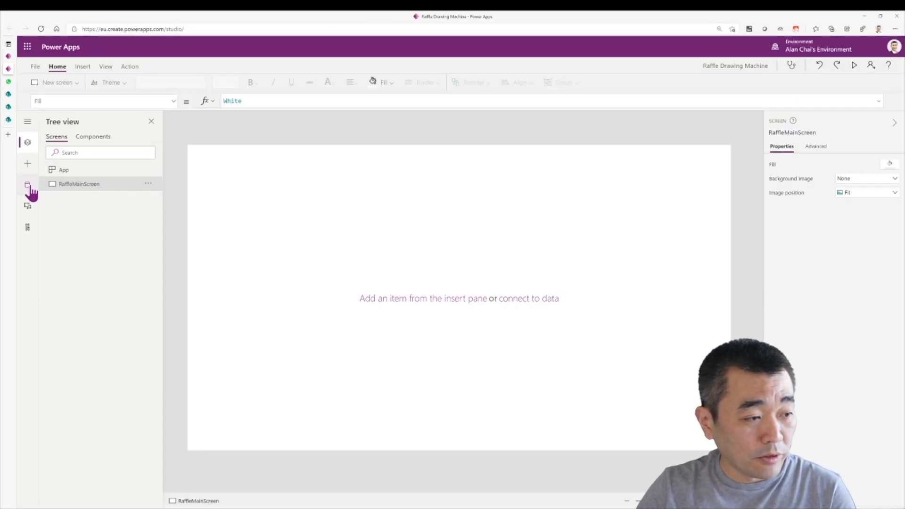
- Add the Raffle Items and Raffle Tickets SharePoint lists as data sources
{"action": "left_click", "coordinate": [26, 185]}
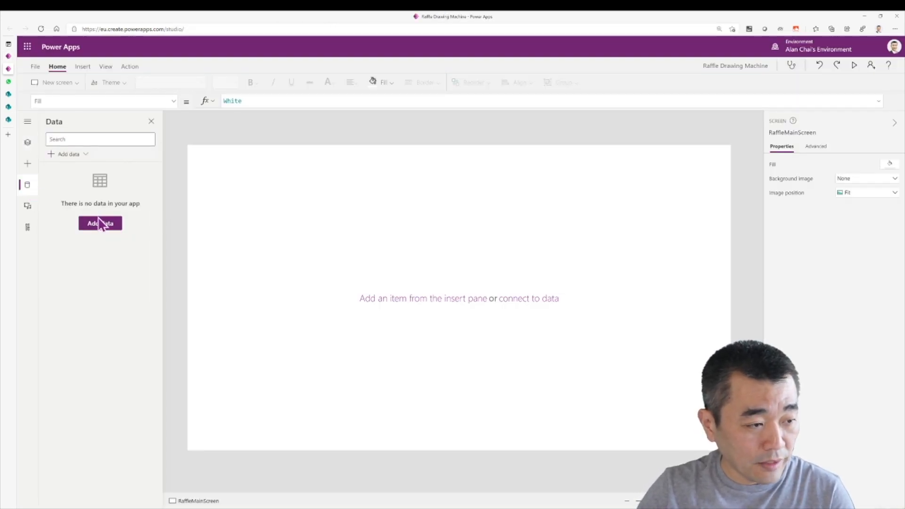
{"action": "left_click", "coordinate": [100, 224]}
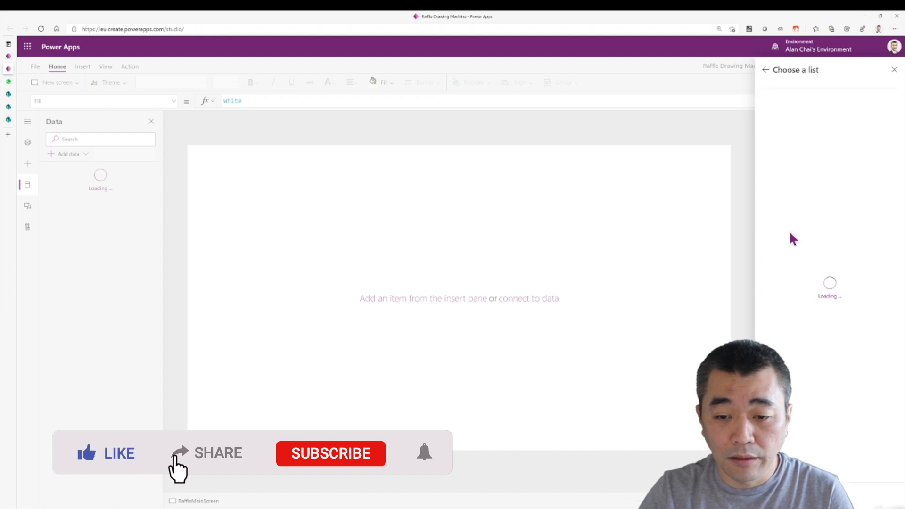
{"action": "left_click", "coordinate": [769, 130]}
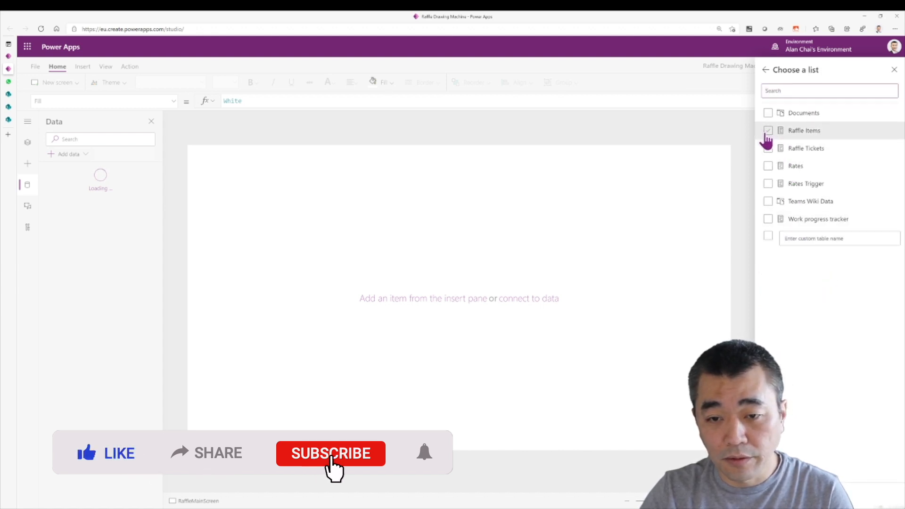
{"action": "left_click", "coordinate": [768, 148]}
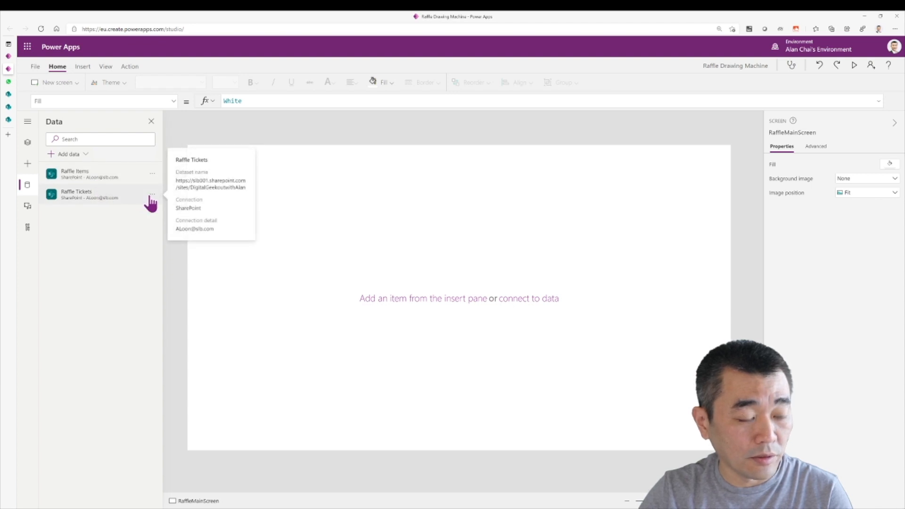
{"action": "left_click", "coordinate": [152, 194]}
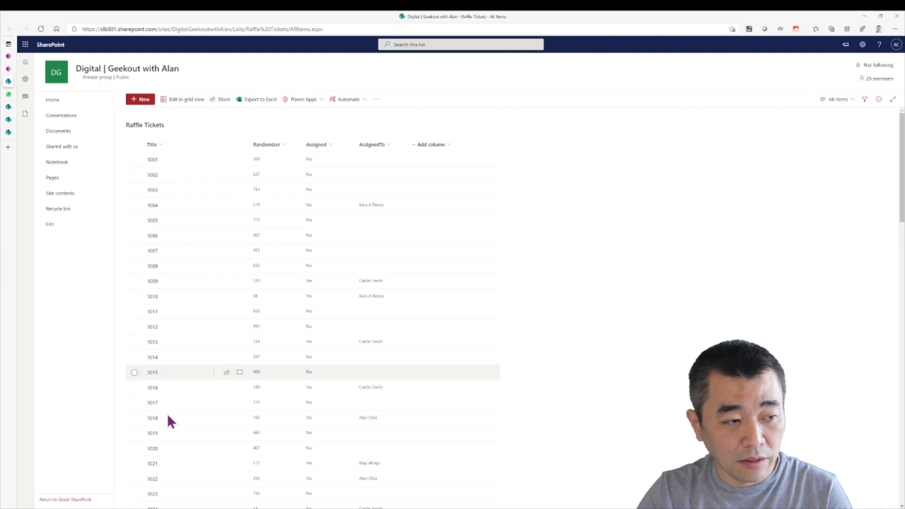
{"action": "mouse_move", "coordinate": [165, 291]}
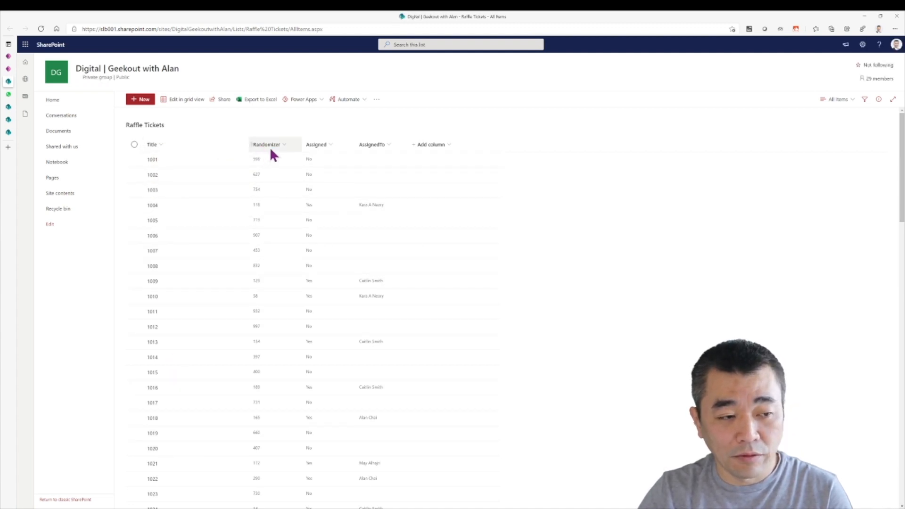
{"action": "mouse_move", "coordinate": [274, 205]}
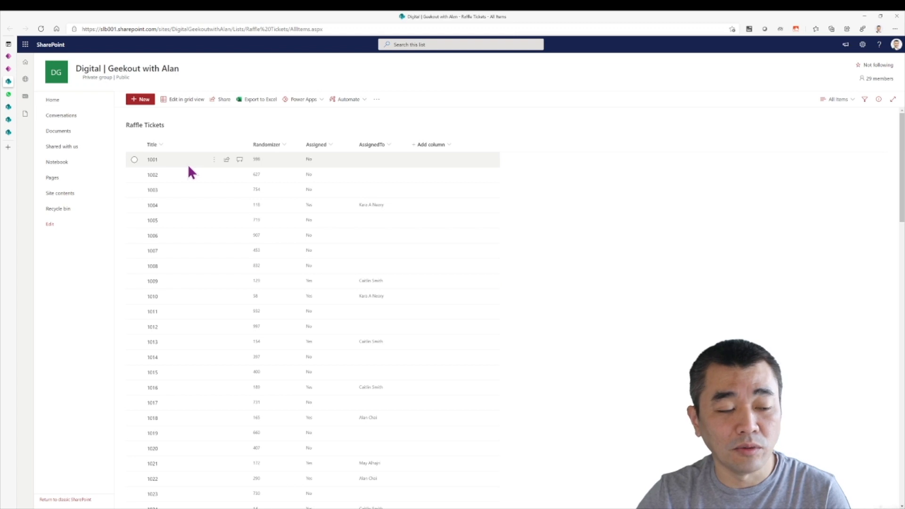
{"action": "mouse_move", "coordinate": [171, 171]}
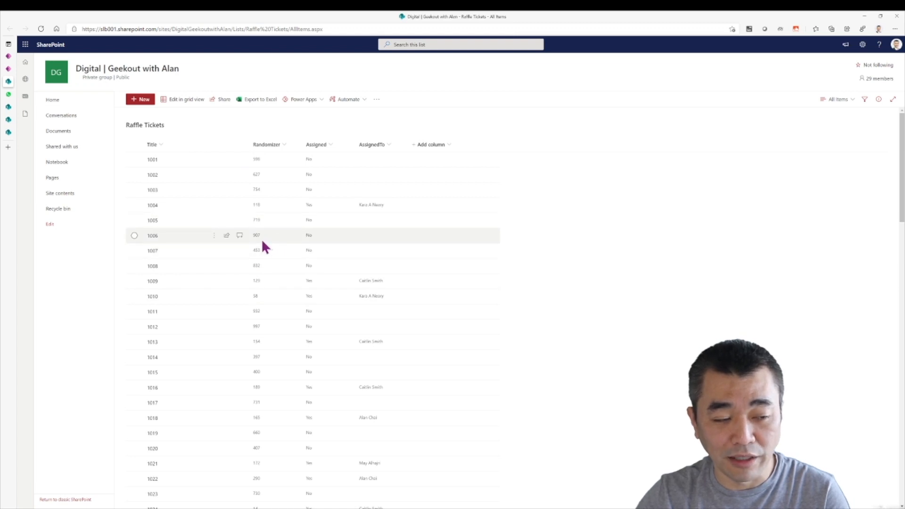
{"action": "mouse_move", "coordinate": [317, 174]}
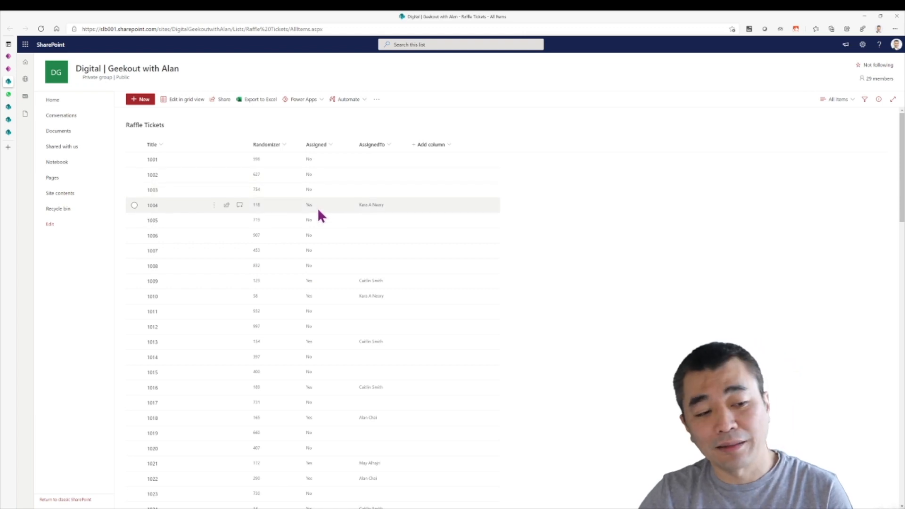
{"action": "mouse_move", "coordinate": [386, 215]}
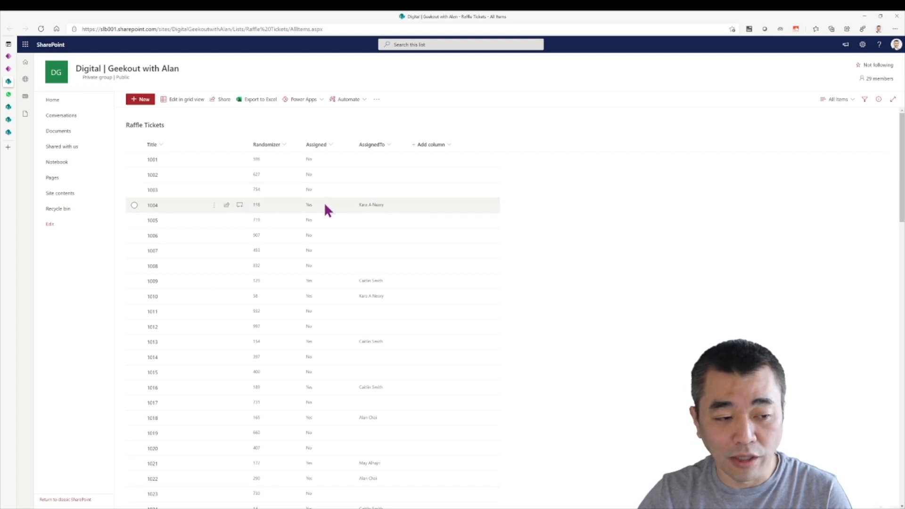
{"action": "mouse_move", "coordinate": [401, 218]}
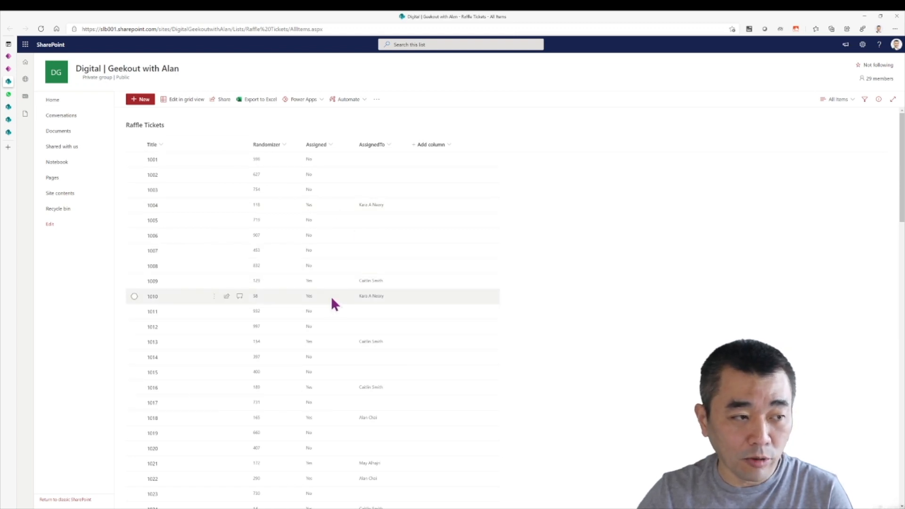
{"action": "mouse_move", "coordinate": [218, 133]}
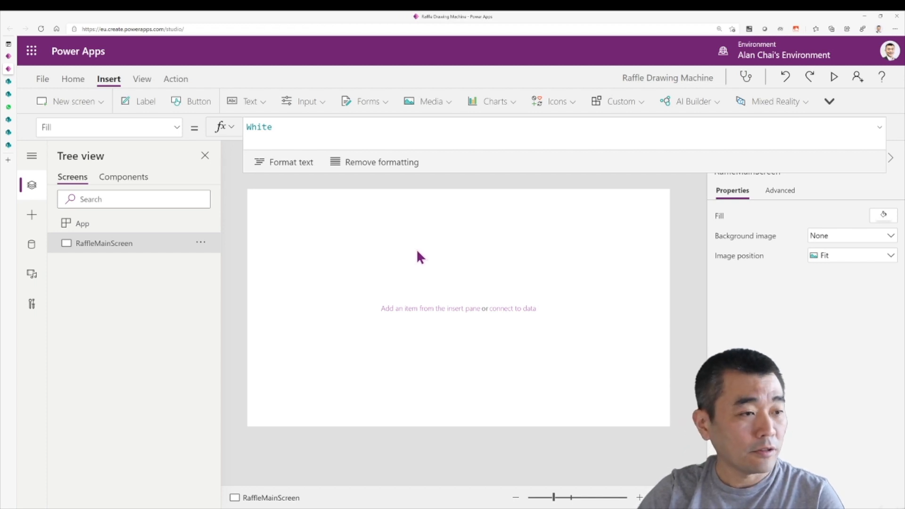
{"action": "mouse_move", "coordinate": [321, 275]}
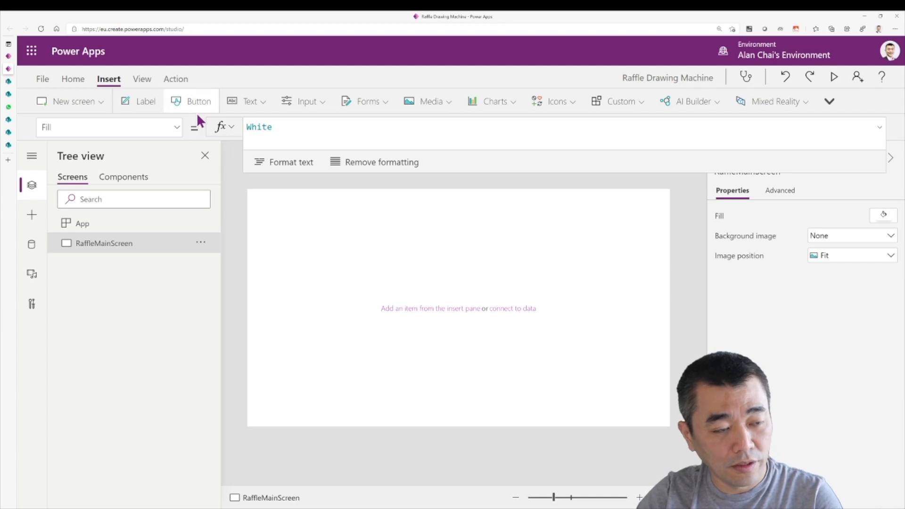
{"action": "mouse_move", "coordinate": [199, 101]}
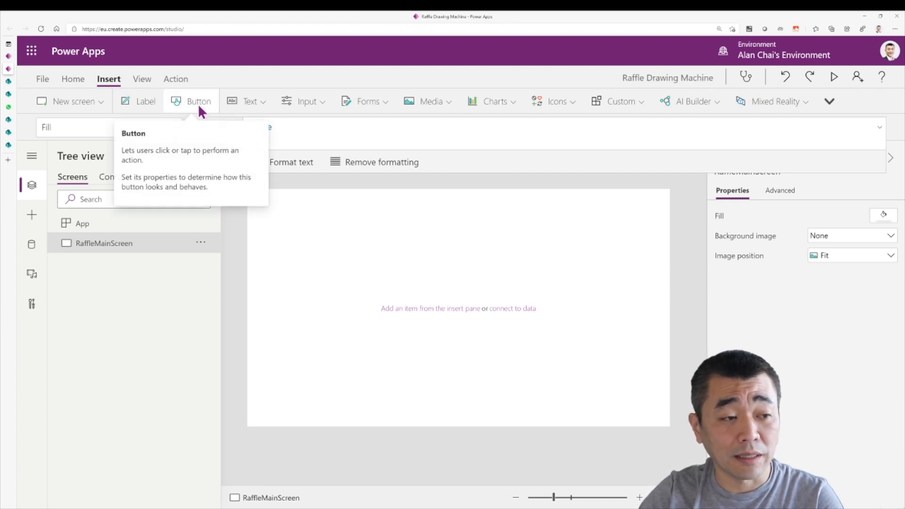
- Insert a button with border radius 350, move it right, and label it START
{"action": "left_click", "coordinate": [199, 100]}
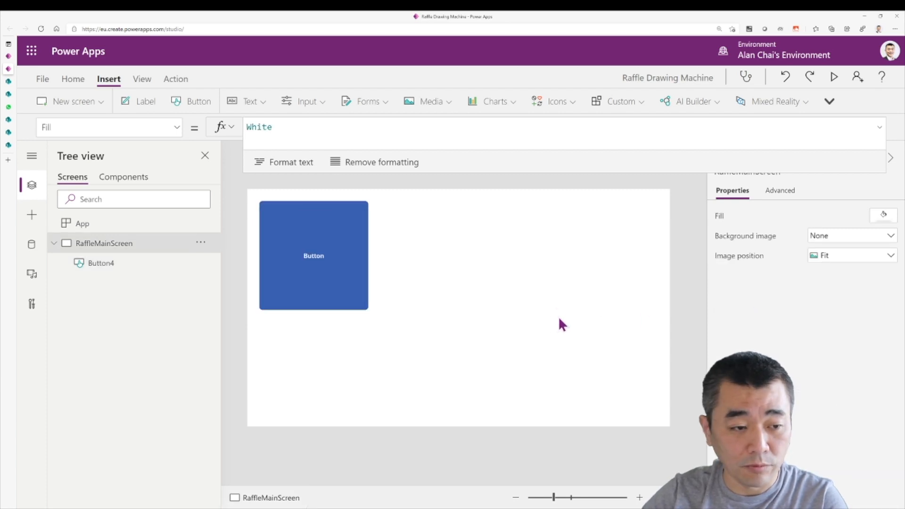
{"action": "left_click", "coordinate": [313, 256]}
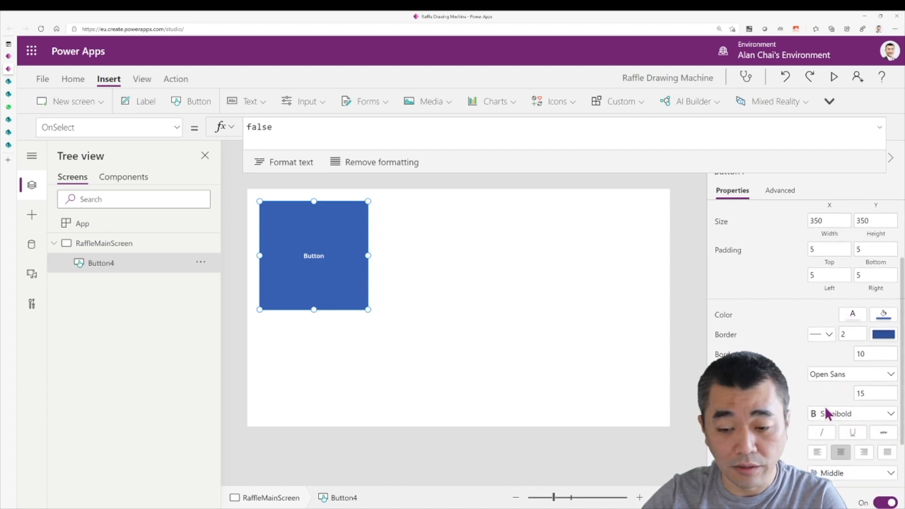
{"action": "left_click", "coordinate": [875, 354]}
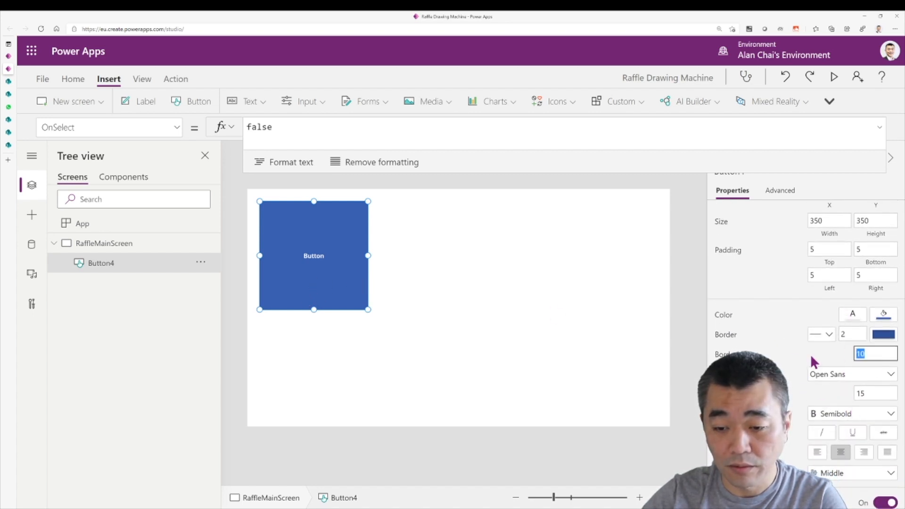
{"action": "type", "text": "350"}
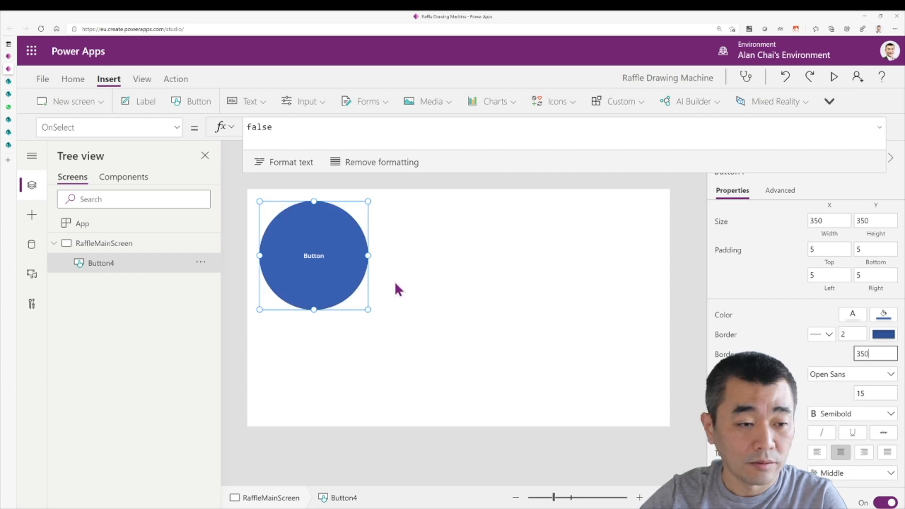
{"action": "left_click_drag", "start_coordinate": [313, 255], "coordinate": [524, 280]}
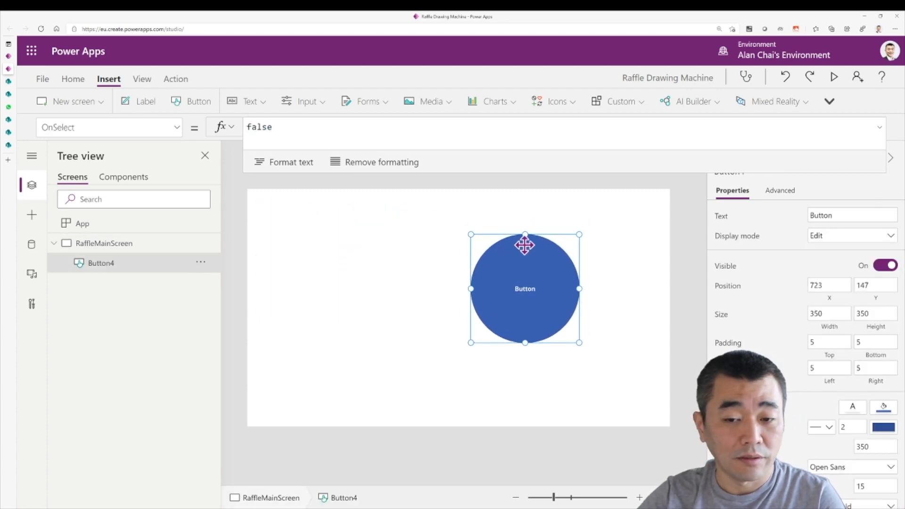
{"action": "left_click", "coordinate": [852, 215]}
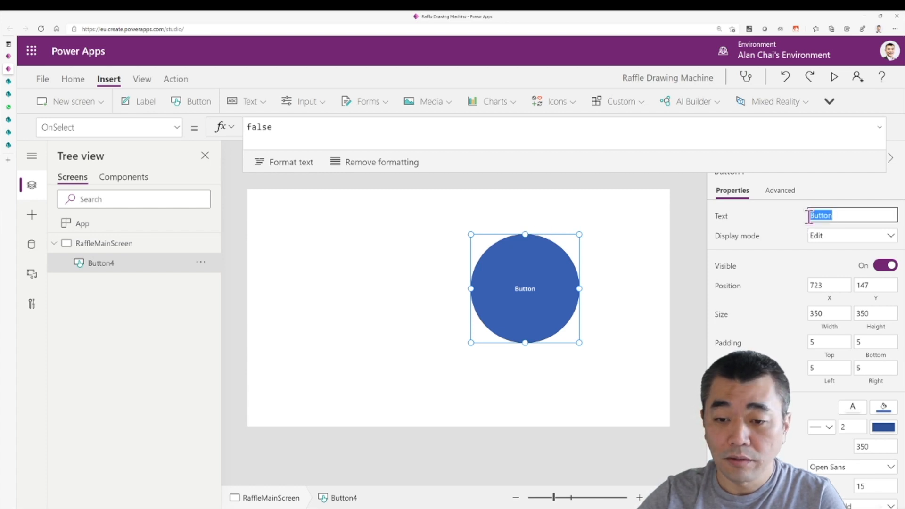
{"action": "type", "text": "START"}
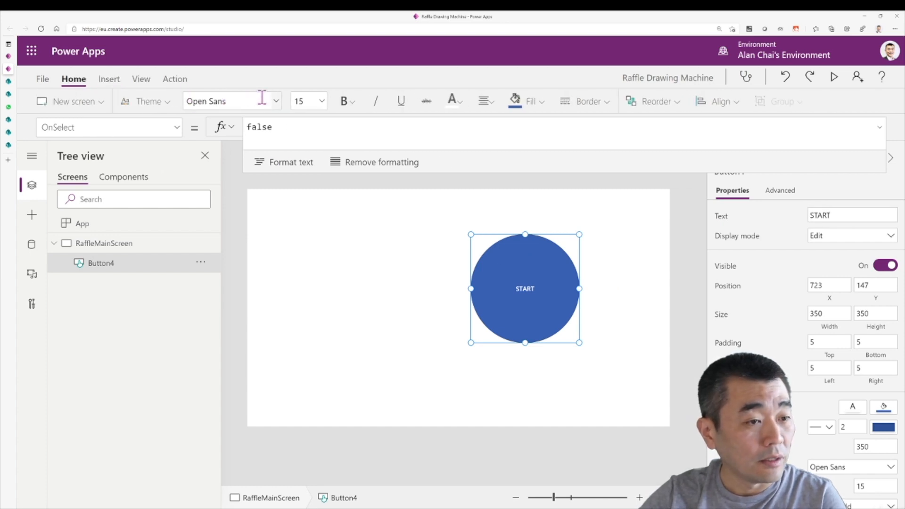
- Set the START button's font to Lato and its fill to purple
{"action": "left_click", "coordinate": [231, 100]}
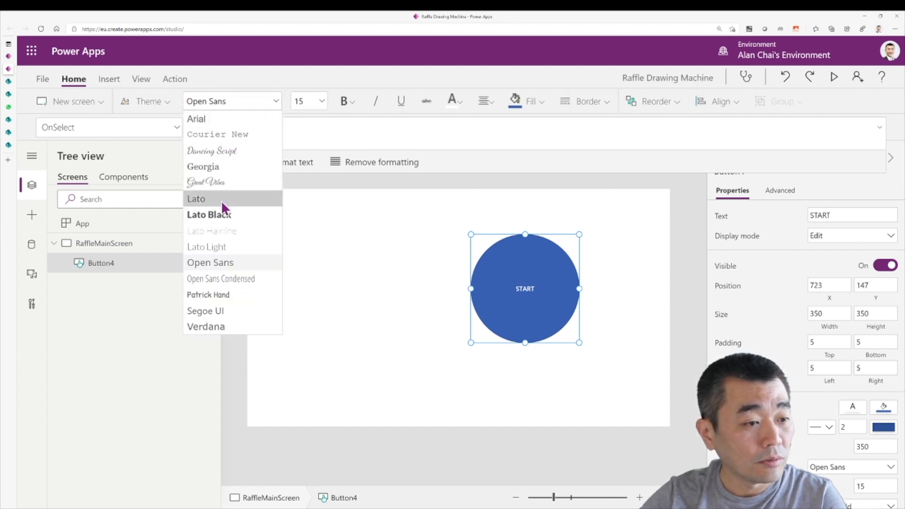
{"action": "left_click", "coordinate": [196, 198]}
{"action": "type", "text": "44"}
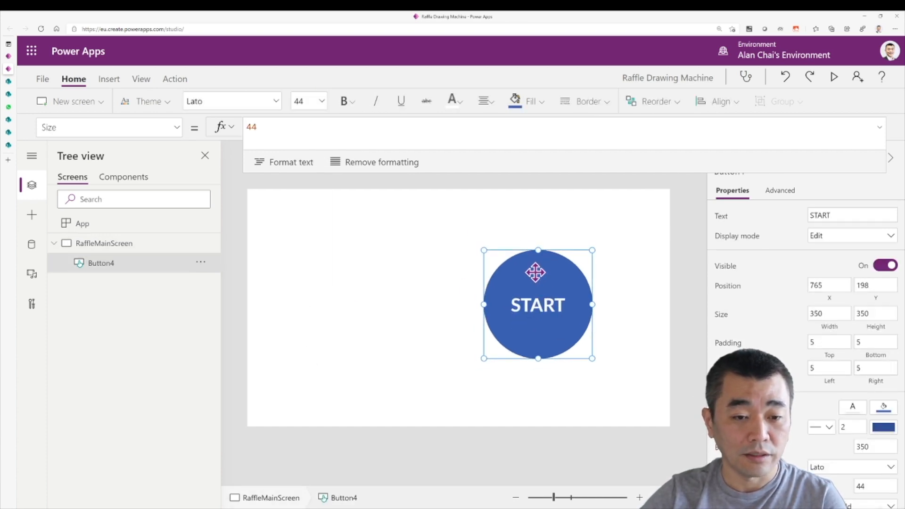
{"action": "left_click", "coordinate": [526, 101]}
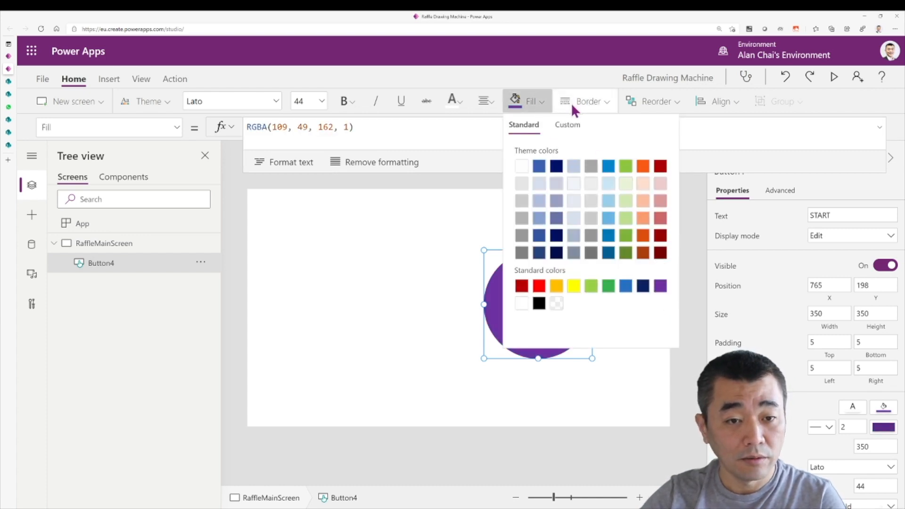
{"action": "left_click", "coordinate": [585, 100]}
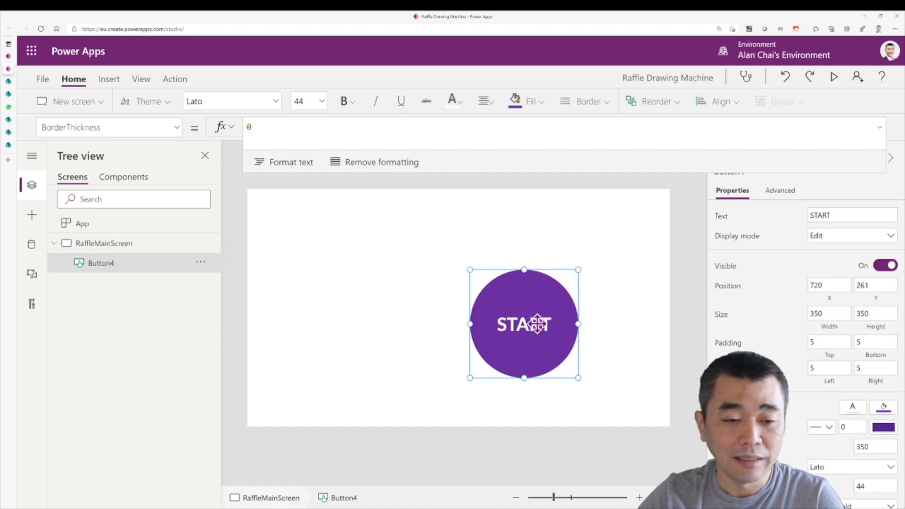
{"action": "mouse_move", "coordinate": [604, 355]}
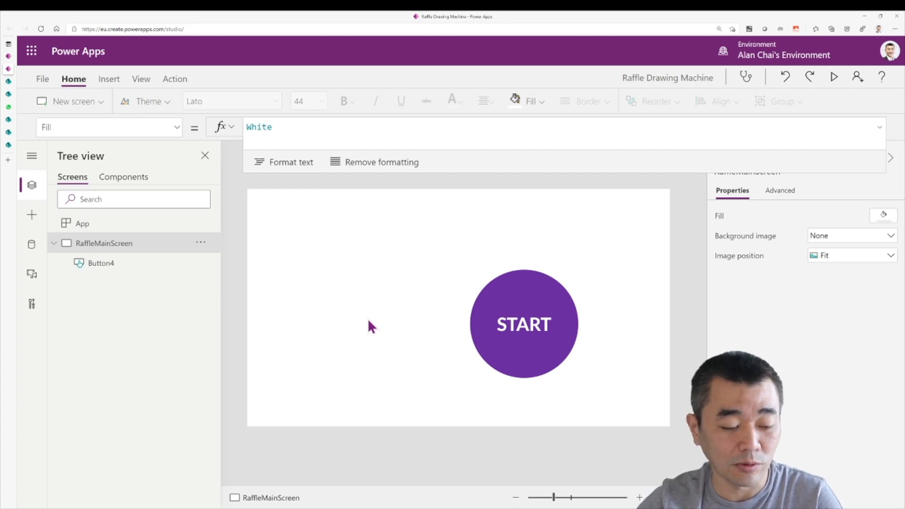
{"action": "mouse_move", "coordinate": [379, 289]}
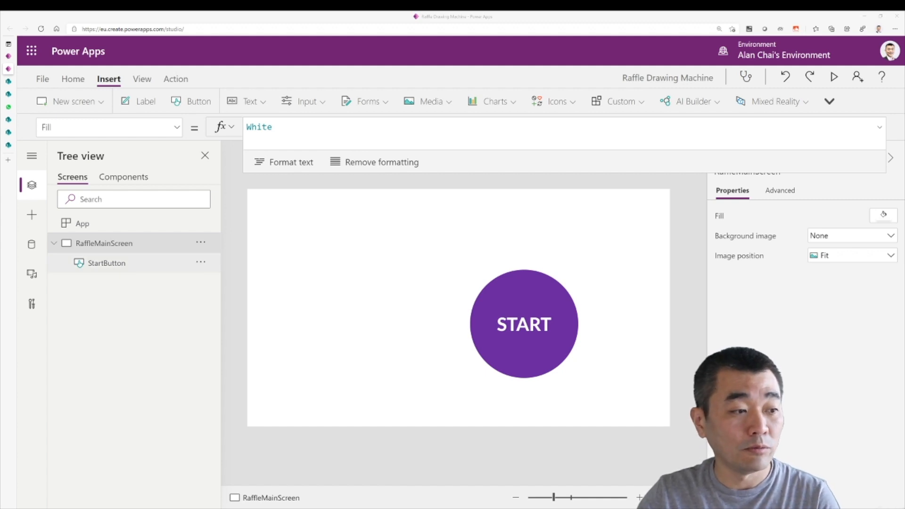
- Upload Drumroll.mp3 and LuckyDraw.mp3 through the Media pane
{"action": "left_click", "coordinate": [31, 273]}
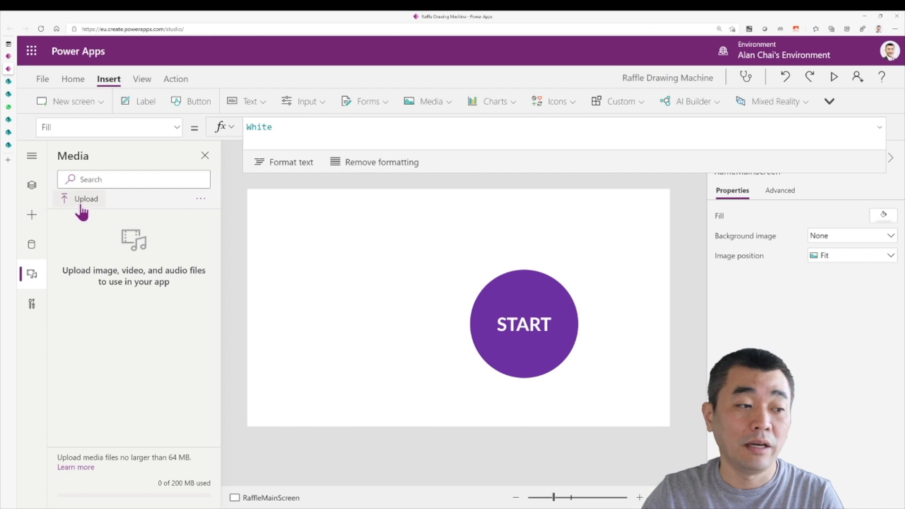
{"action": "mouse_move", "coordinate": [90, 225]}
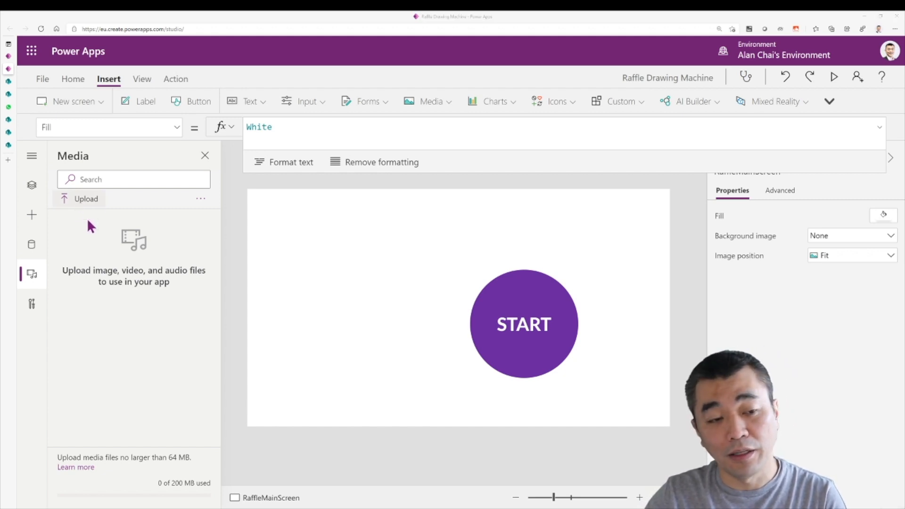
{"action": "left_click", "coordinate": [86, 198]}
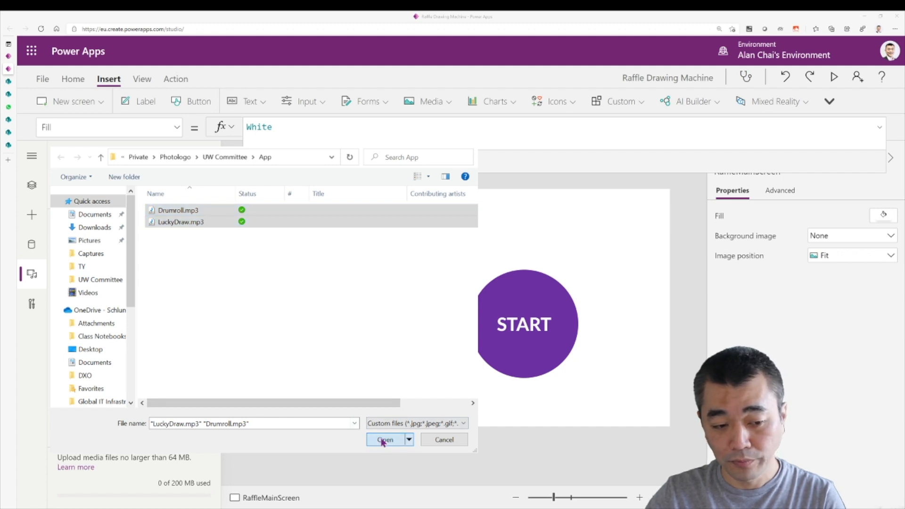
{"action": "left_click", "coordinate": [385, 439]}
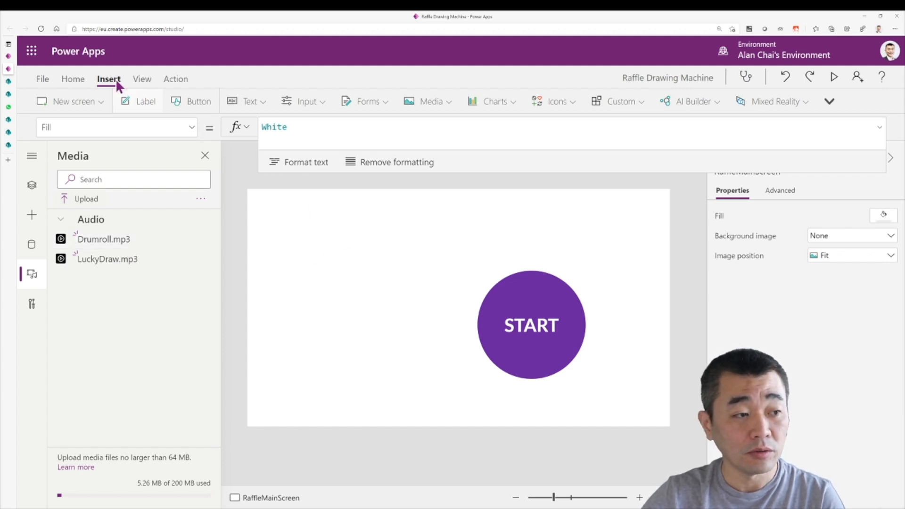
- Insert a Drumroll.mp3 audio player and select the START button
{"action": "left_click", "coordinate": [427, 101]}
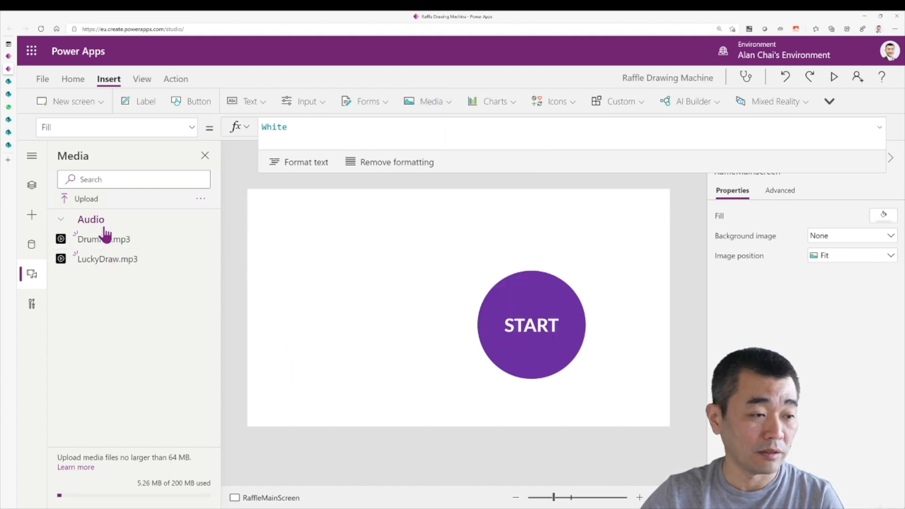
{"action": "left_click", "coordinate": [103, 239]}
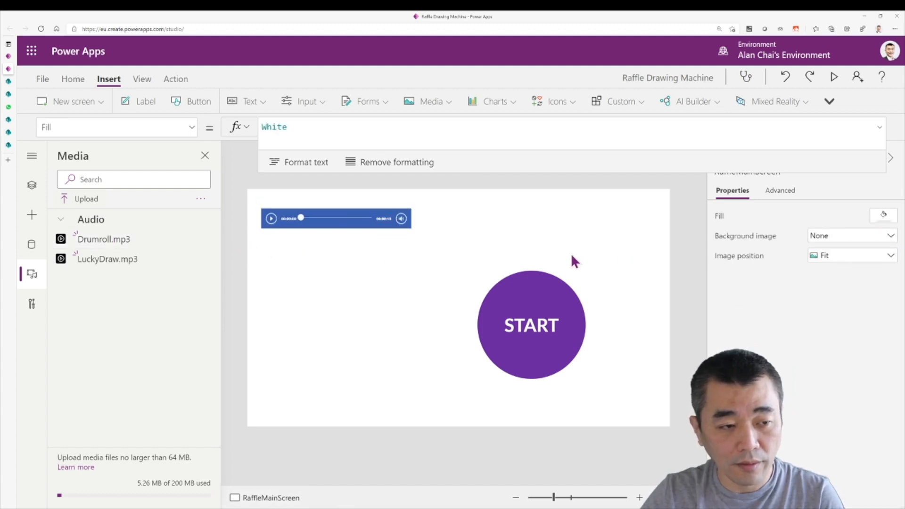
{"action": "mouse_move", "coordinate": [407, 270]}
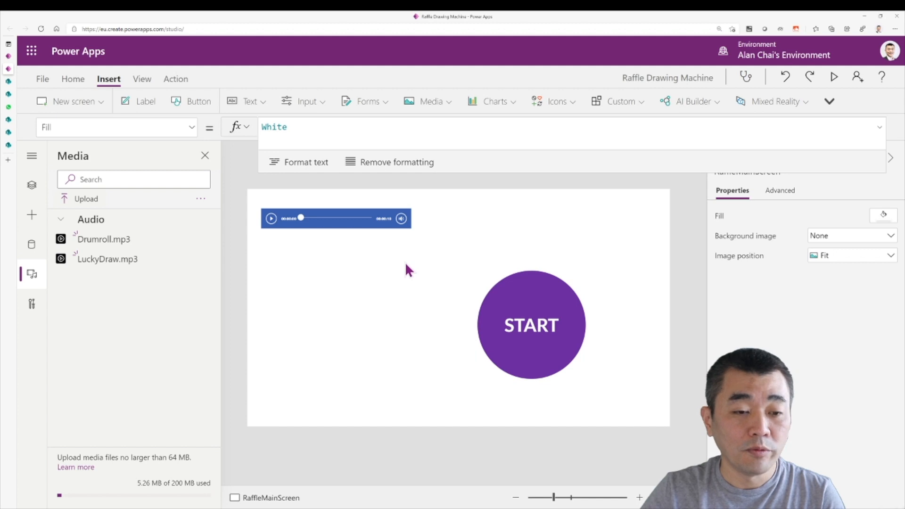
{"action": "mouse_move", "coordinate": [533, 299]}
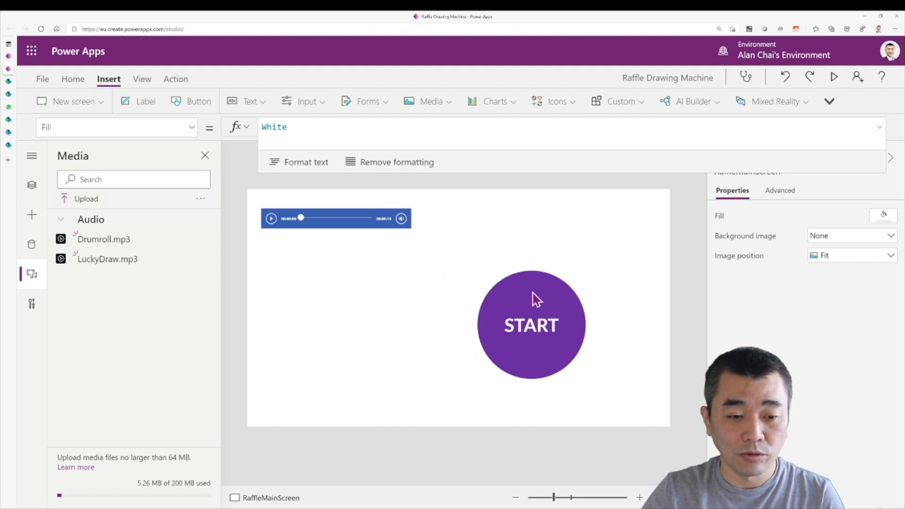
{"action": "left_click", "coordinate": [531, 324]}
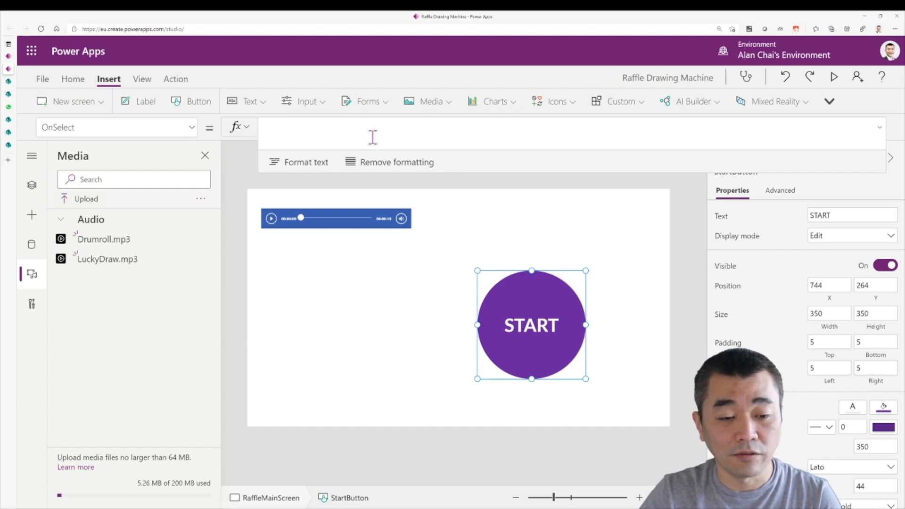
- Set StartButton OnSelect to Set(varDrumRoll,true); and the audio Start property to varDrumRoll
{"action": "type", "text": "Set(varDrumRoll,true);"}
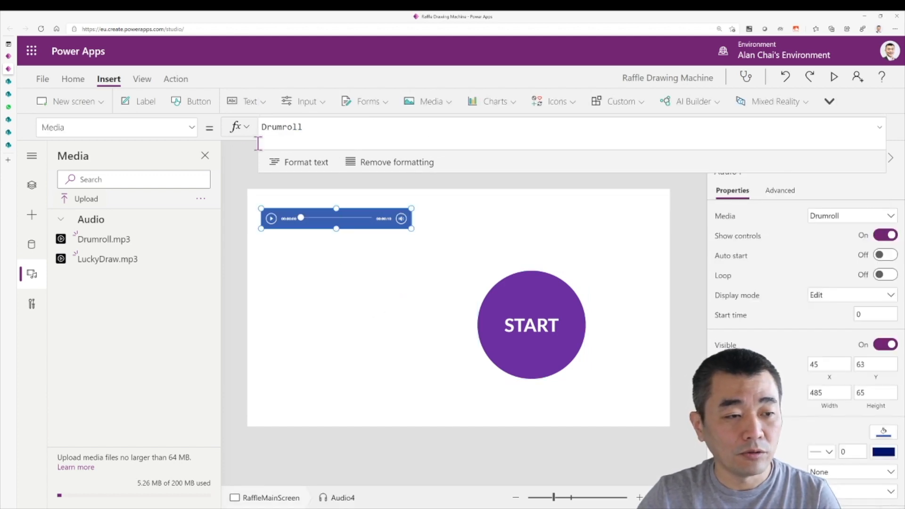
{"action": "left_click", "coordinate": [116, 127]}
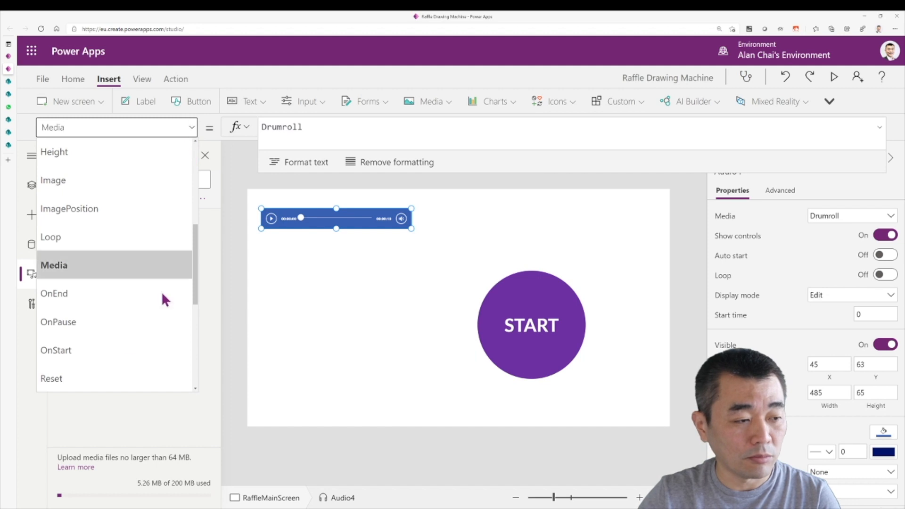
{"action": "scroll", "scroll_direction": "down", "scroll_amount": 3}
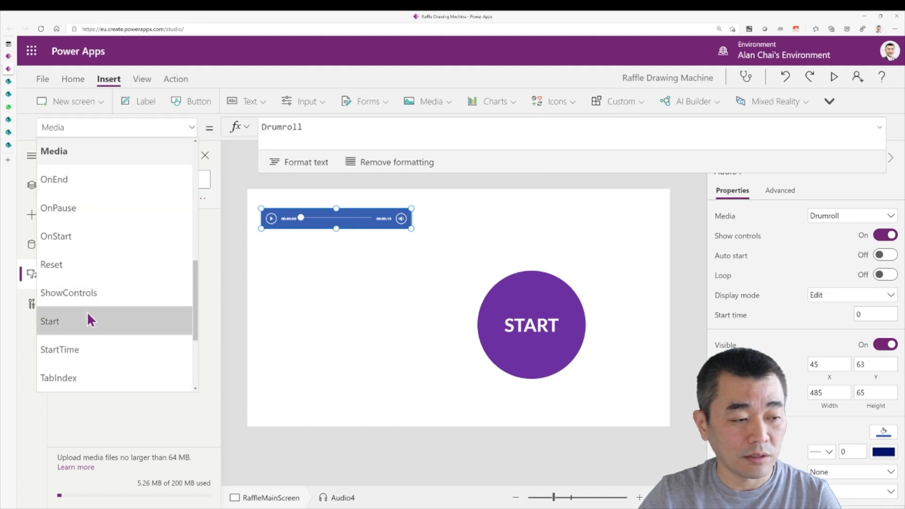
{"action": "left_click", "coordinate": [49, 321]}
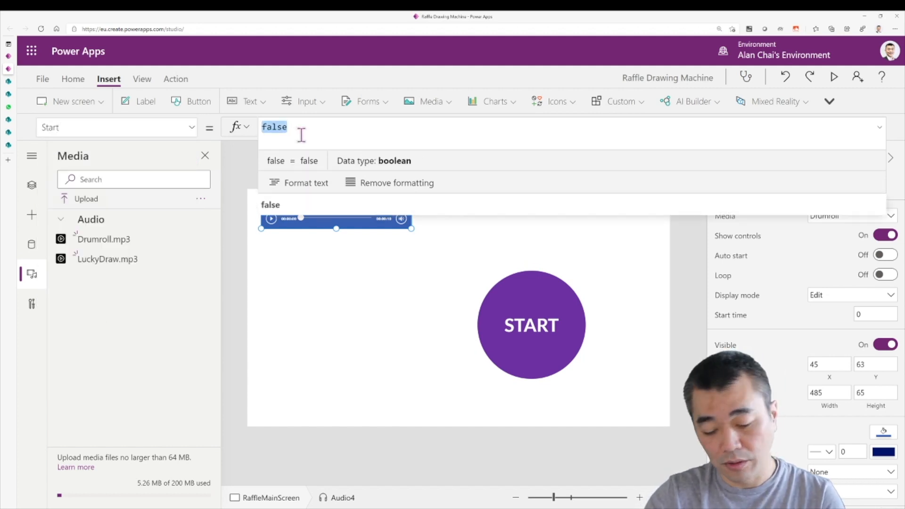
{"action": "type", "text": "varDrum"}
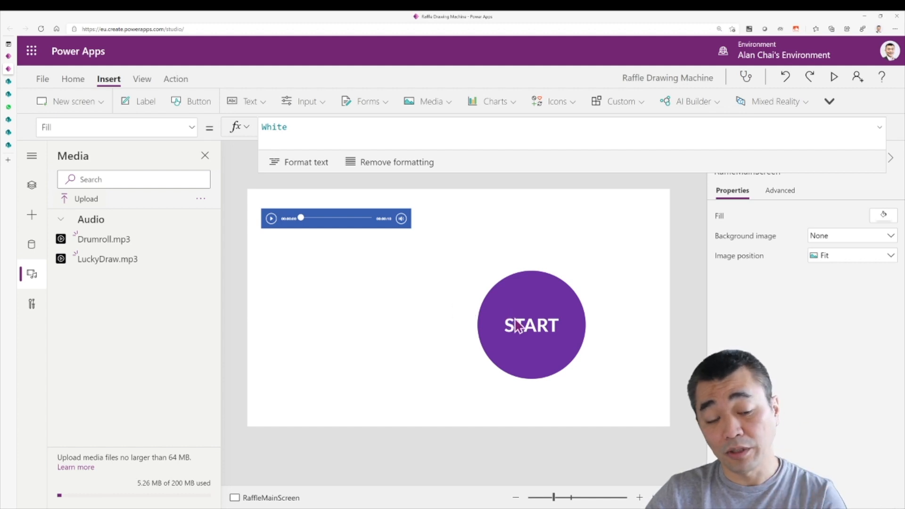
{"action": "mouse_move", "coordinate": [325, 232]}
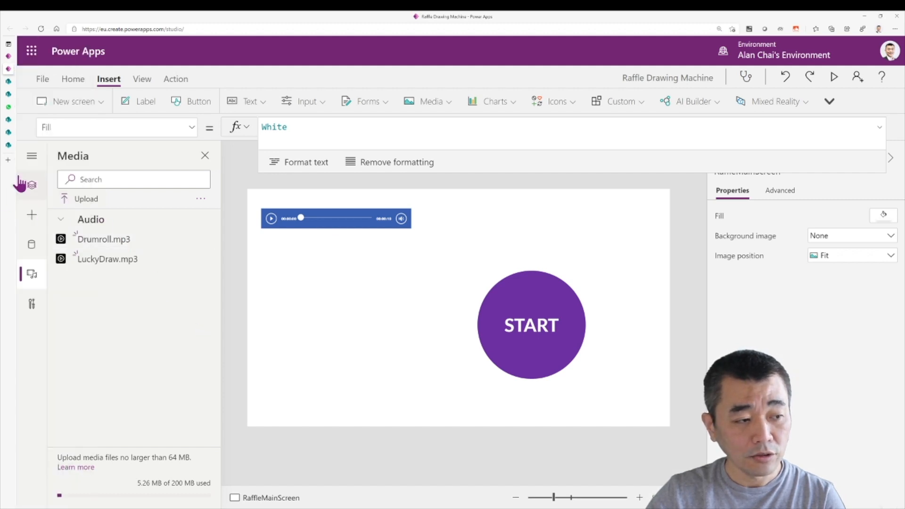
- Rename the Audio4 control to AudioDrumRoll in the Tree view
{"action": "left_click", "coordinate": [31, 184]}
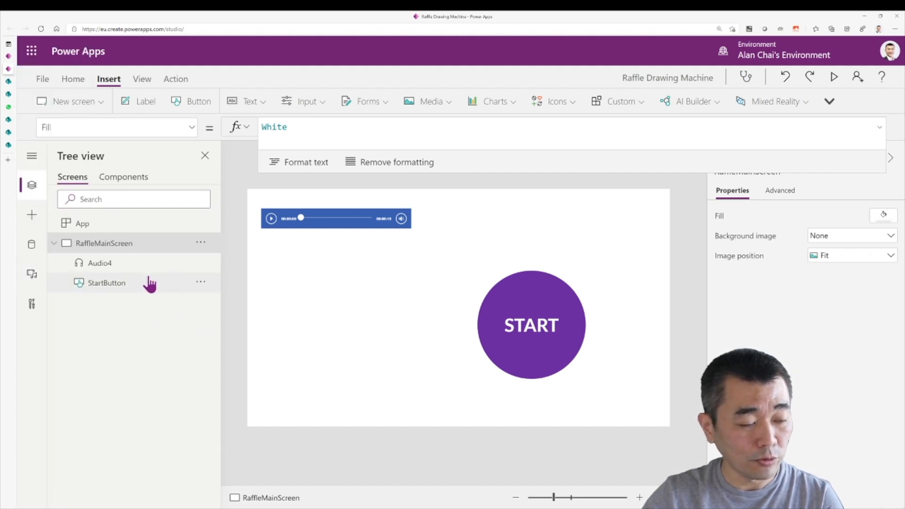
{"action": "left_click", "coordinate": [200, 262]}
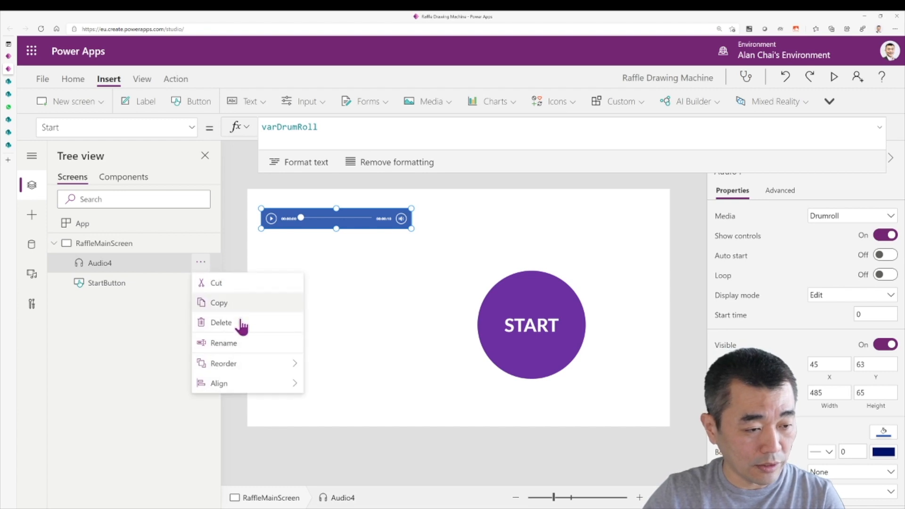
{"action": "left_click", "coordinate": [224, 342]}
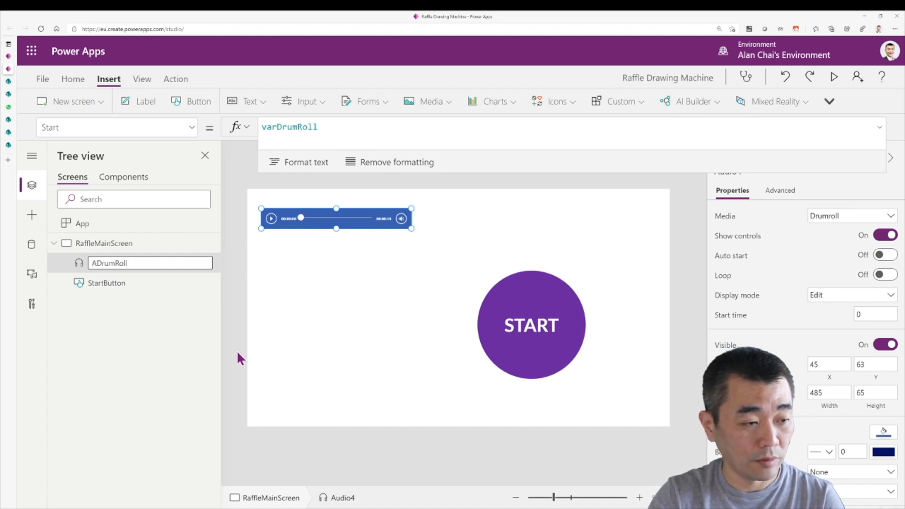
{"action": "type", "text": "AudioDrumRoll"}
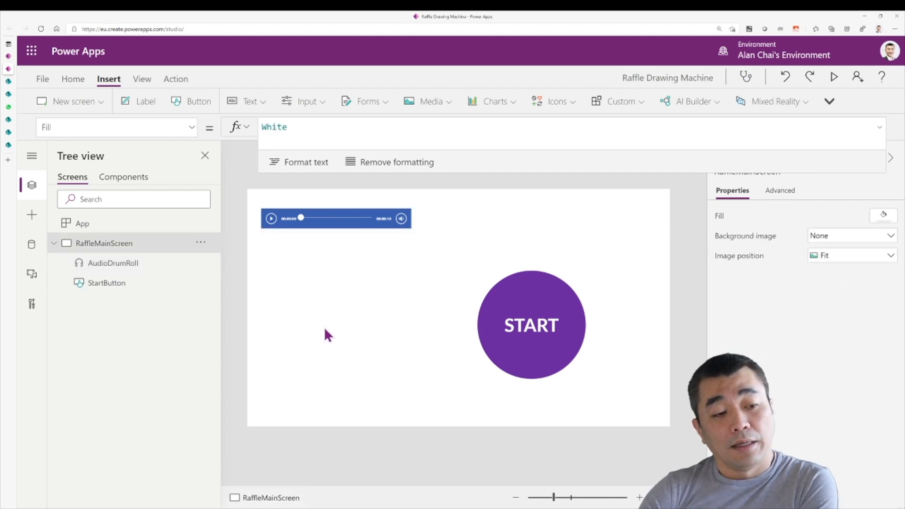
{"action": "mouse_move", "coordinate": [297, 98]}
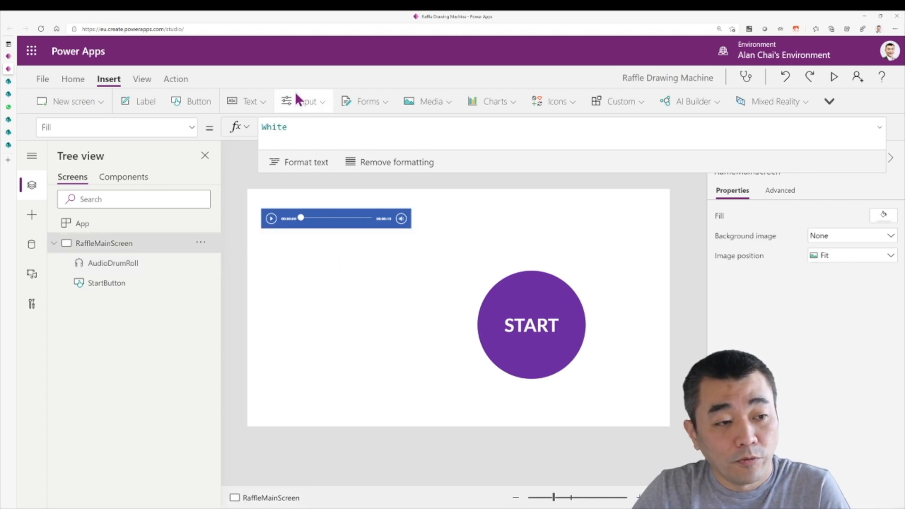
{"action": "mouse_move", "coordinate": [146, 100]}
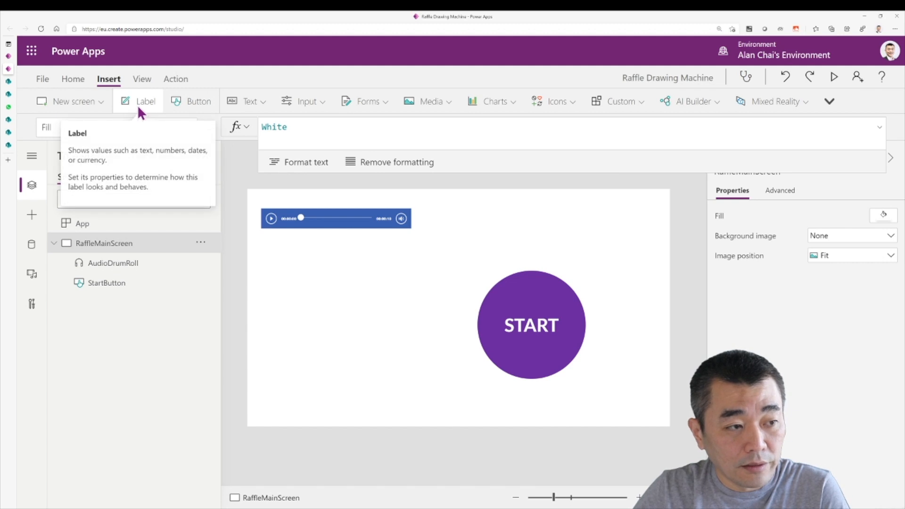
- Add a label below the audio player with text "varDrumRoll =" & varDrumRoll
{"action": "left_click", "coordinate": [146, 101]}
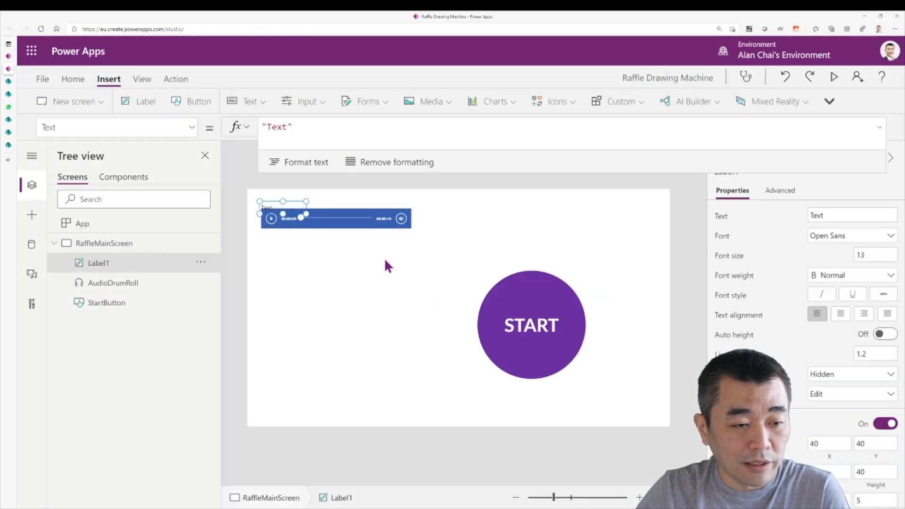
{"action": "left_click_drag", "start_coordinate": [282, 201], "coordinate": [301, 262]}
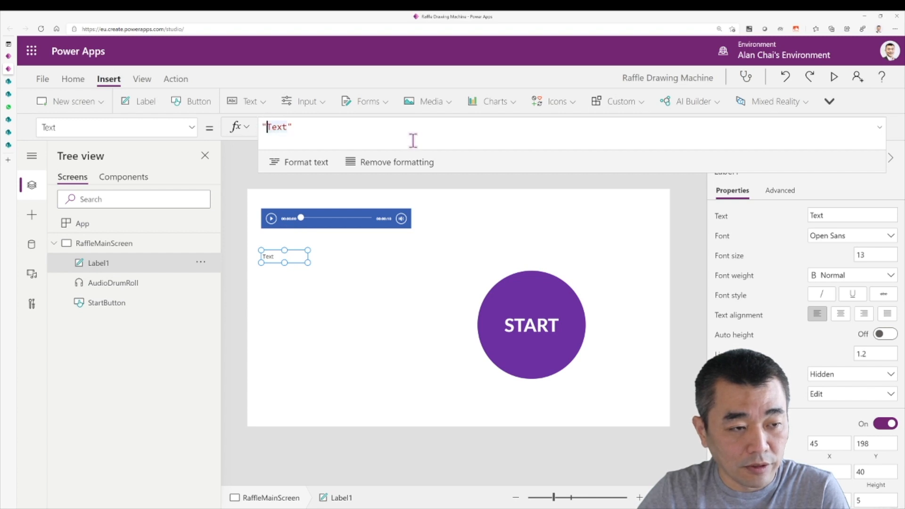
{"action": "double_click", "coordinate": [276, 126]}
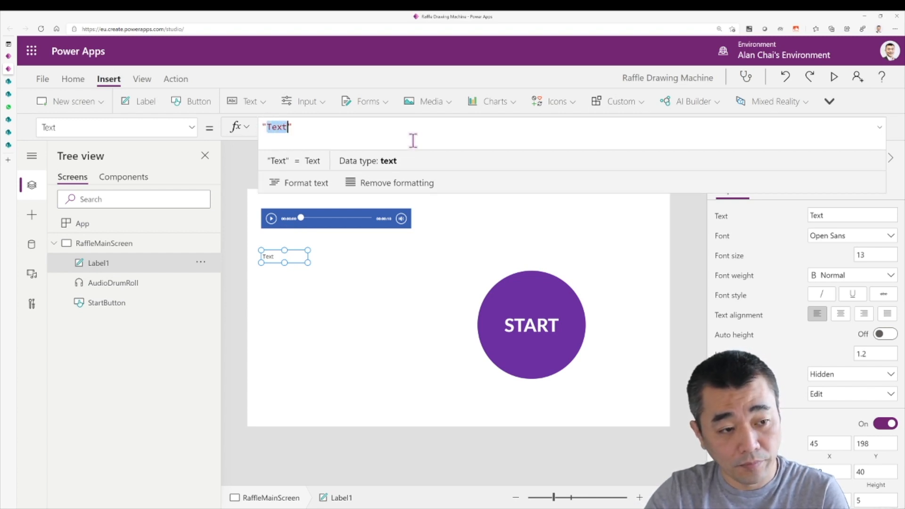
{"action": "type", "text": "varDrumRoll\""}
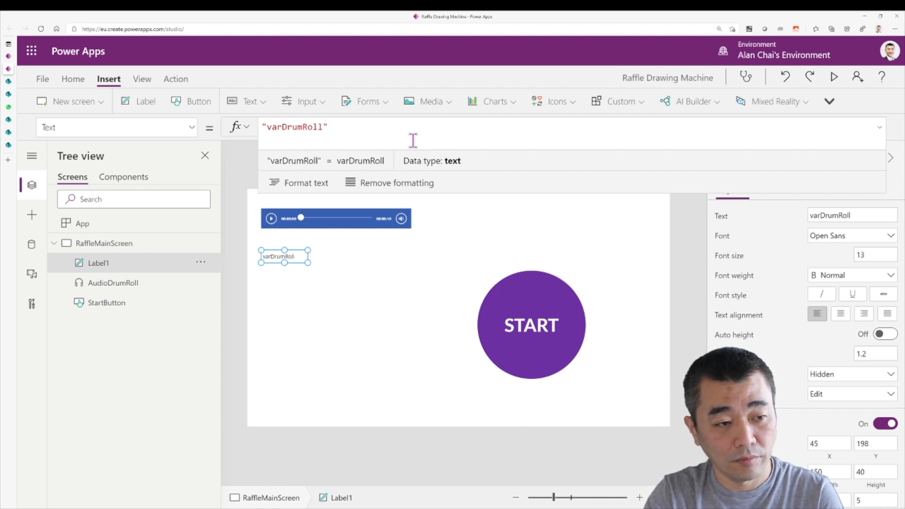
{"action": "type", "text": "="}
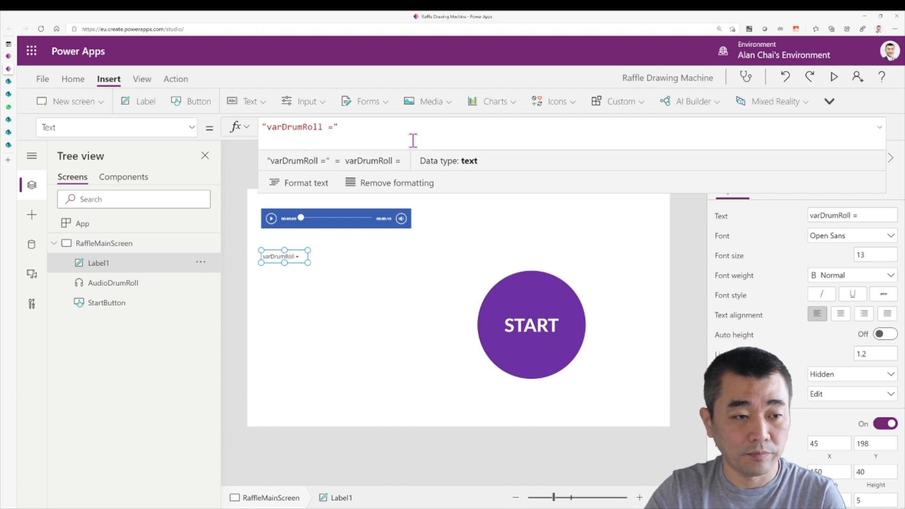
{"action": "type", "text": "& v"}
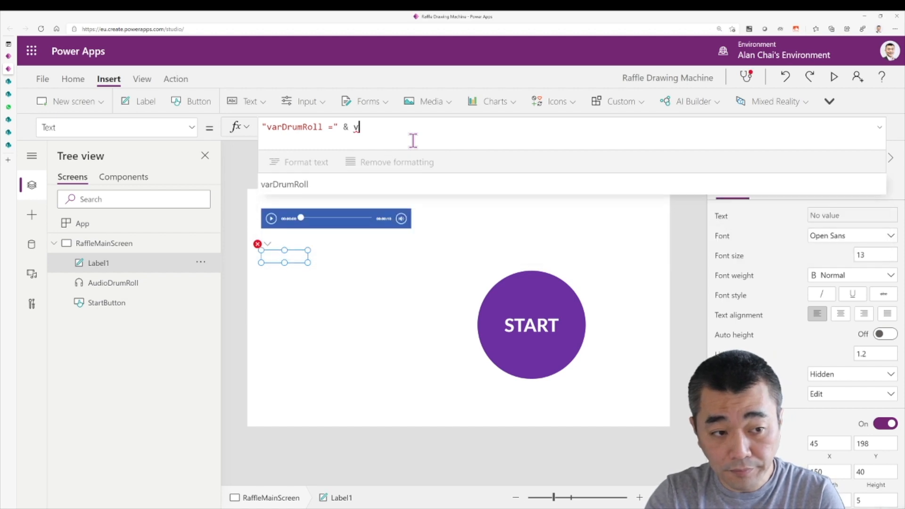
{"action": "type", "text": "arDrumRi"}
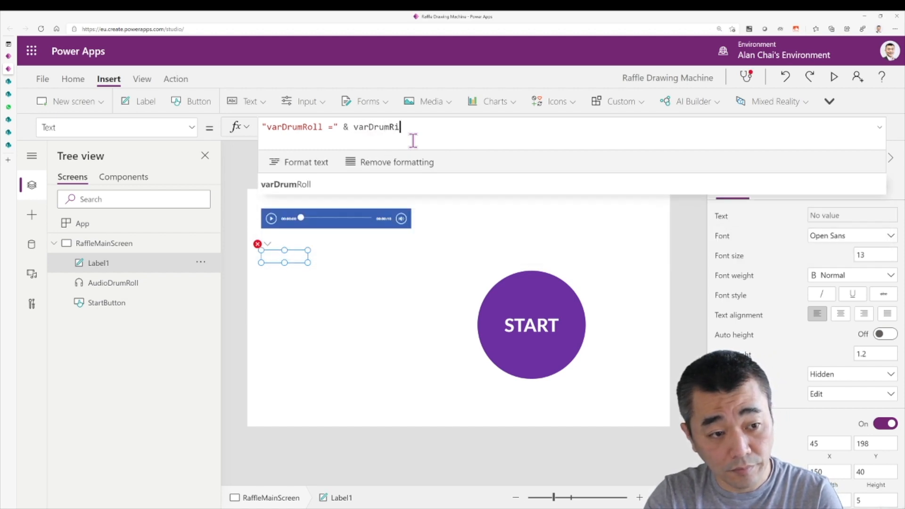
{"action": "type", "text": "Roll"}
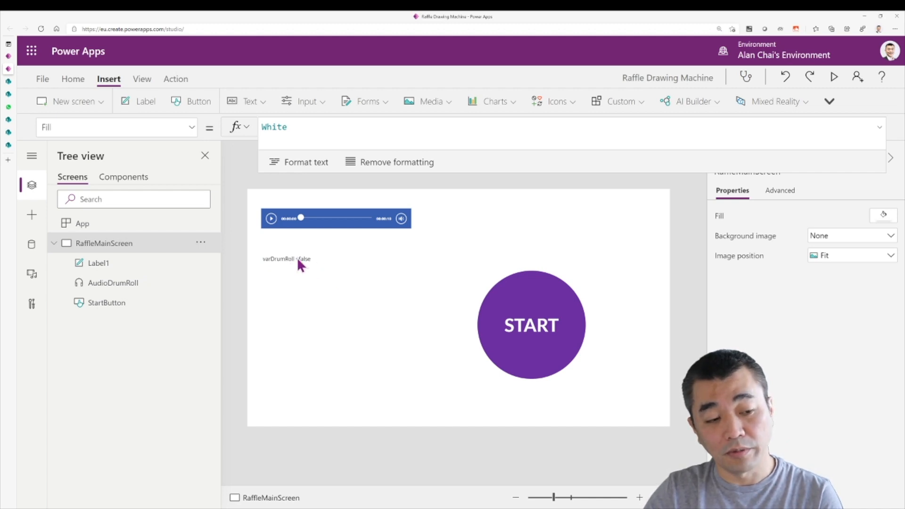
{"action": "mouse_move", "coordinate": [545, 342]}
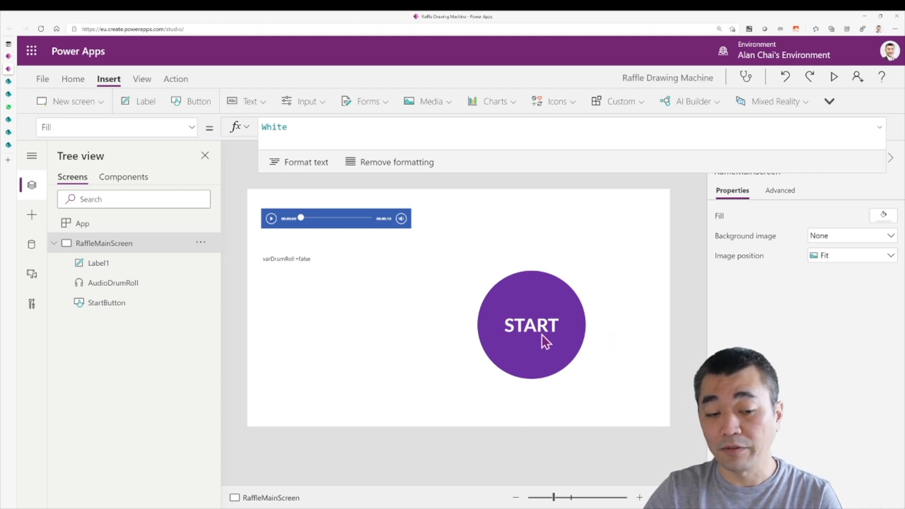
{"action": "mouse_move", "coordinate": [447, 329]}
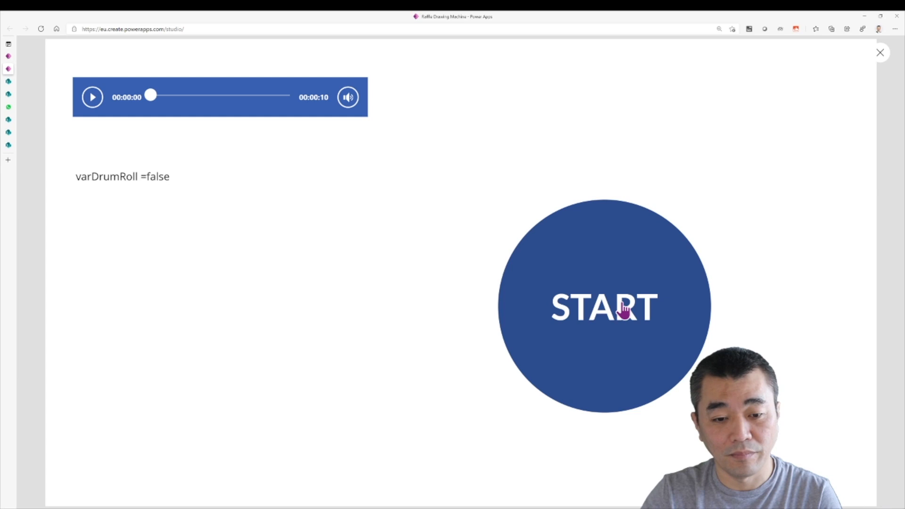
- Press START in preview to see varDrumRoll turn true and the drumroll play, then exit
{"action": "left_click", "coordinate": [604, 306]}
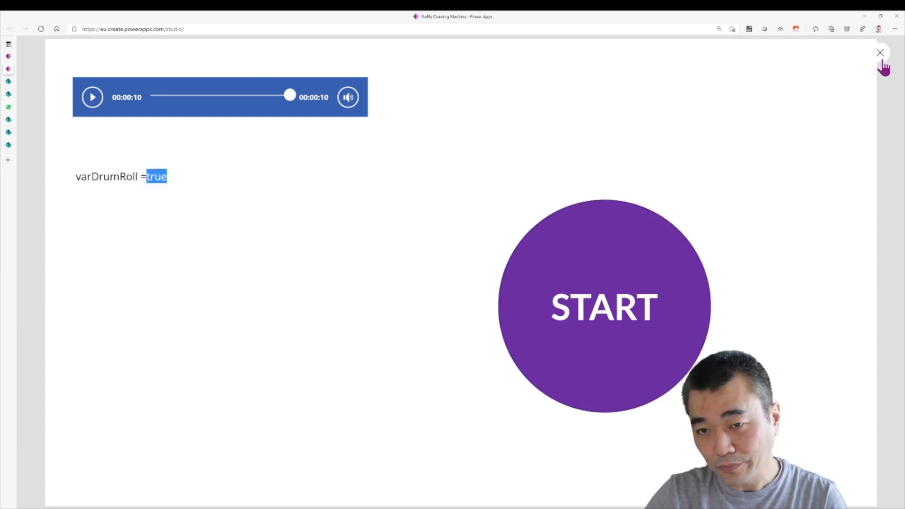
{"action": "left_click", "coordinate": [879, 52]}
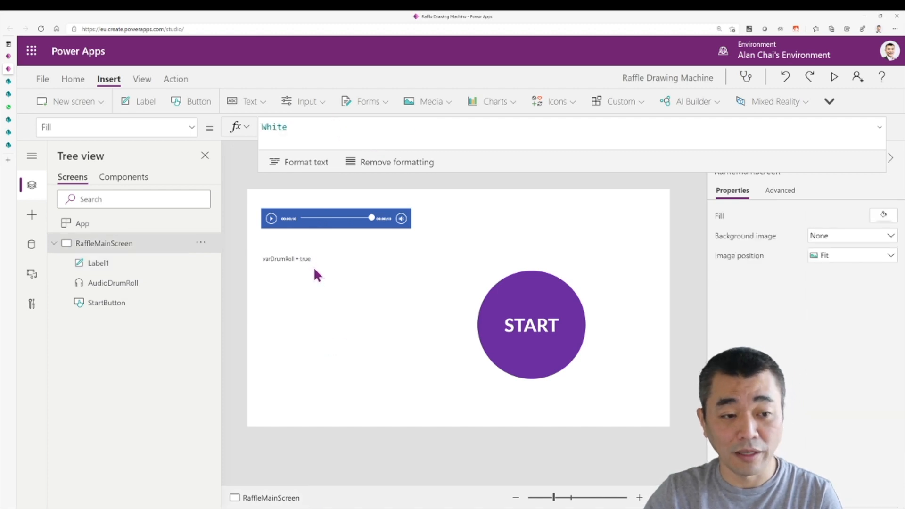
- Set AudioDrumRoll's OnEnd to Set(varDrumRoll,false)
{"action": "left_click", "coordinate": [336, 218]}
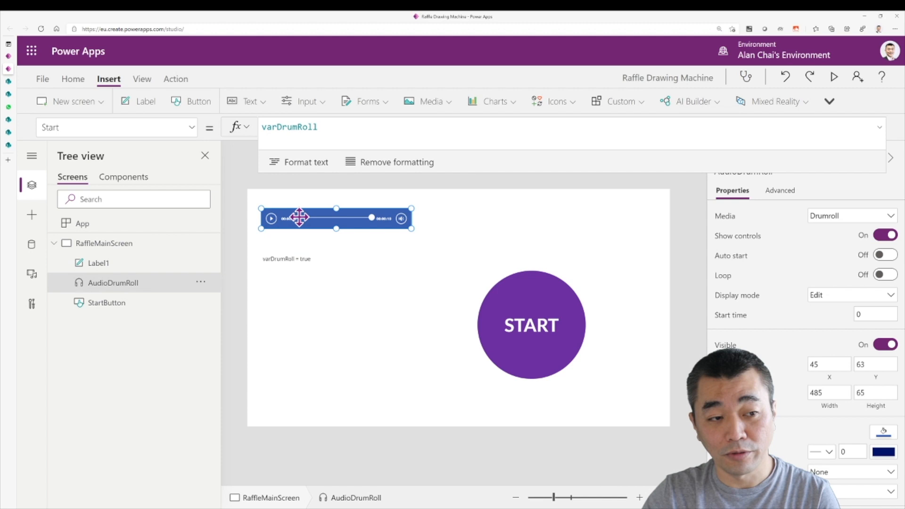
{"action": "mouse_move", "coordinate": [316, 243]}
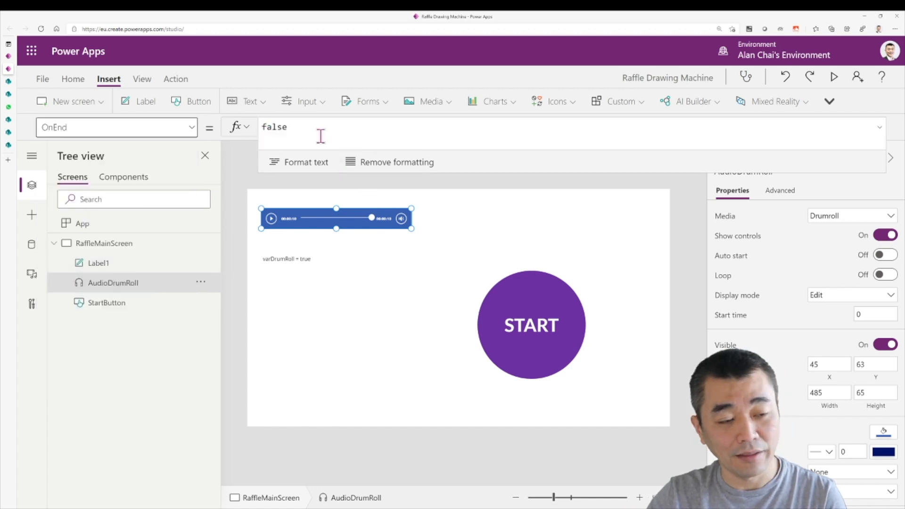
{"action": "type", "text": "Set(varDrumRoll,true);"}
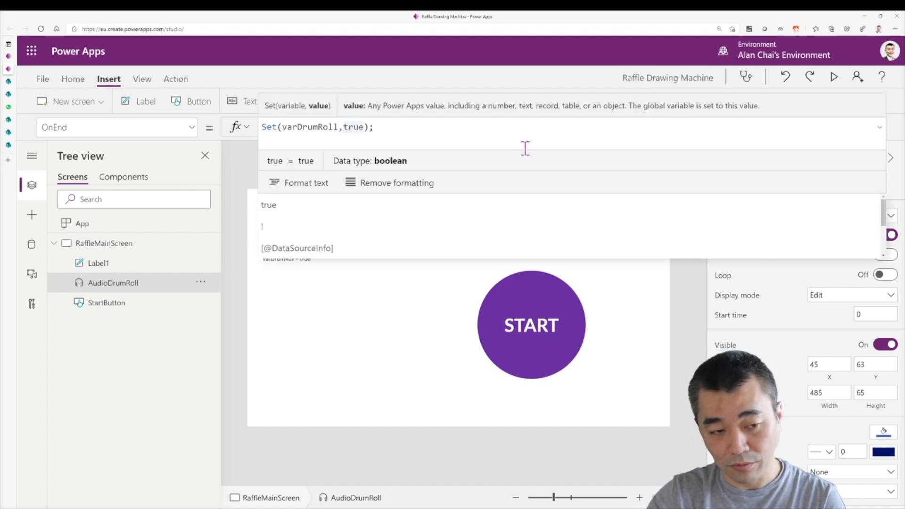
{"action": "type", "text": "F"}
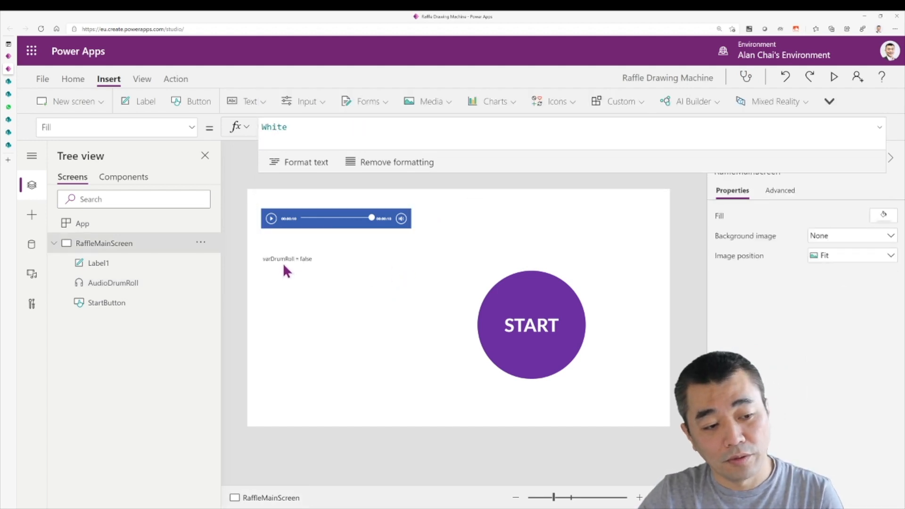
{"action": "mouse_move", "coordinate": [298, 270]}
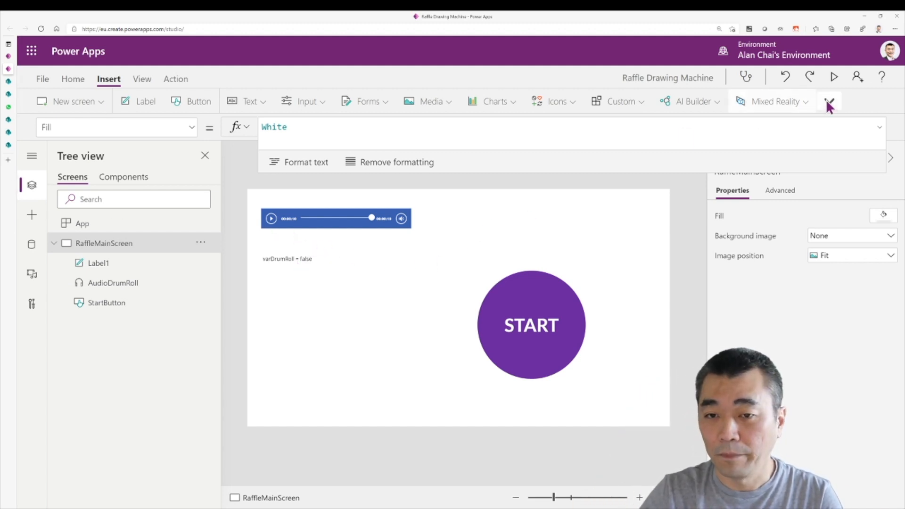
- Preview the app and press START to confirm the label resets to false
{"action": "left_click", "coordinate": [834, 77]}
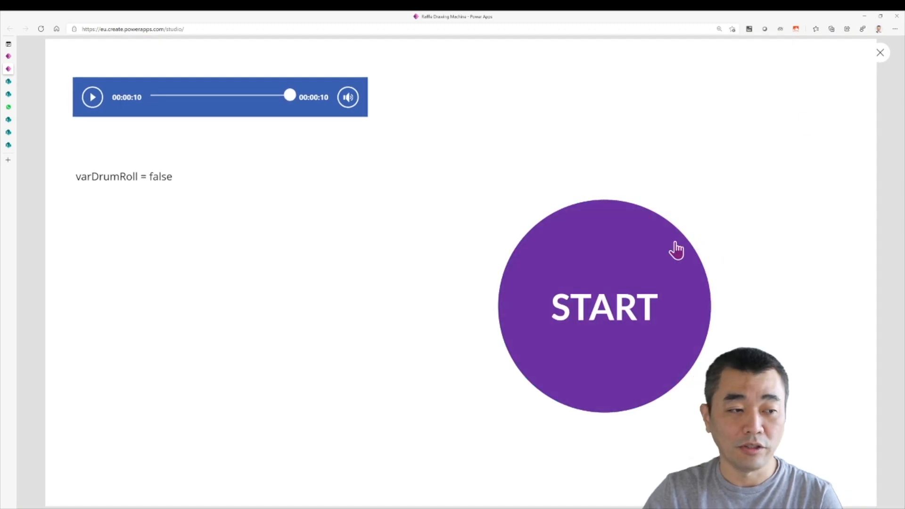
{"action": "double_click", "coordinate": [157, 176]}
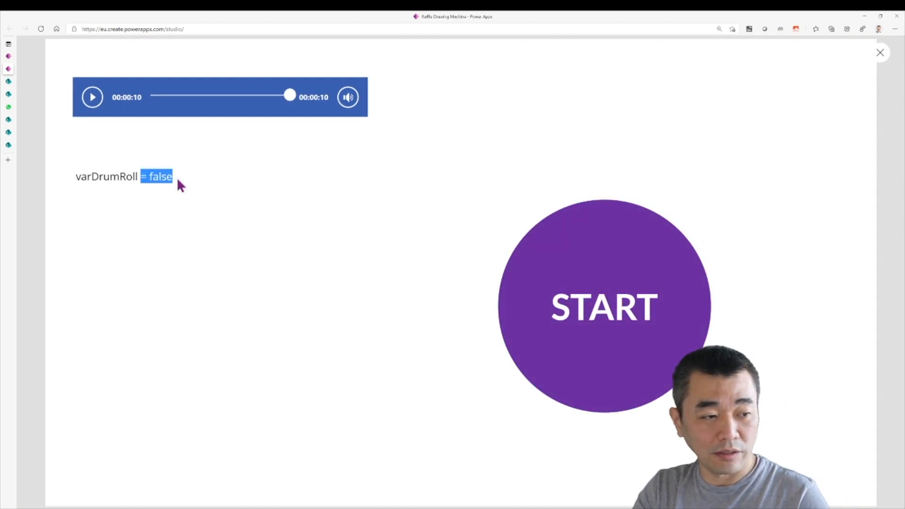
{"action": "mouse_move", "coordinate": [177, 227]}
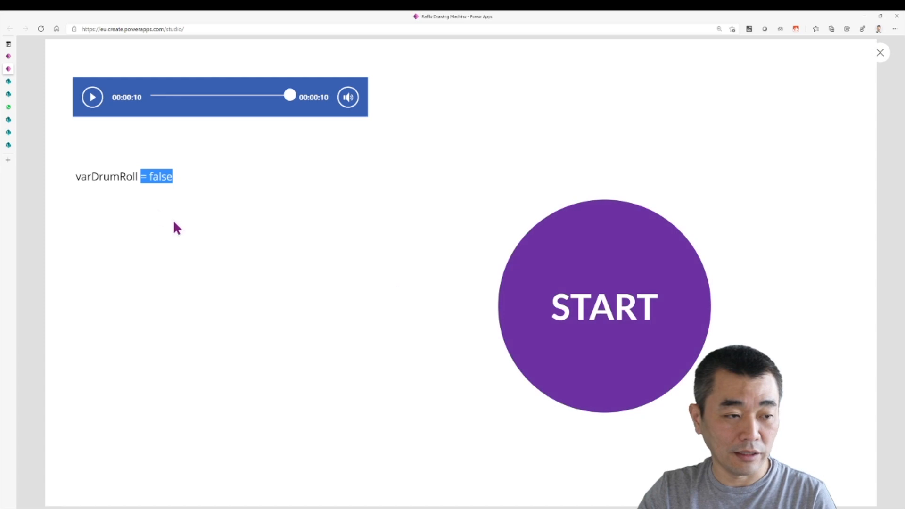
{"action": "mouse_move", "coordinate": [114, 123]}
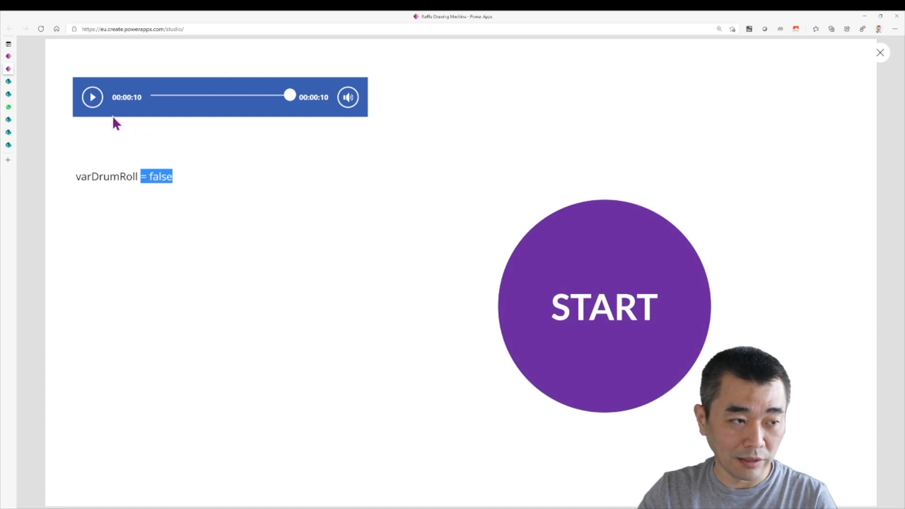
{"action": "mouse_move", "coordinate": [303, 108]}
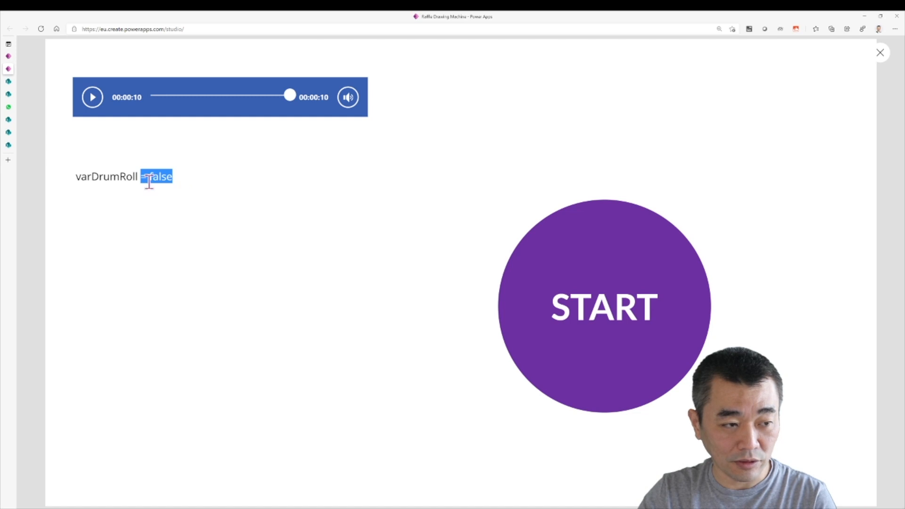
{"action": "left_click", "coordinate": [603, 305]}
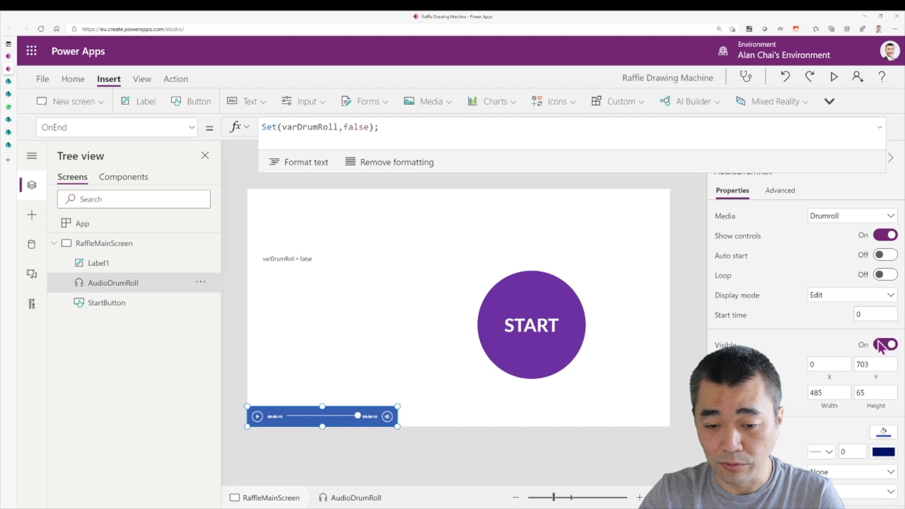
- Hide AudioDrumRoll and drag the varDrumRoll label to the top-left corner
{"action": "left_click", "coordinate": [885, 345]}
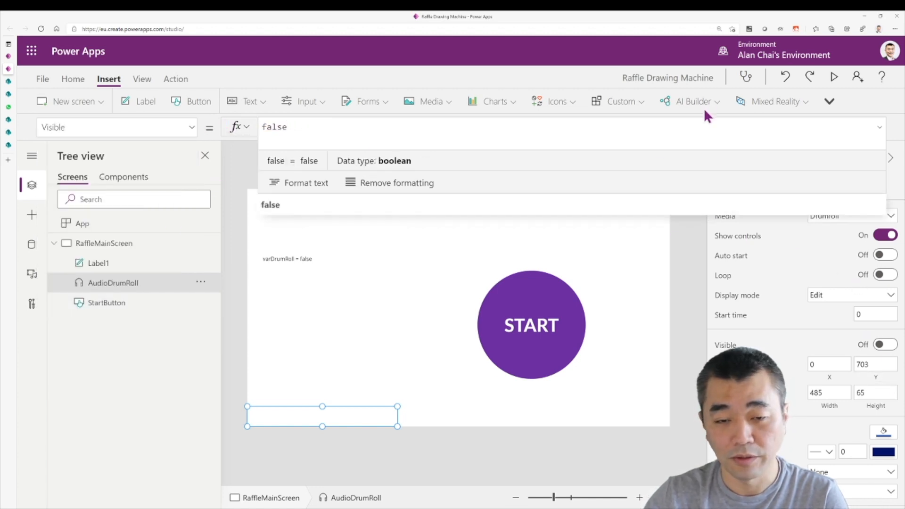
{"action": "mouse_move", "coordinate": [694, 259]}
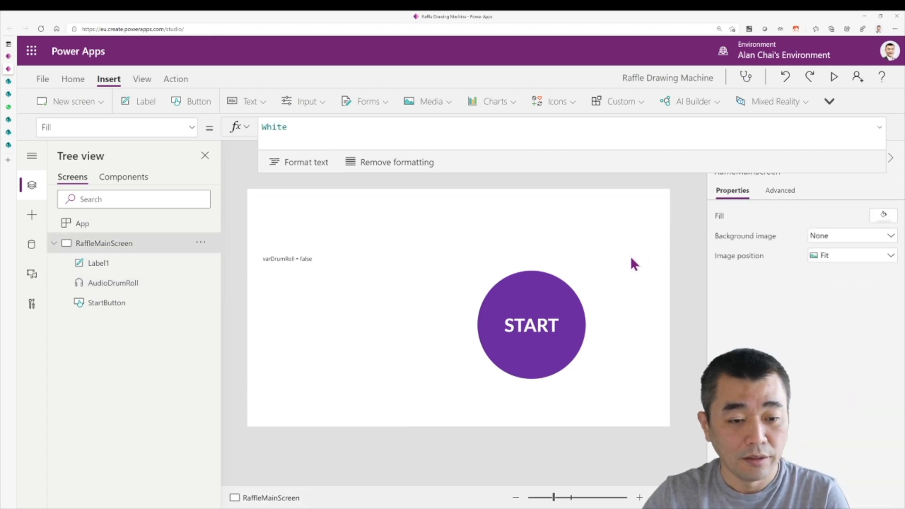
{"action": "left_click", "coordinate": [288, 259]}
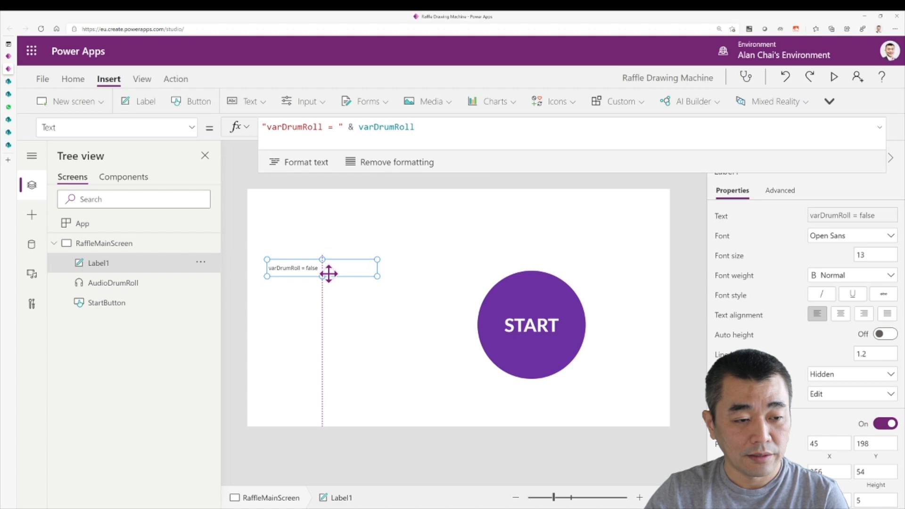
{"action": "left_click_drag", "start_coordinate": [322, 268], "coordinate": [302, 205]}
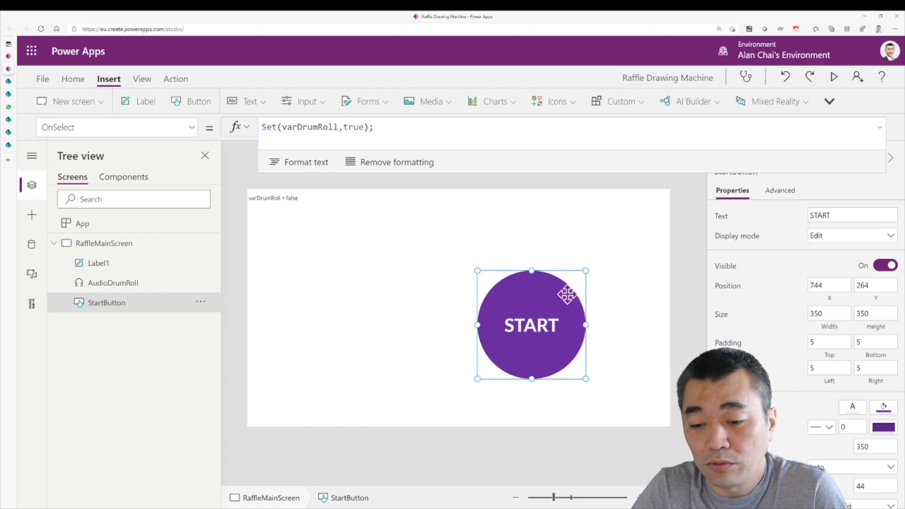
{"action": "mouse_move", "coordinate": [609, 338]}
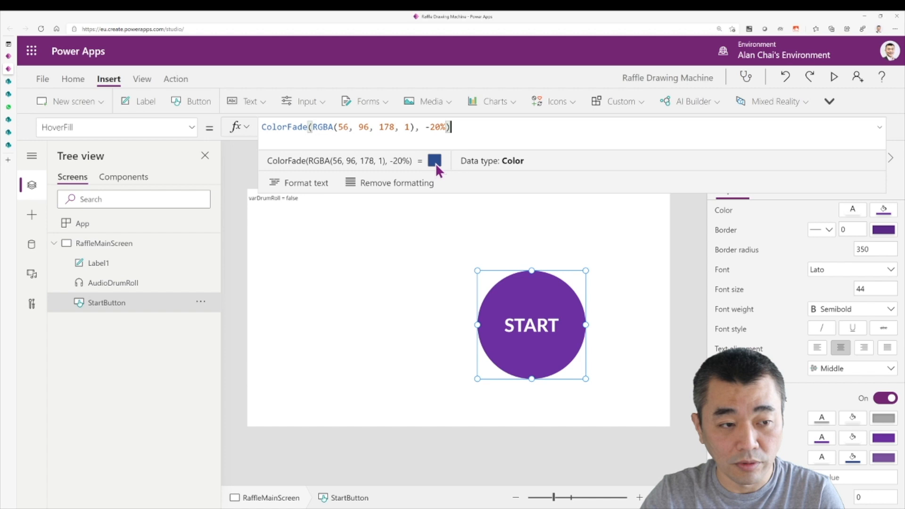
{"action": "mouse_move", "coordinate": [692, 288]}
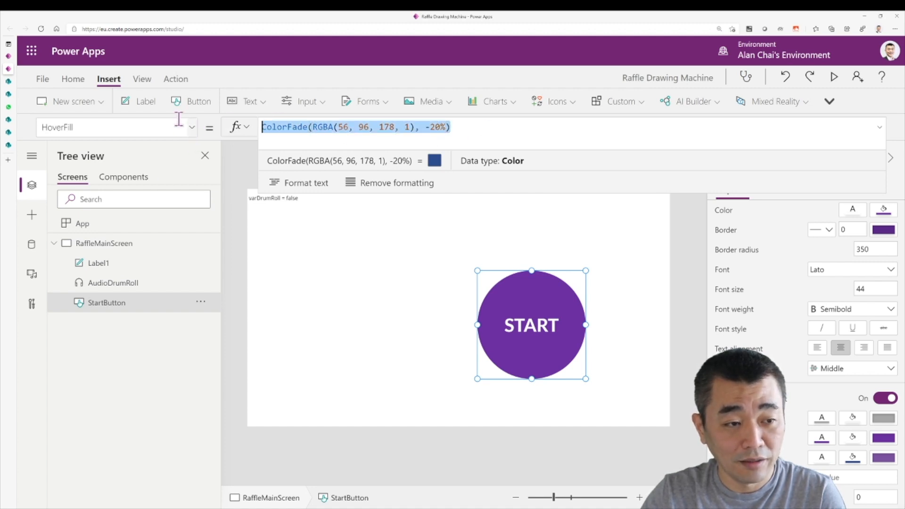
- Set StartButton's HoverFill formula to Self.Fill
{"action": "key", "text": "Delete"}
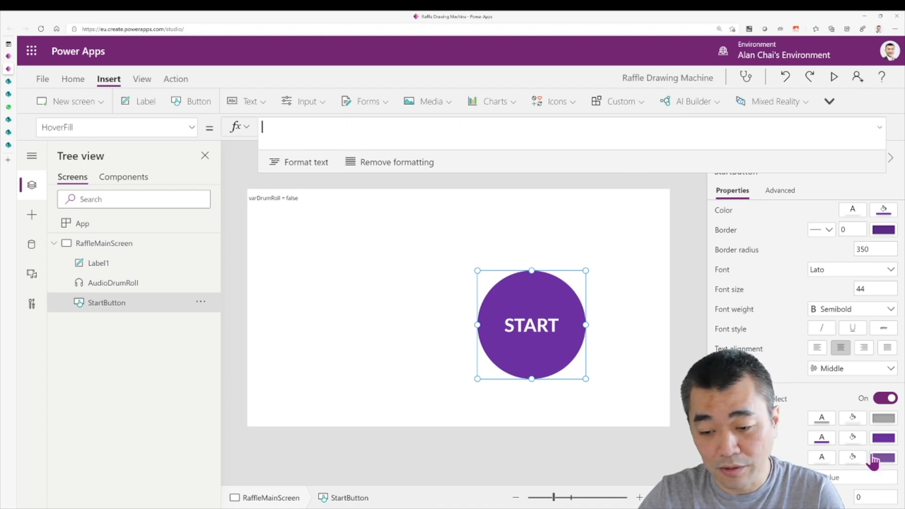
{"action": "type", "text": "Self.Fill"}
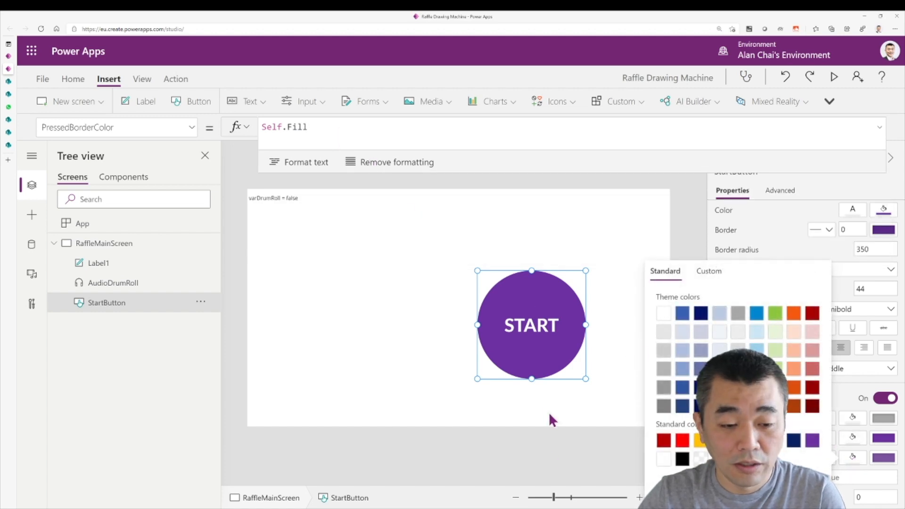
{"action": "left_click", "coordinate": [283, 127]}
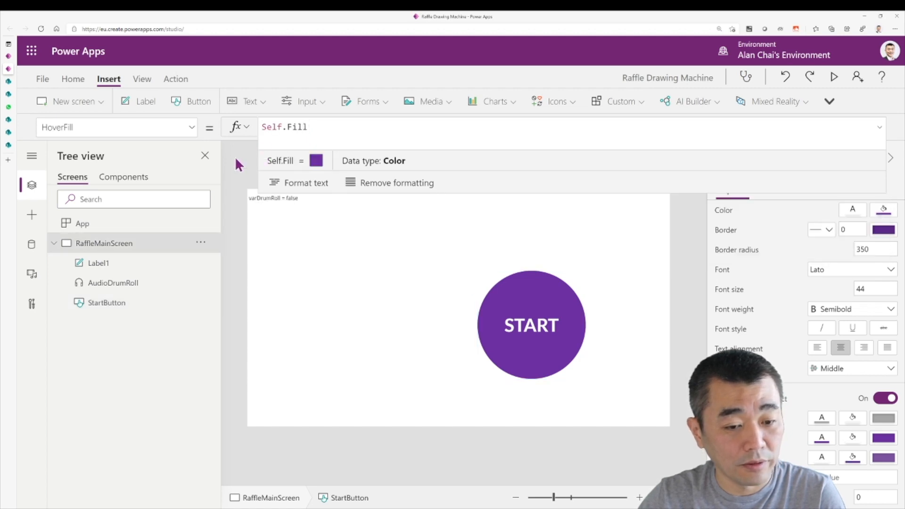
- Review StartButton's DisabledFill formula, then start the app preview
{"action": "left_click", "coordinate": [532, 324]}
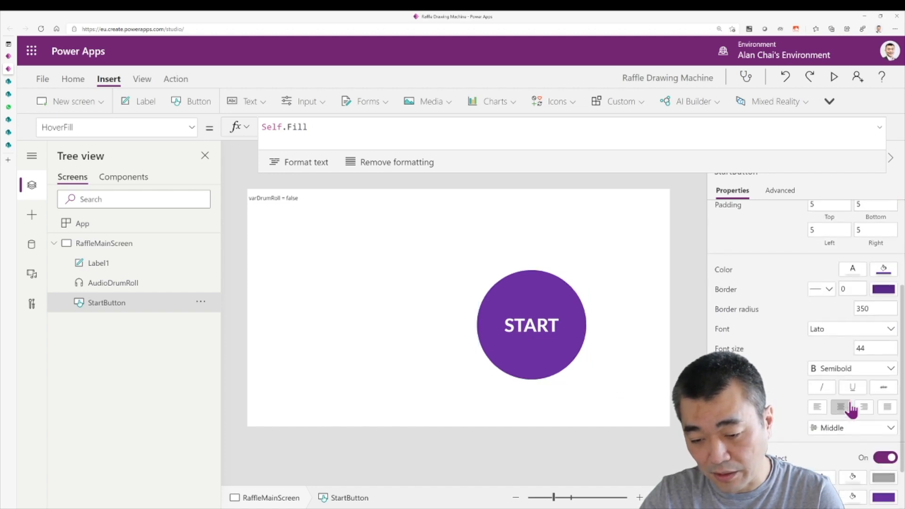
{"action": "left_click", "coordinate": [530, 325]}
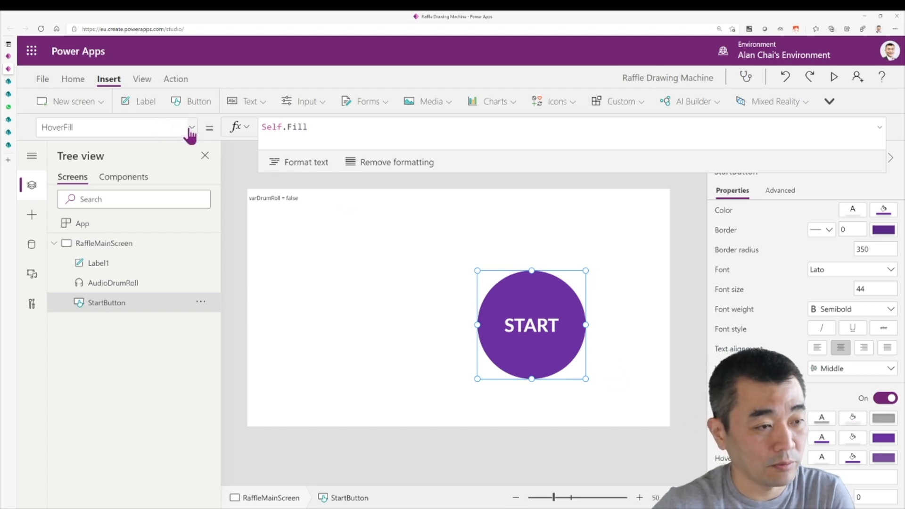
{"action": "left_click", "coordinate": [191, 127]}
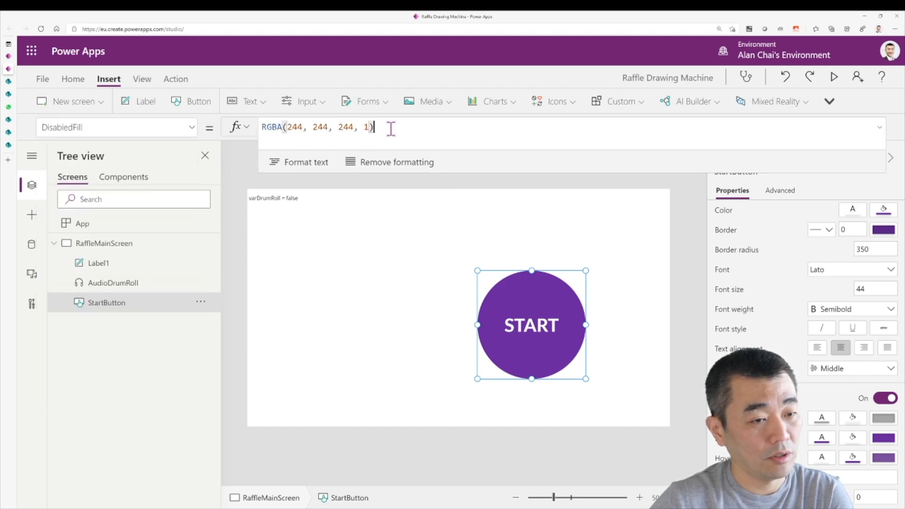
{"action": "triple_click", "coordinate": [317, 126]}
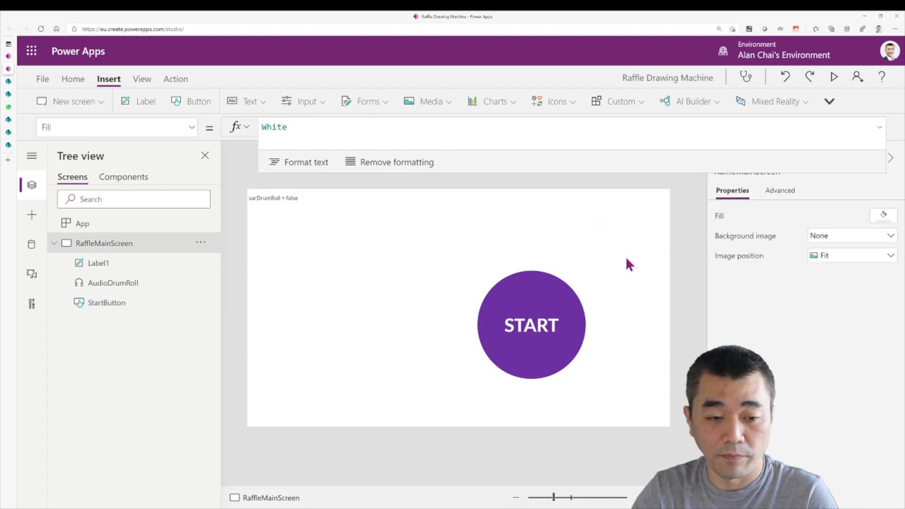
{"action": "left_click", "coordinate": [833, 77]}
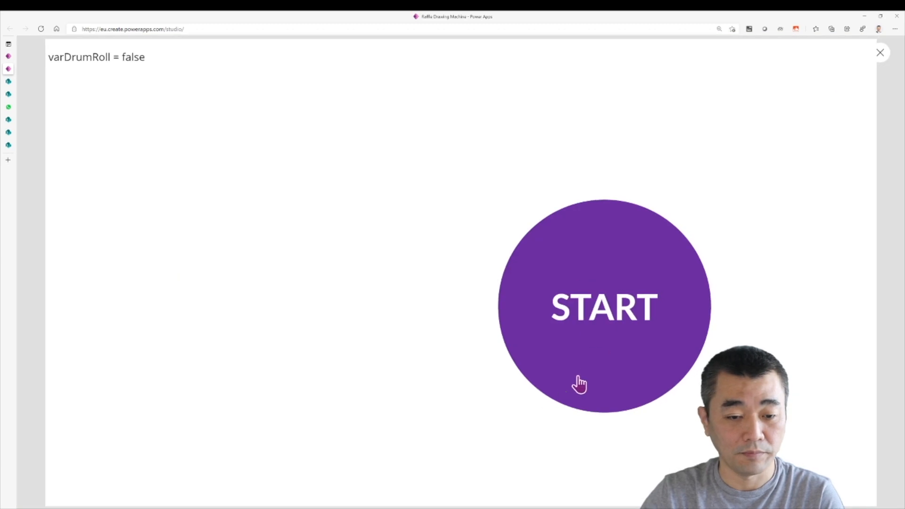
- Press START in preview to watch varDrumRoll flip to true and back, then exit
{"action": "left_click", "coordinate": [604, 305]}
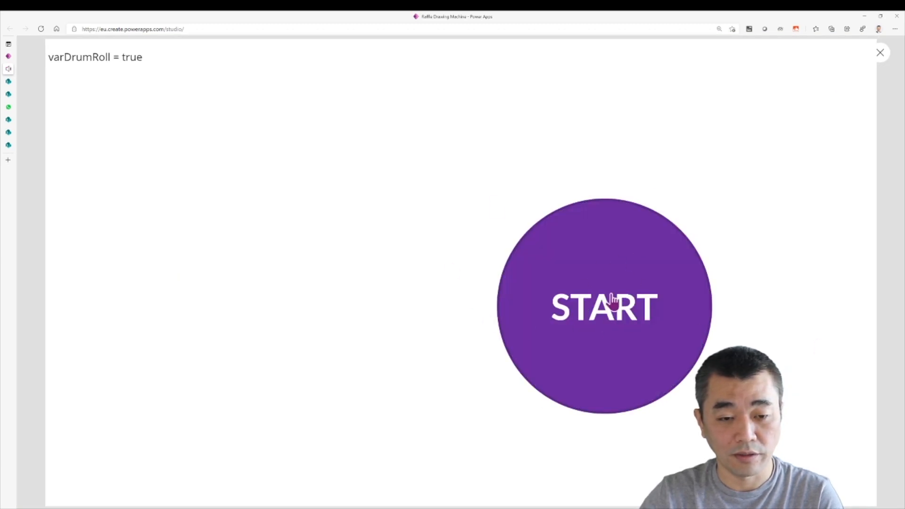
{"action": "mouse_move", "coordinate": [558, 371]}
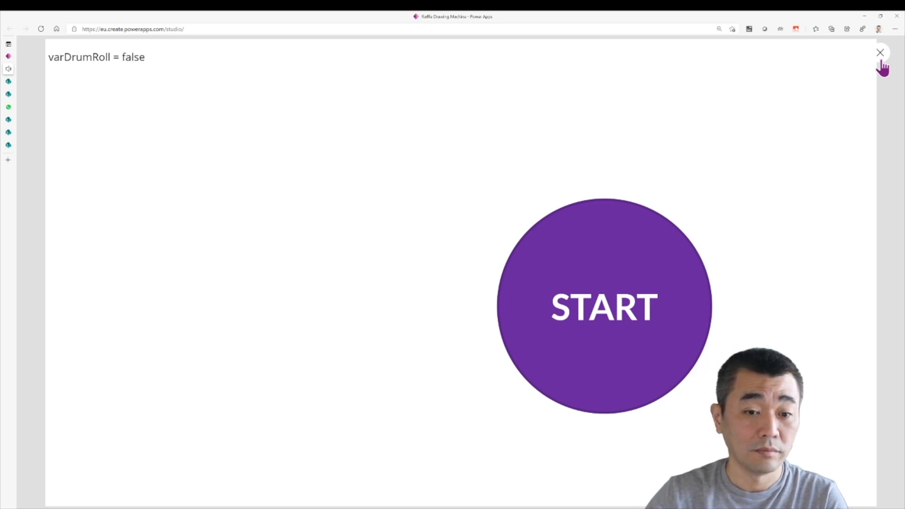
{"action": "left_click", "coordinate": [879, 52]}
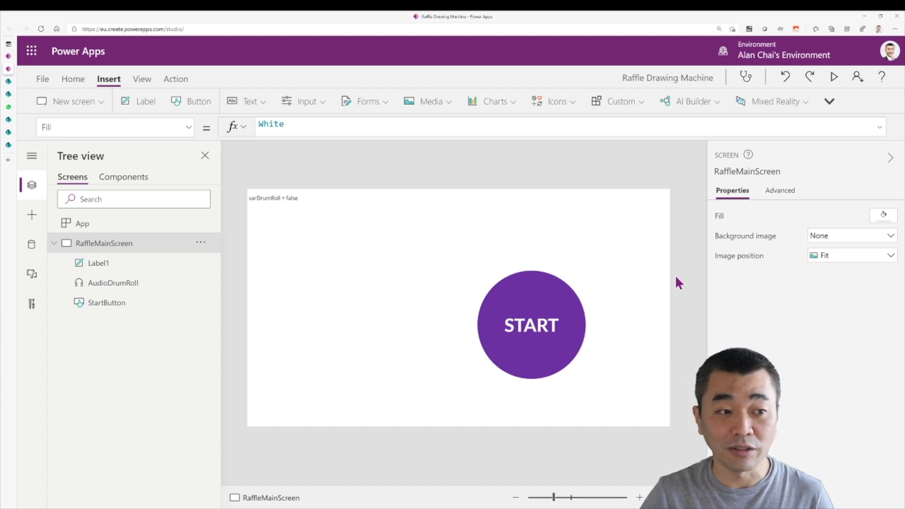
{"action": "mouse_move", "coordinate": [553, 190]}
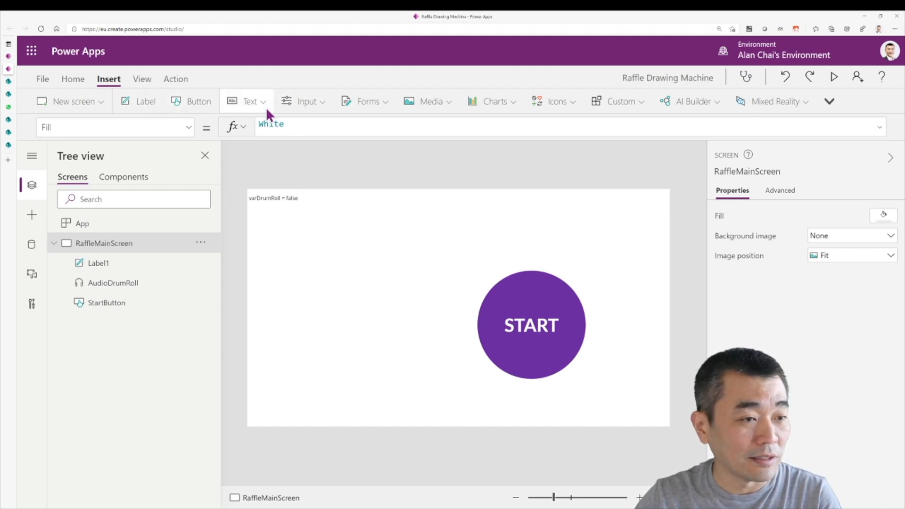
- Insert a timer named TimerDrumRollFlash below the varDrumRoll label
{"action": "left_click", "coordinate": [303, 101]}
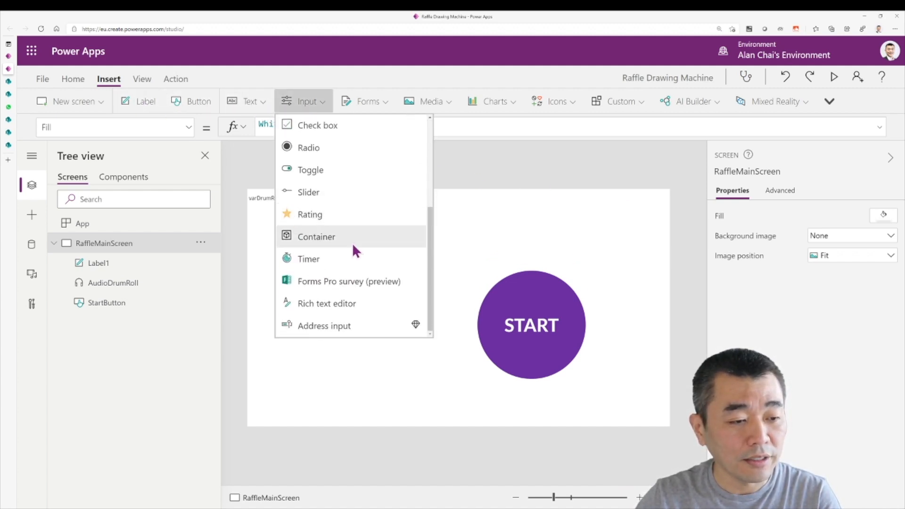
{"action": "left_click", "coordinate": [309, 258]}
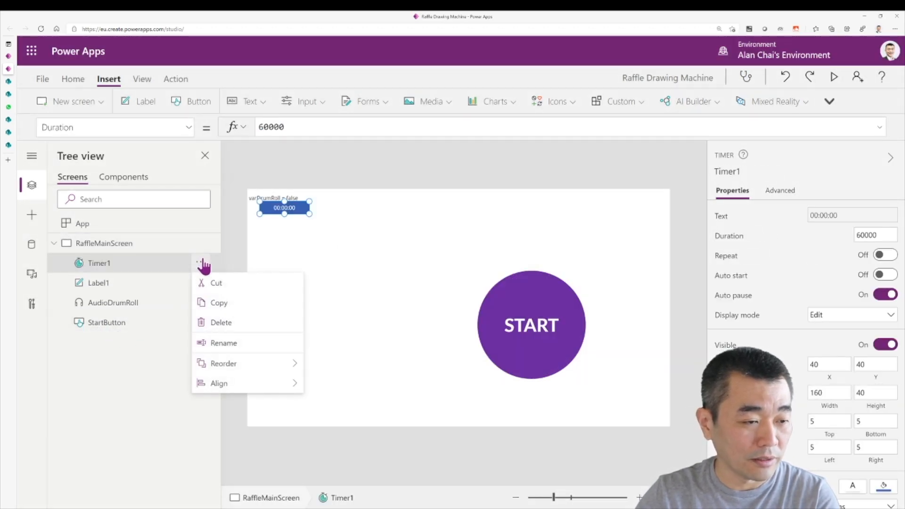
{"action": "left_click", "coordinate": [224, 343]}
{"action": "type", "text": "TimerDrumRoll"}
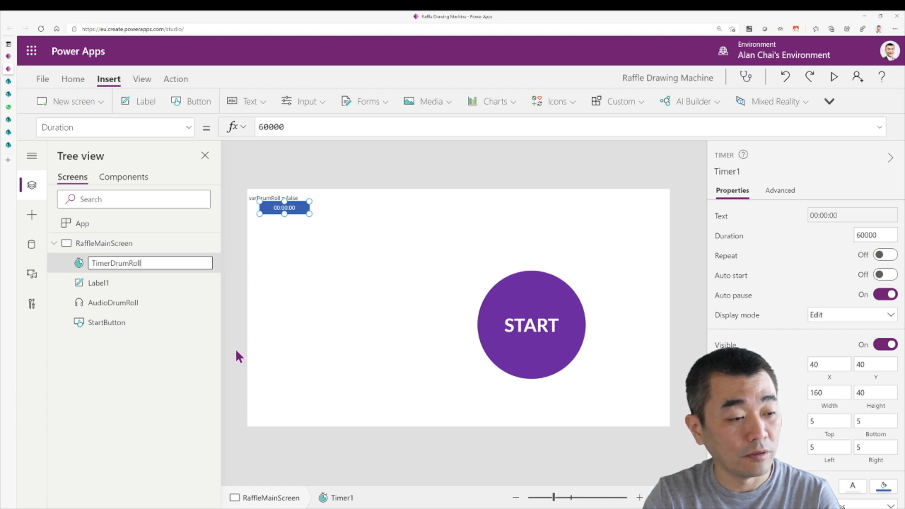
{"action": "type", "text": "Flash"}
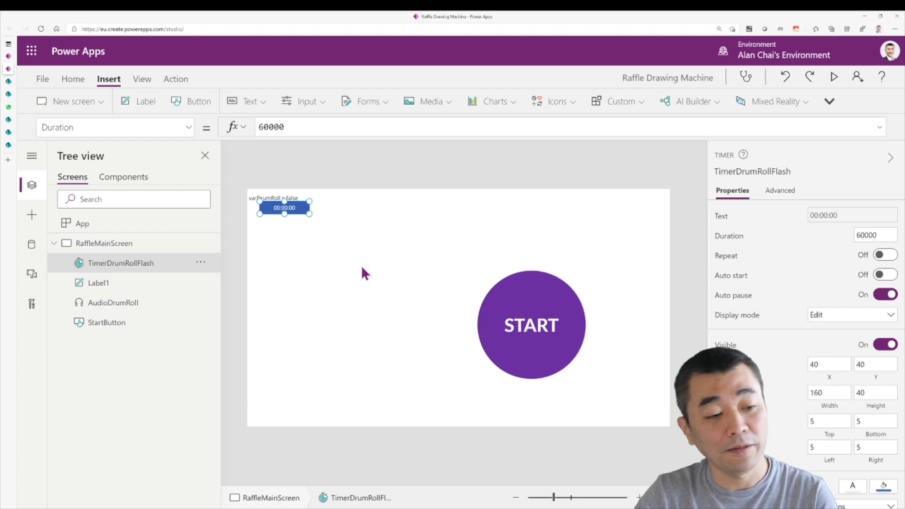
{"action": "left_click_drag", "start_coordinate": [283, 208], "coordinate": [280, 218]}
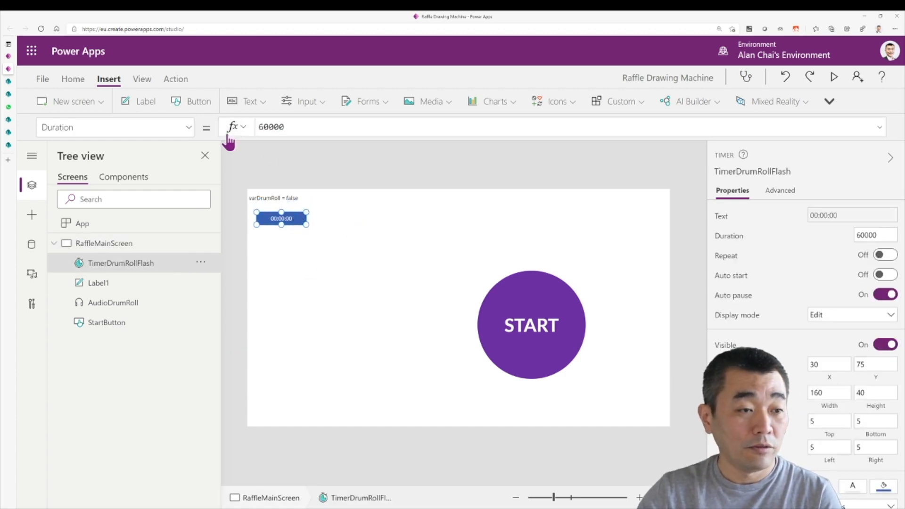
- Set the timer's Duration to 1000 and its Start to varDrumRoll
{"action": "left_click", "coordinate": [272, 126]}
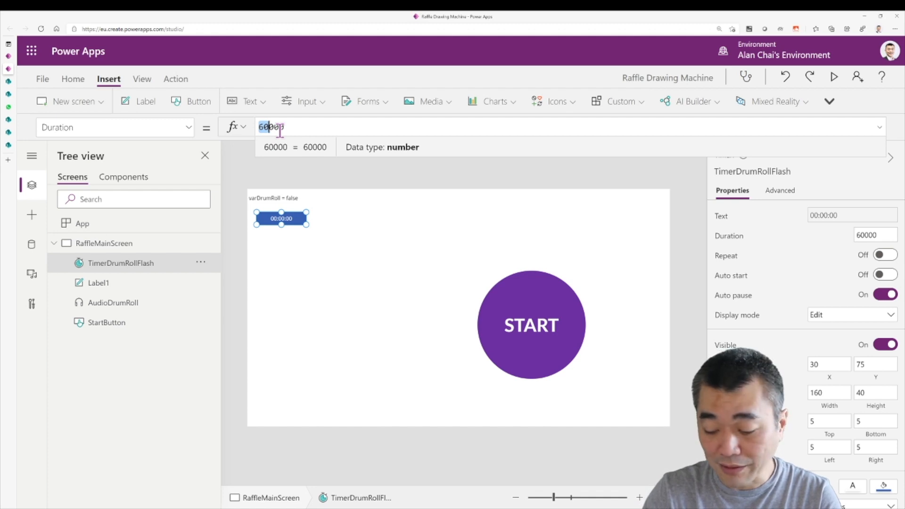
{"action": "type", "text": "1000"}
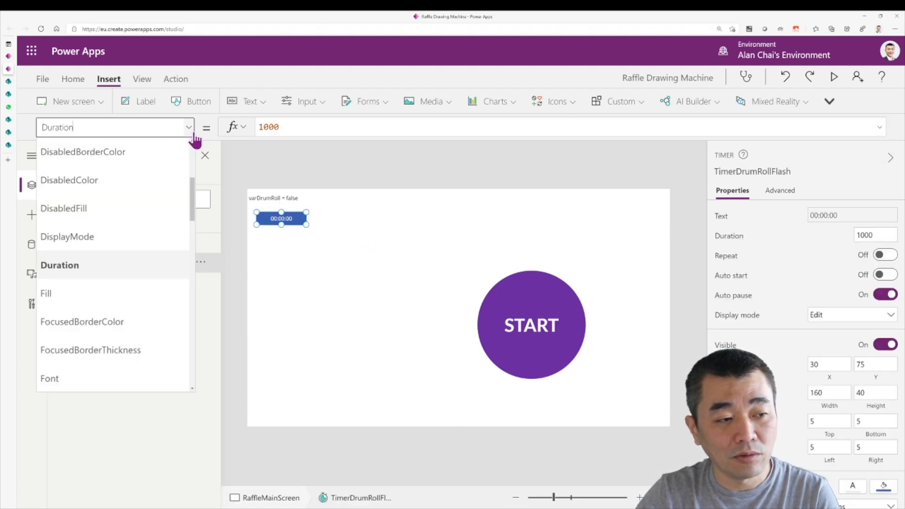
{"action": "scroll", "scroll_direction": "down", "scroll_amount": 3}
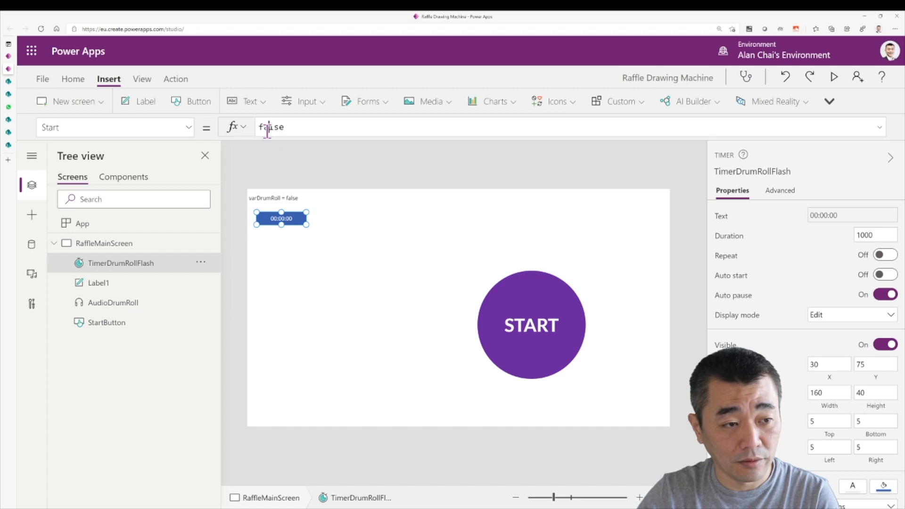
{"action": "type", "text": "varDrum"}
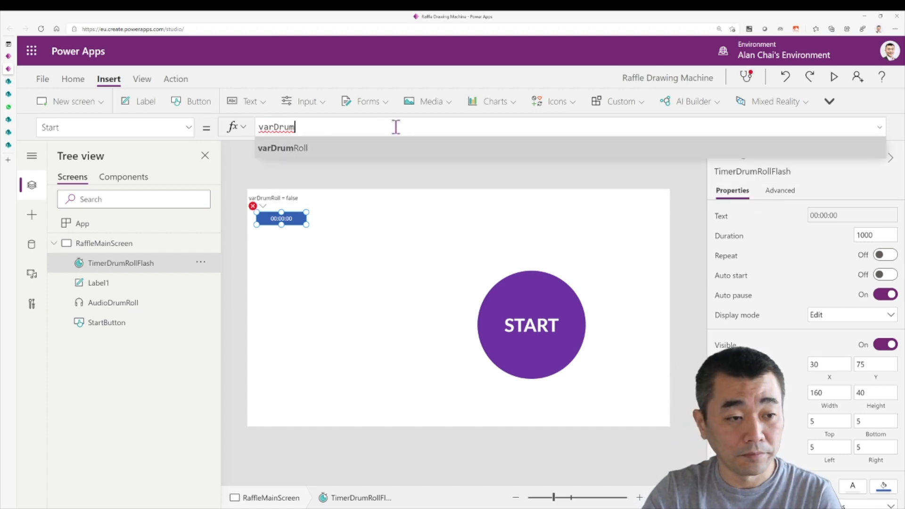
{"action": "left_click", "coordinate": [434, 249]}
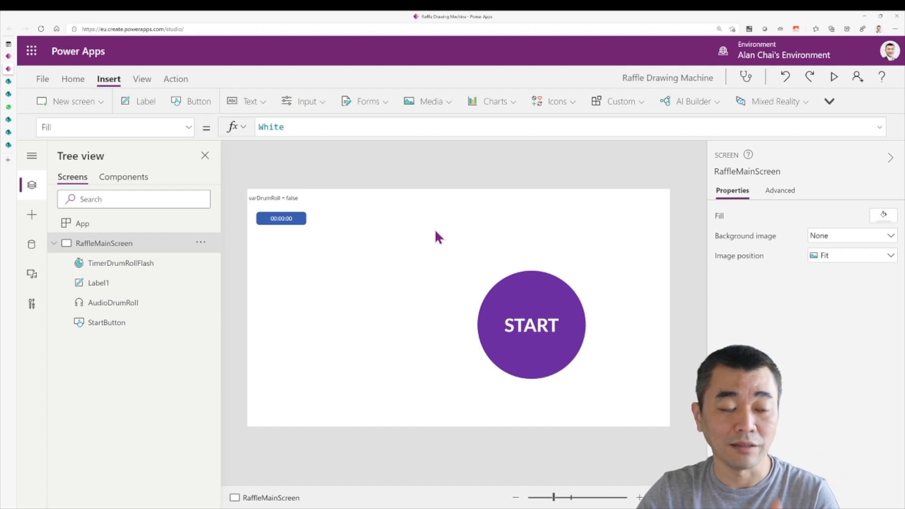
{"action": "mouse_move", "coordinate": [371, 264]}
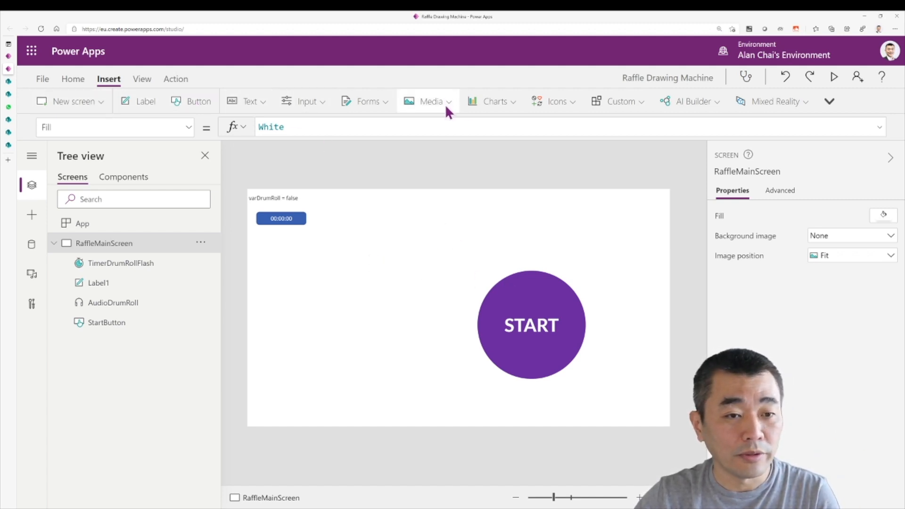
- Insert a circle shape and size it to 400 by 400
{"action": "left_click", "coordinate": [553, 101]}
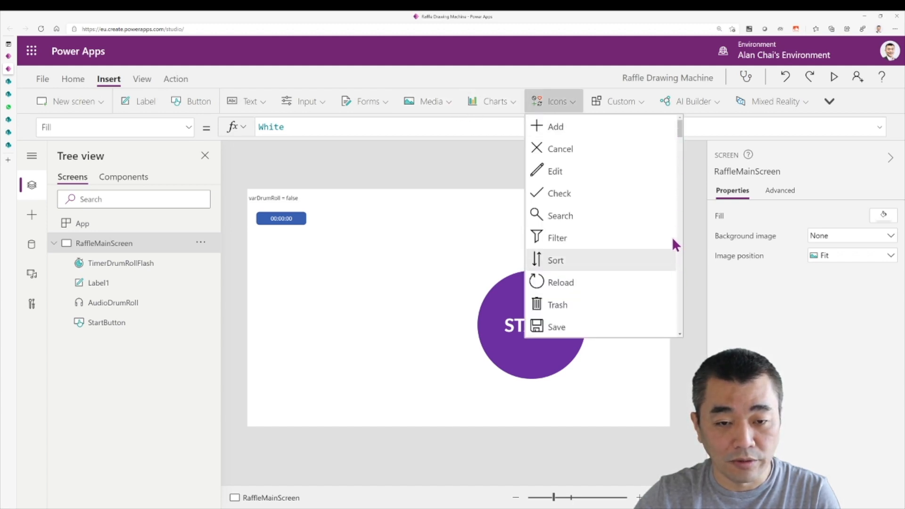
{"action": "scroll", "scroll_direction": "down", "scroll_amount": 3}
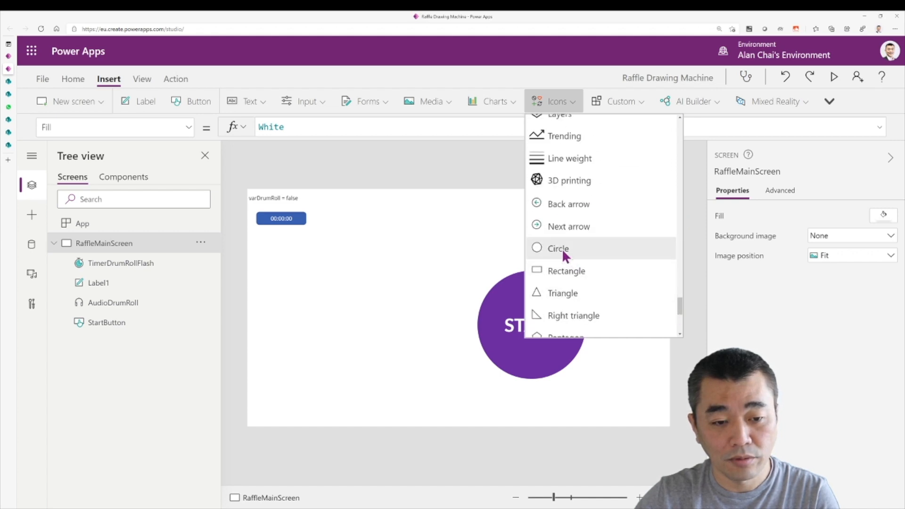
{"action": "left_click", "coordinate": [558, 248]}
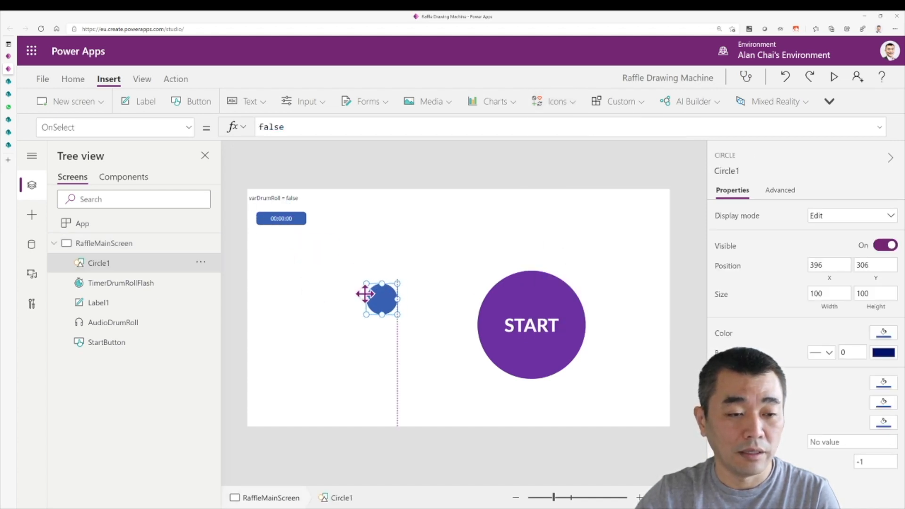
{"action": "left_click_drag", "start_coordinate": [397, 317], "coordinate": [426, 383]}
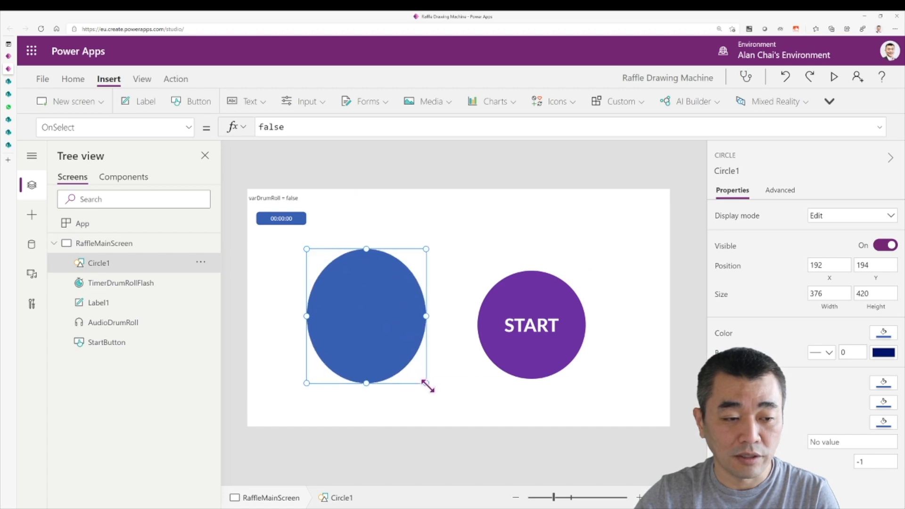
{"action": "left_click_drag", "start_coordinate": [427, 384], "coordinate": [447, 385]}
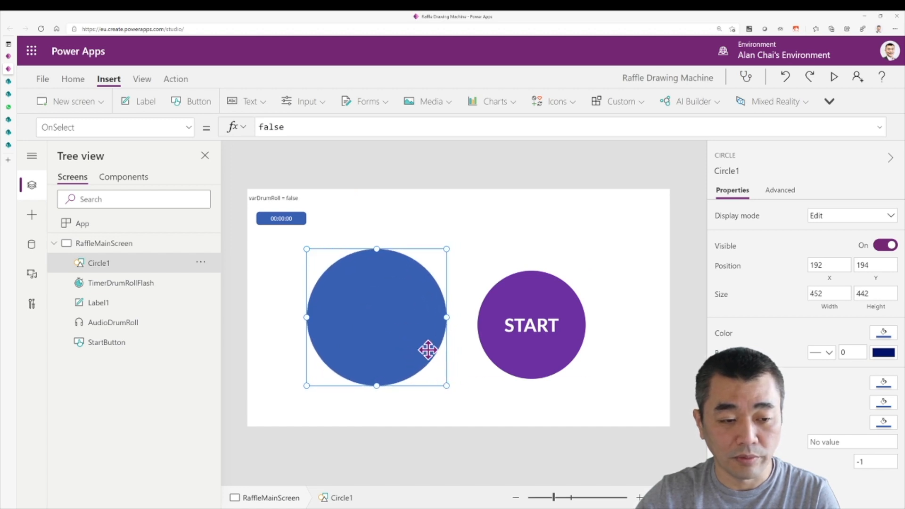
{"action": "mouse_move", "coordinate": [560, 305]}
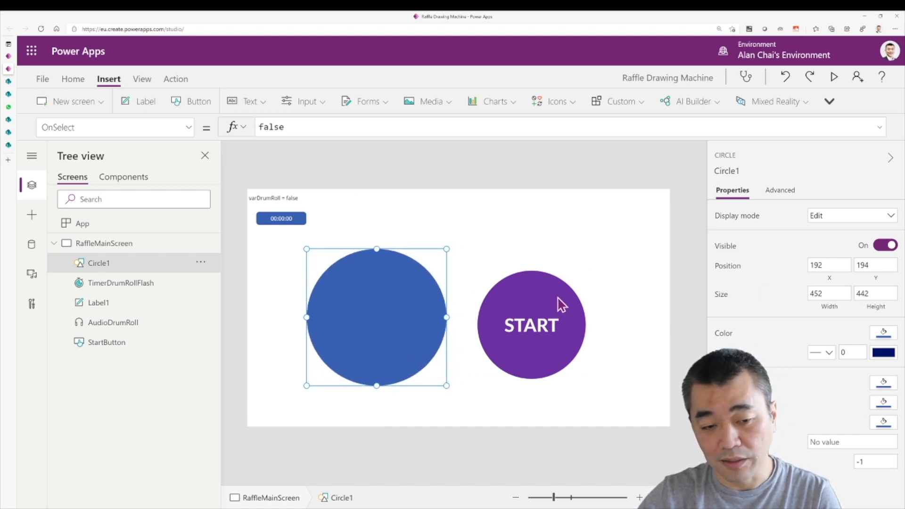
{"action": "left_click", "coordinate": [828, 294]}
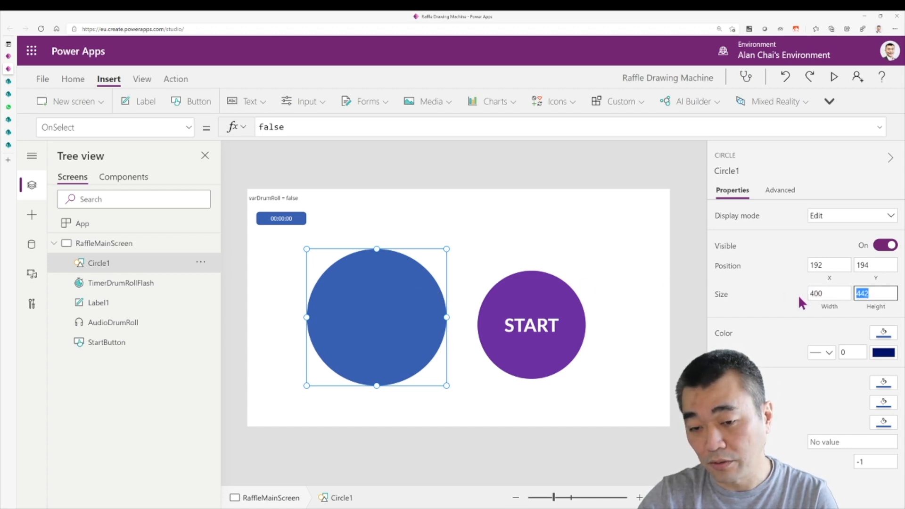
{"action": "type", "text": "400"}
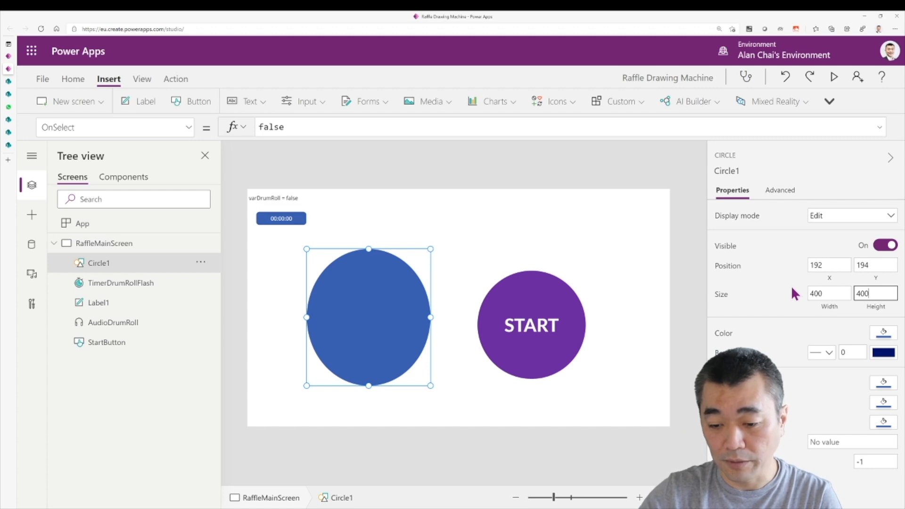
- Center the circle over the START button and send it to the back
{"action": "left_click_drag", "start_coordinate": [368, 316], "coordinate": [505, 326]}
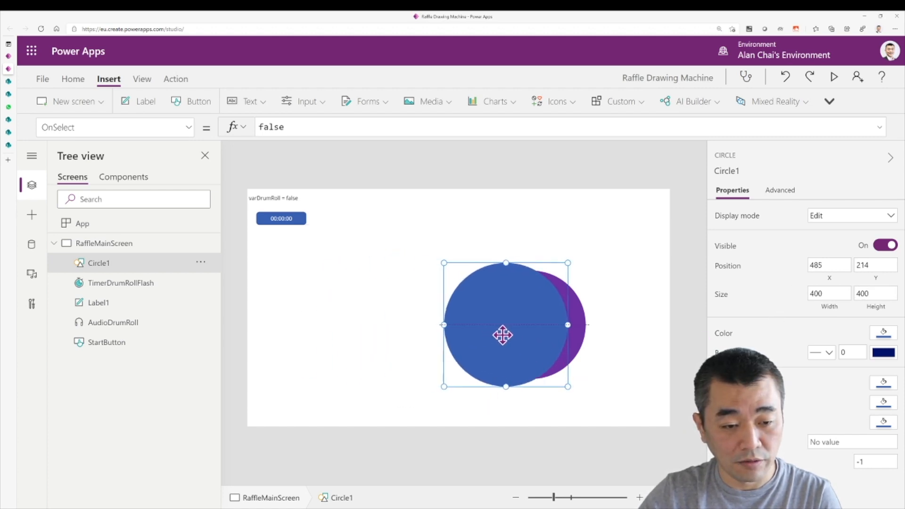
{"action": "left_click_drag", "start_coordinate": [502, 335], "coordinate": [525, 343]}
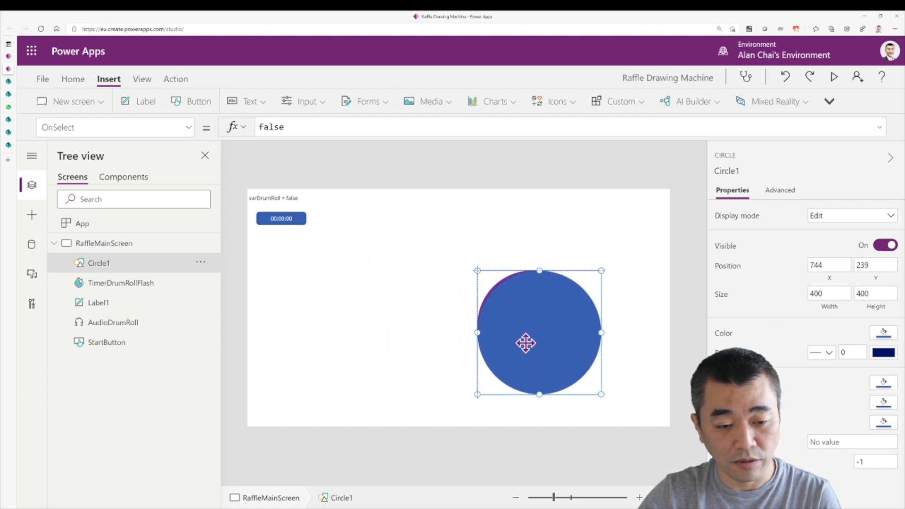
{"action": "left_click_drag", "start_coordinate": [525, 332], "coordinate": [520, 339]}
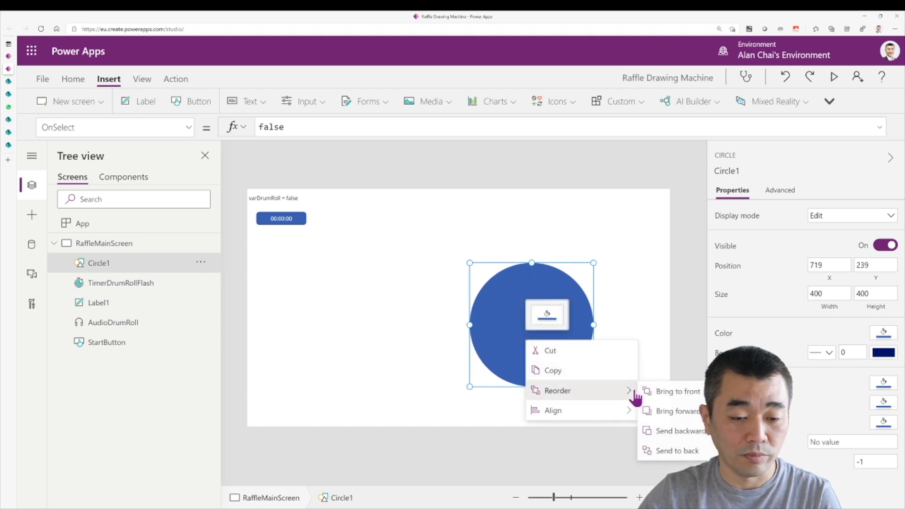
{"action": "left_click", "coordinate": [677, 450]}
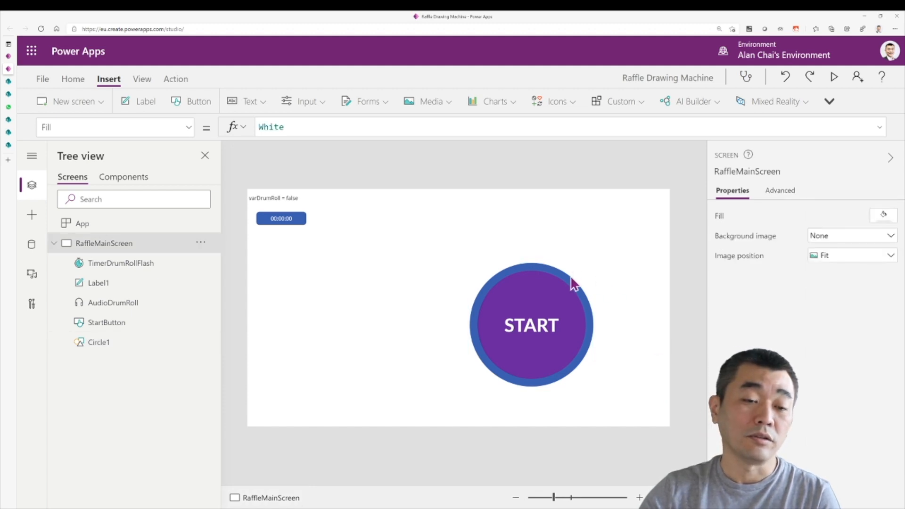
{"action": "mouse_move", "coordinate": [608, 281]}
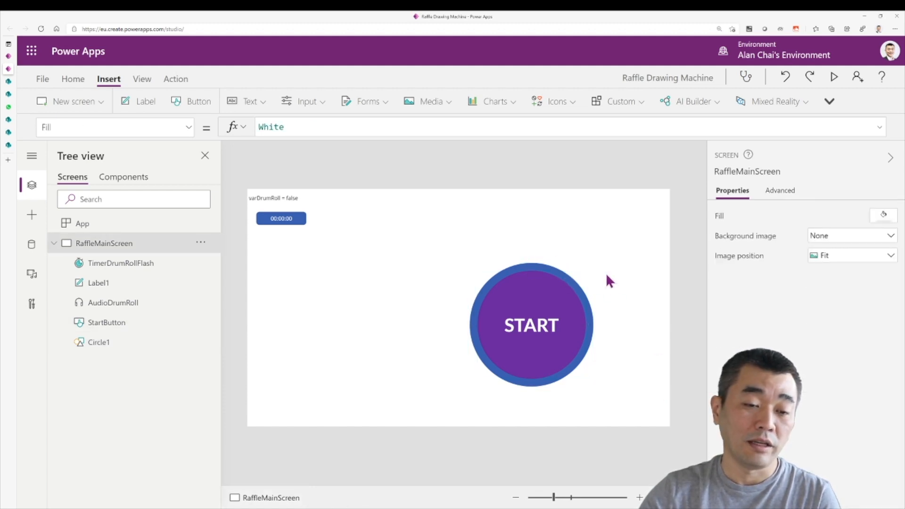
- Fill Circle1 with the same purple as the START button
{"action": "left_click", "coordinate": [530, 324]}
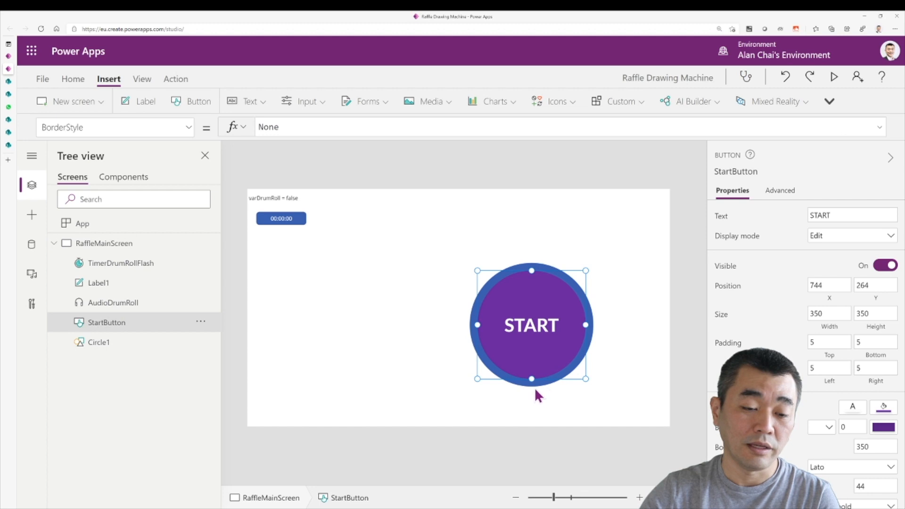
{"action": "left_click", "coordinate": [99, 342]}
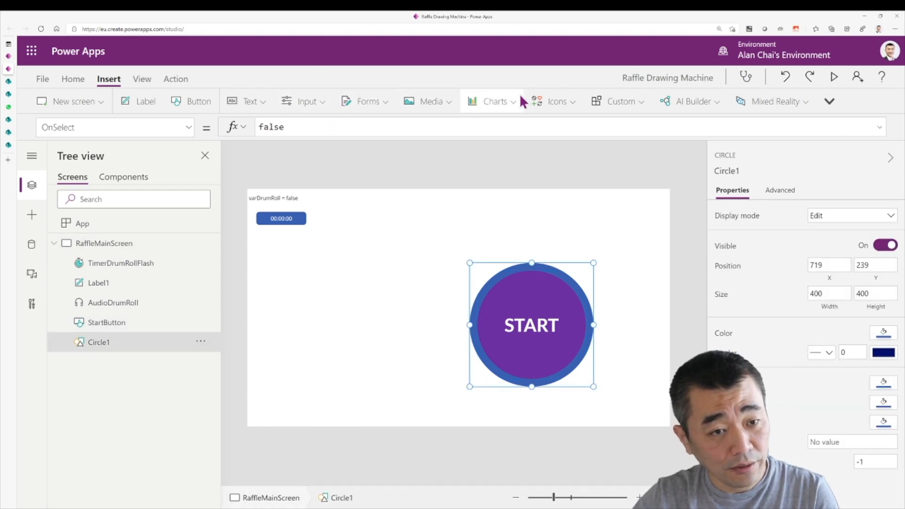
{"action": "left_click", "coordinate": [74, 79]}
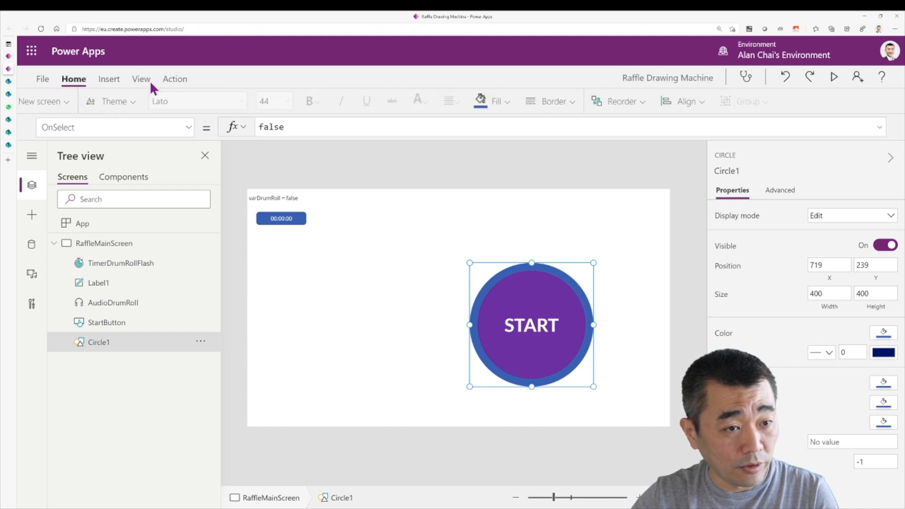
{"action": "left_click", "coordinate": [529, 101]}
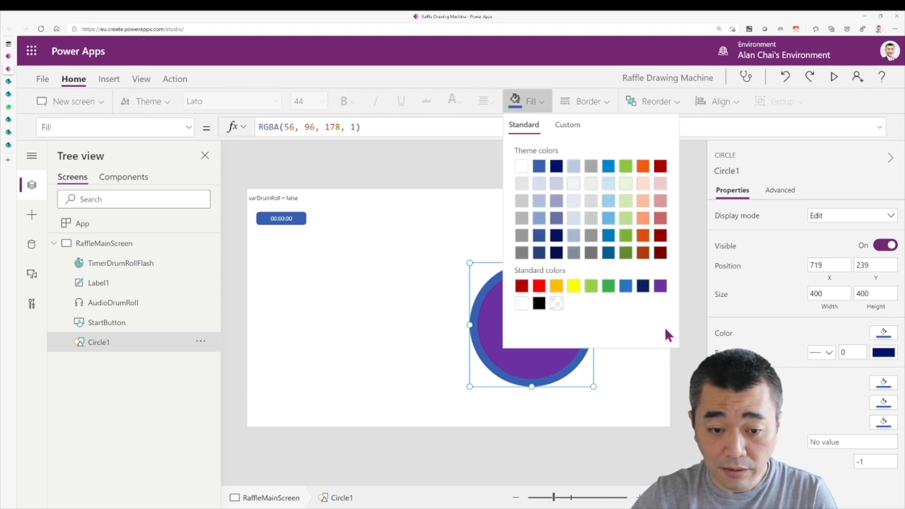
{"action": "left_click", "coordinate": [660, 286]}
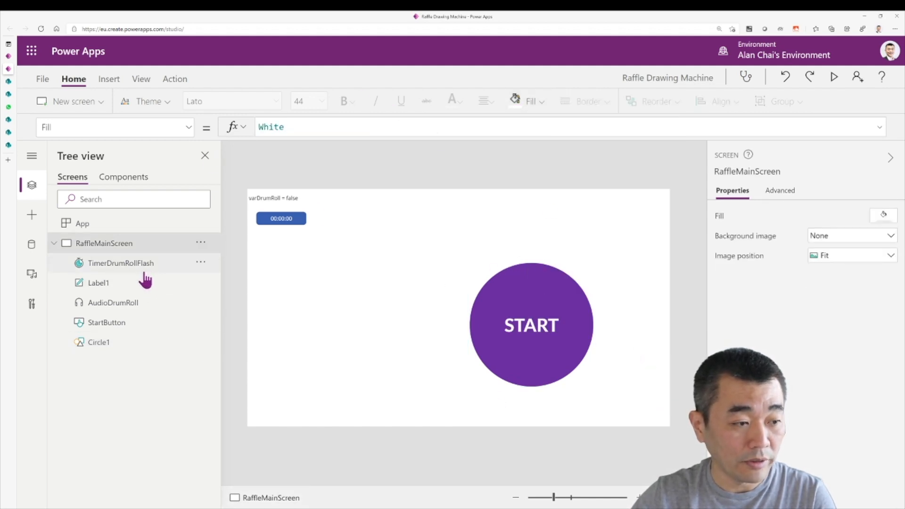
{"action": "left_click", "coordinate": [99, 342]}
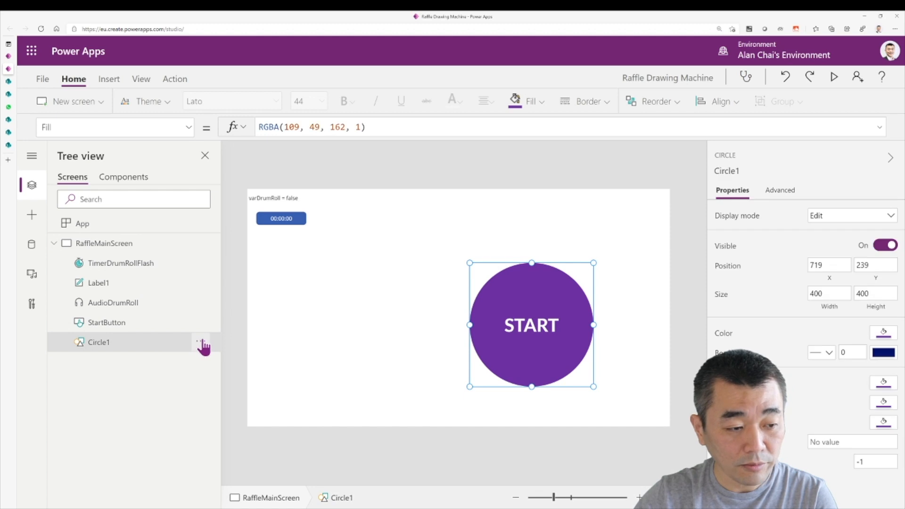
- Rename Circle1 to FlashingRing in the Tree view
{"action": "double_click", "coordinate": [98, 342]}
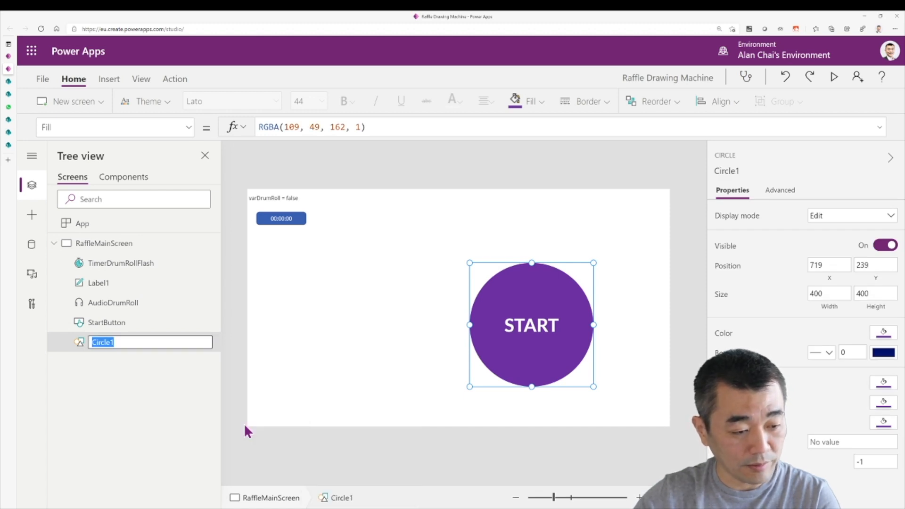
{"action": "type", "text": "FlashingRing"}
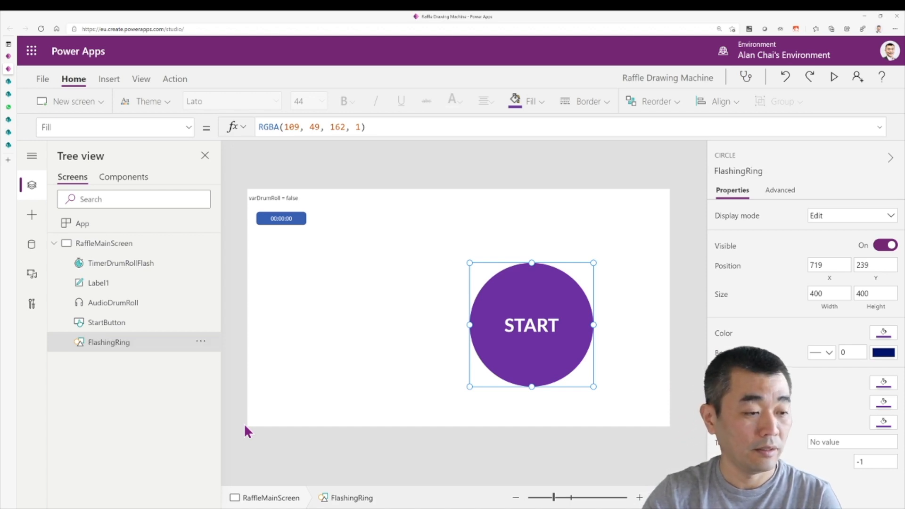
{"action": "mouse_move", "coordinate": [179, 346]}
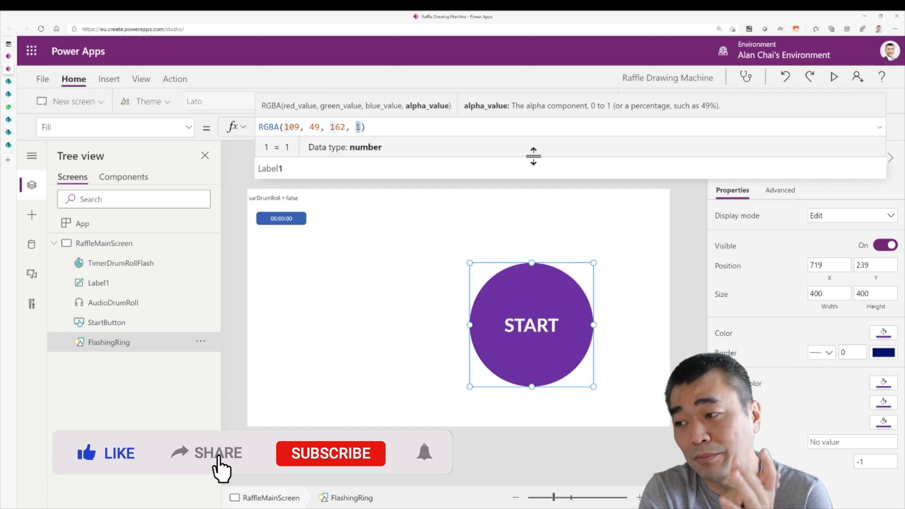
- Replace the ring Fill's alpha with (TimerDrumRollFlash.Value+300)/1000
{"action": "left_click", "coordinate": [330, 453]}
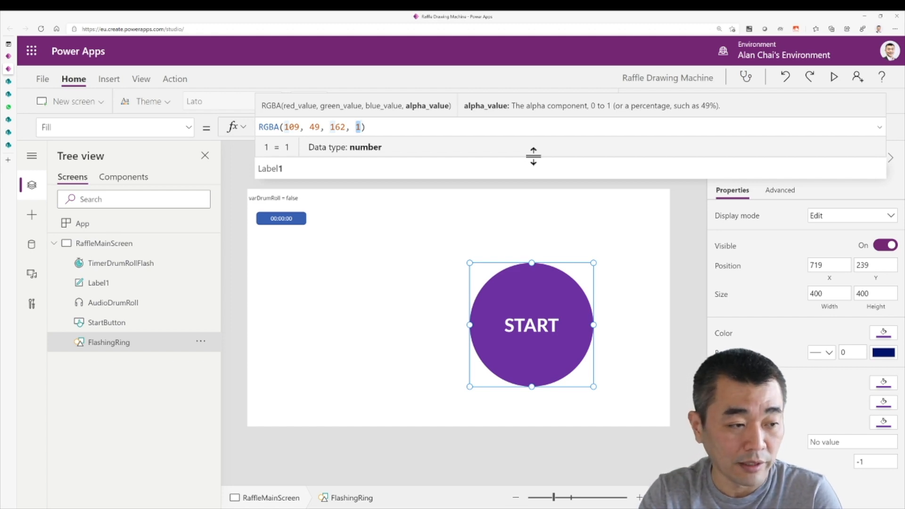
{"action": "type", "text": "TimerDrumRollFlash"}
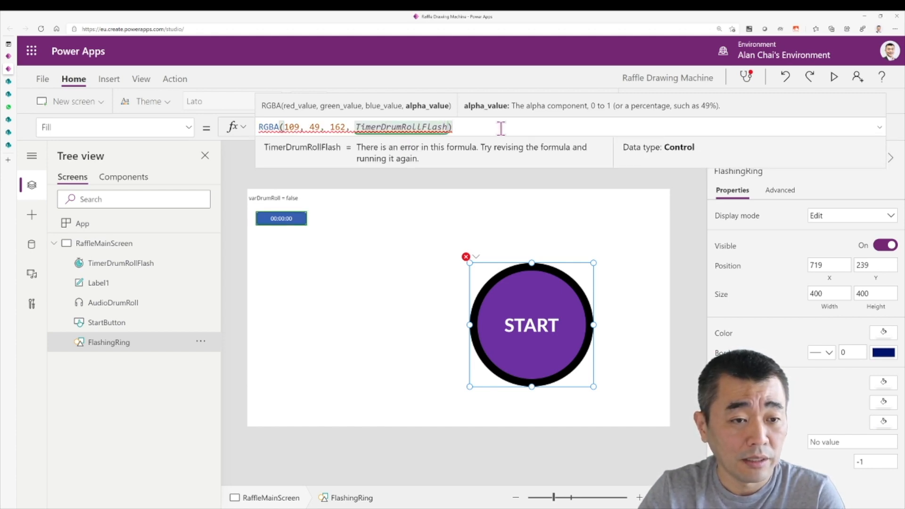
{"action": "type", "text": ".Value"}
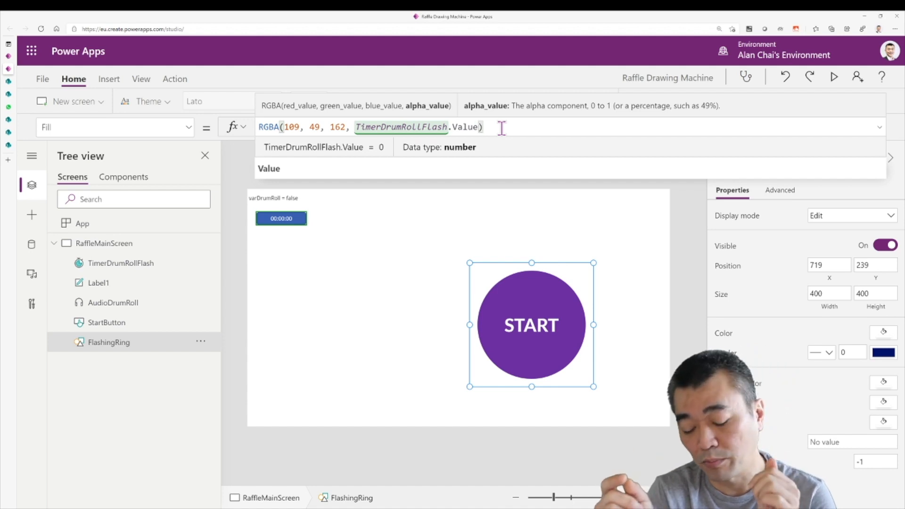
{"action": "type", "text": "+3"}
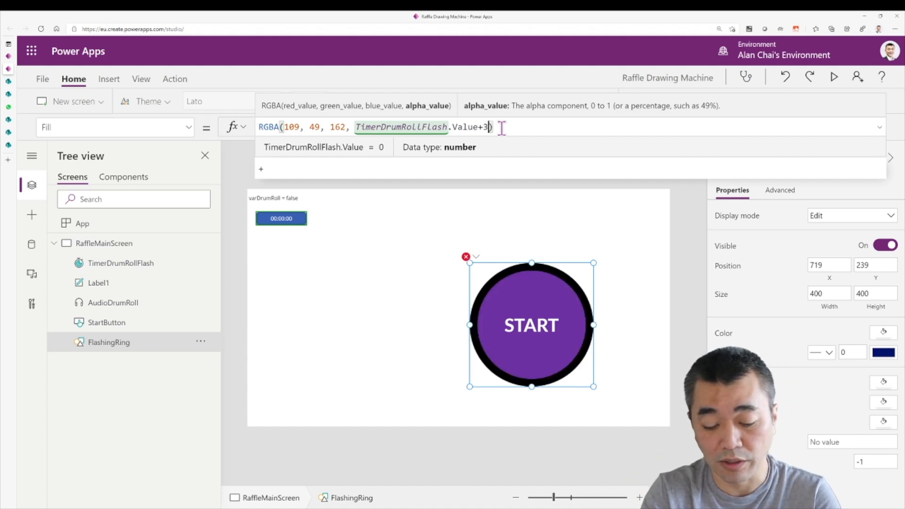
{"action": "type", "text": "00"}
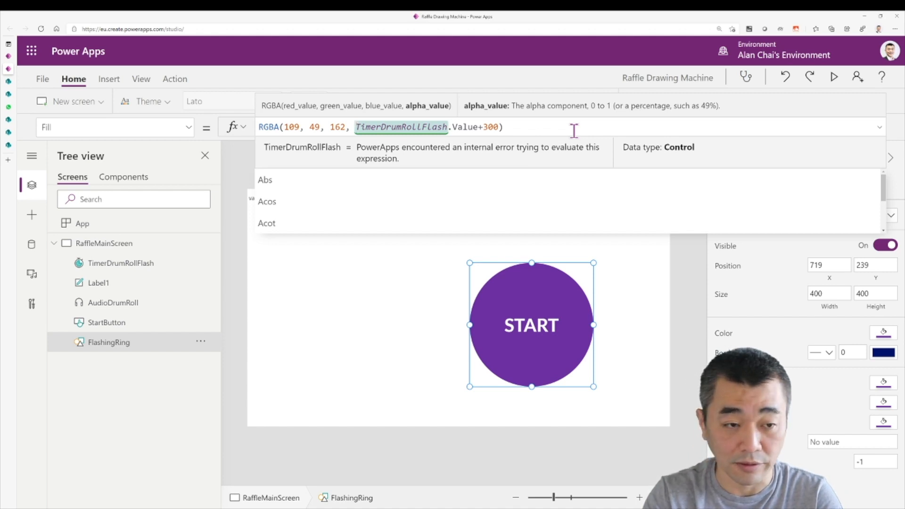
{"action": "type", "text": "("}
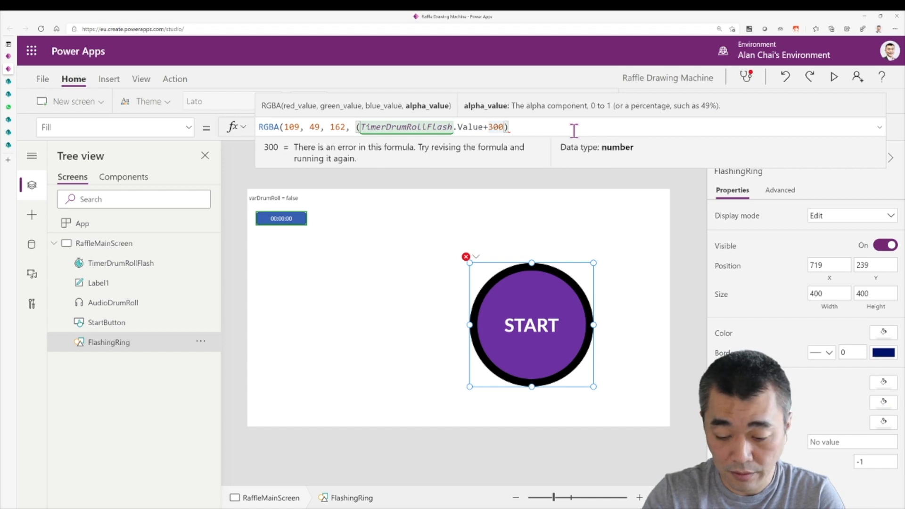
{"action": "type", "text": "/1000"}
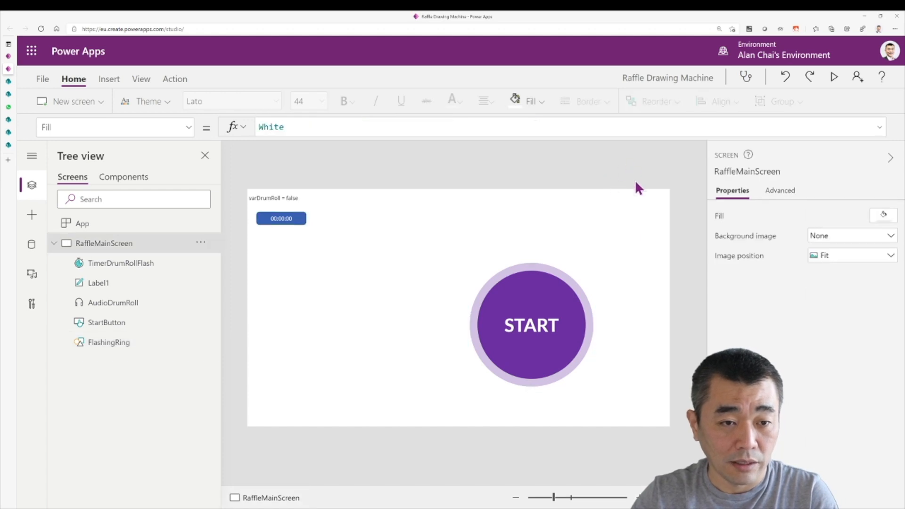
{"action": "mouse_move", "coordinate": [589, 312]}
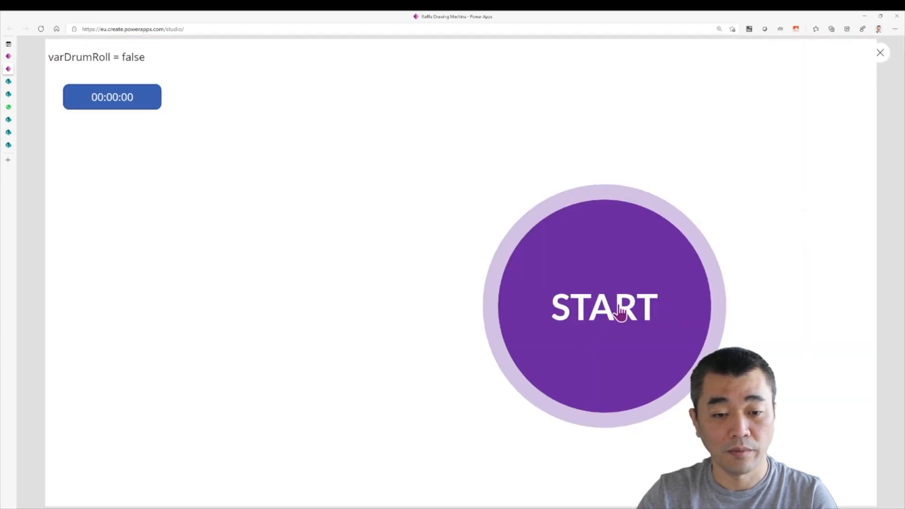
{"action": "left_click", "coordinate": [604, 307]}
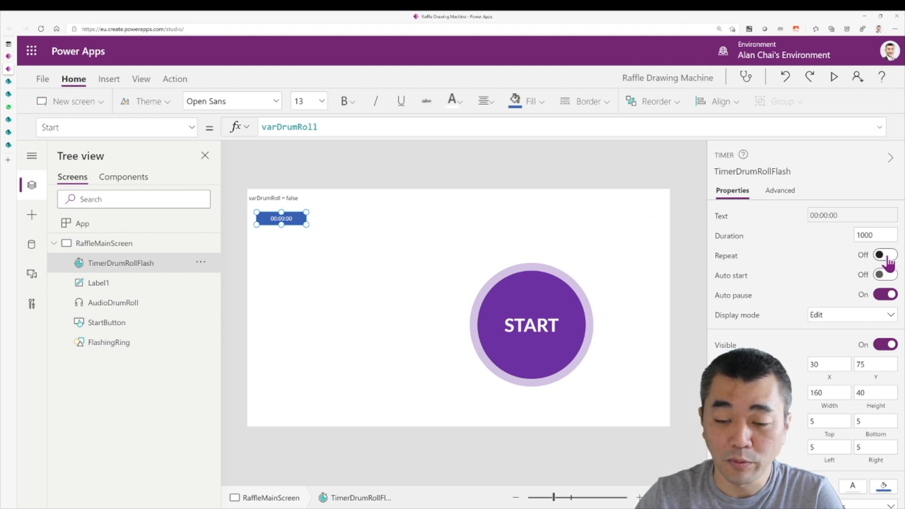
- Turn Repeat on for TimerDrumRollFlash, then preview and press START to test the flashing
{"action": "left_click", "coordinate": [884, 255]}
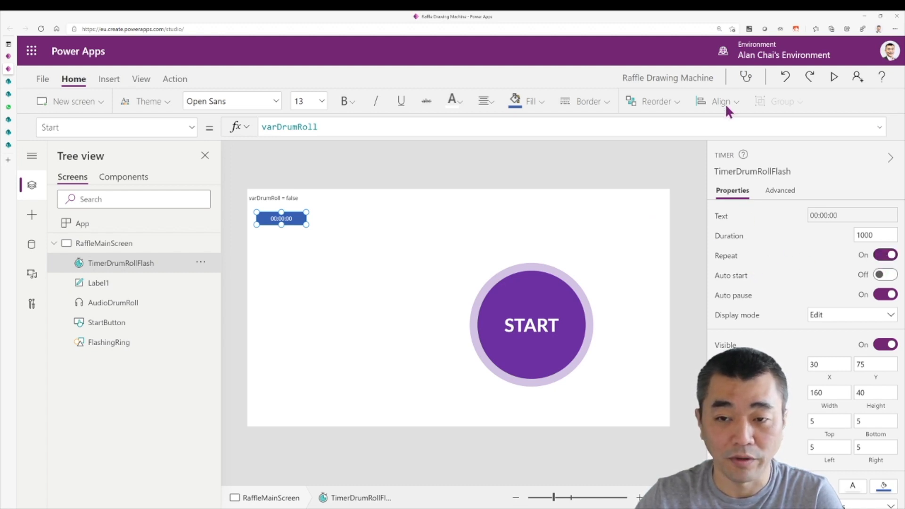
{"action": "left_click", "coordinate": [833, 76]}
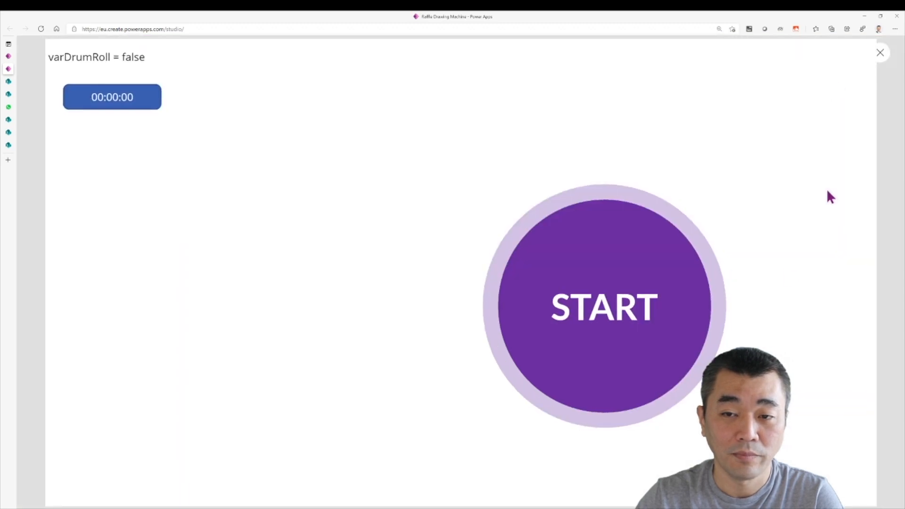
{"action": "left_click", "coordinate": [604, 306]}
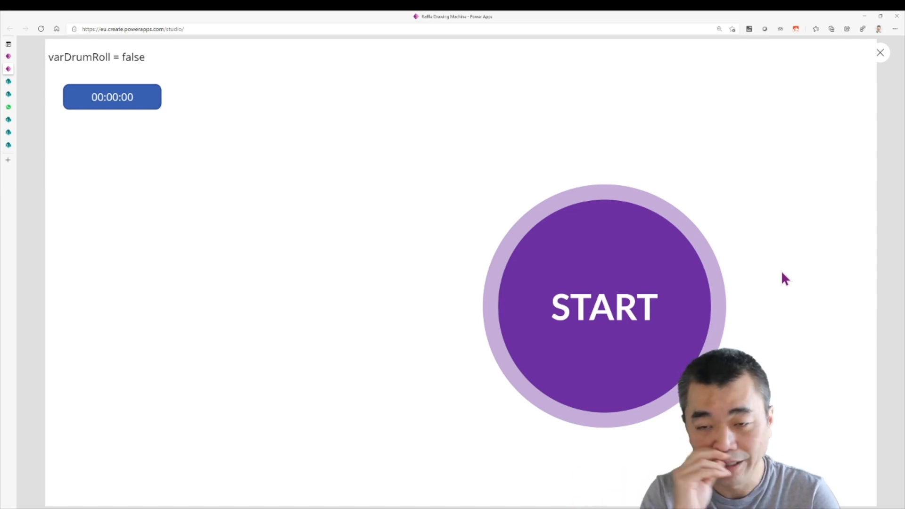
{"action": "left_click", "coordinate": [879, 52]}
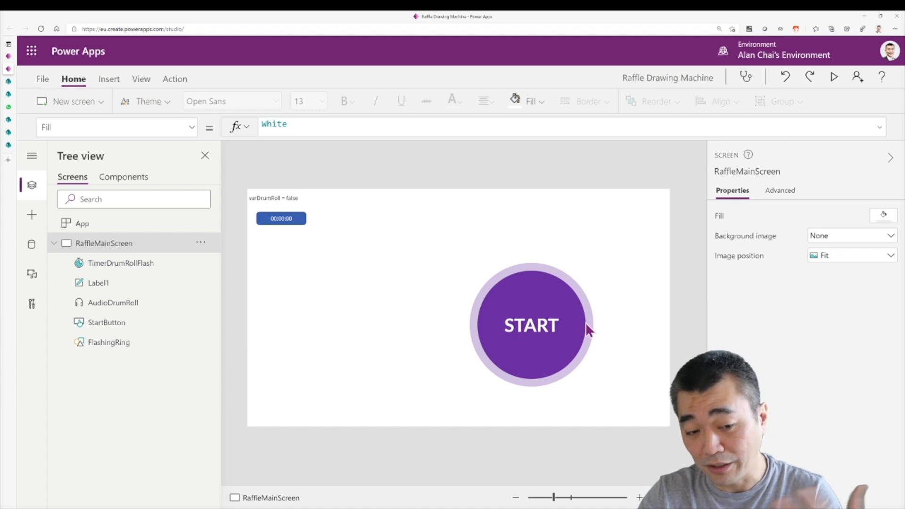
{"action": "mouse_move", "coordinate": [652, 337]}
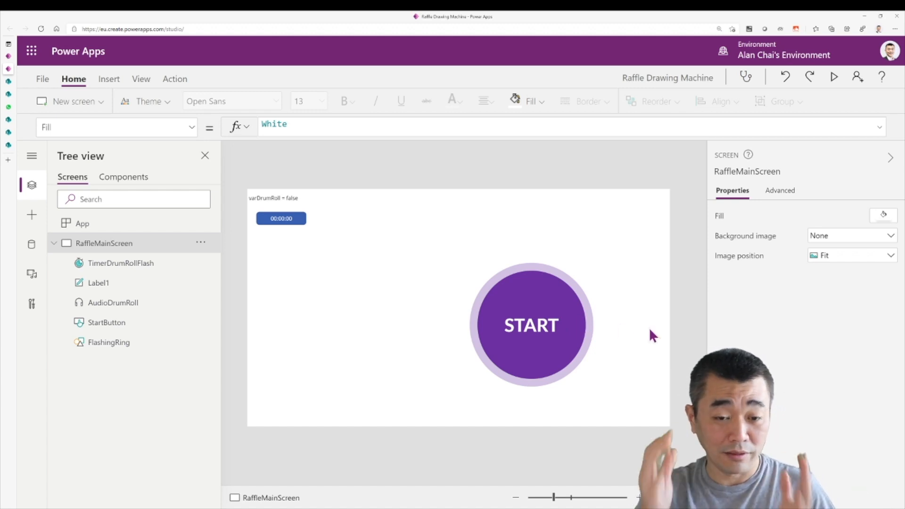
{"action": "mouse_move", "coordinate": [305, 224]}
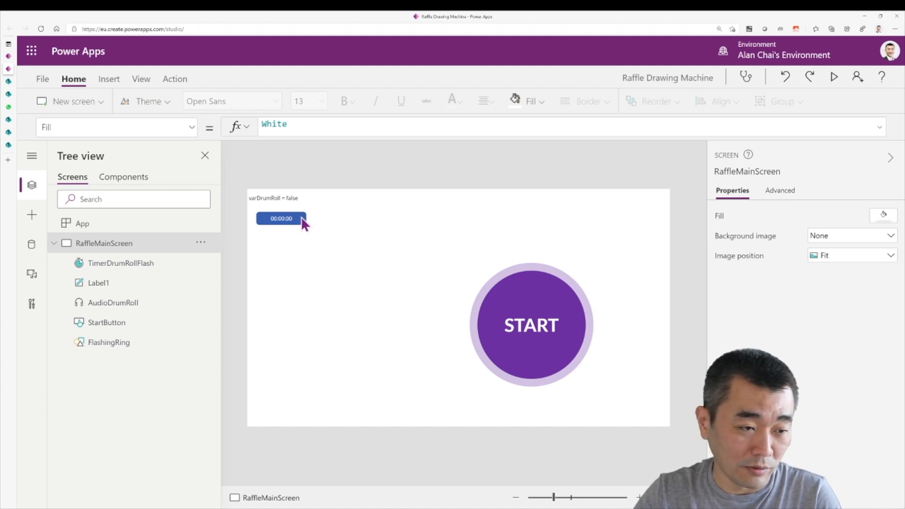
- Open the context menu for TimerDrumRollFlash on the canvas
{"action": "right_click", "coordinate": [281, 218]}
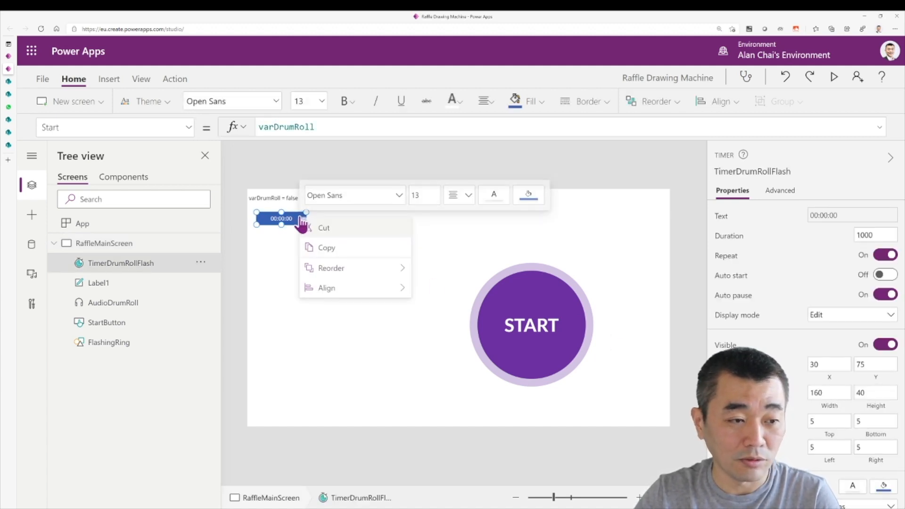